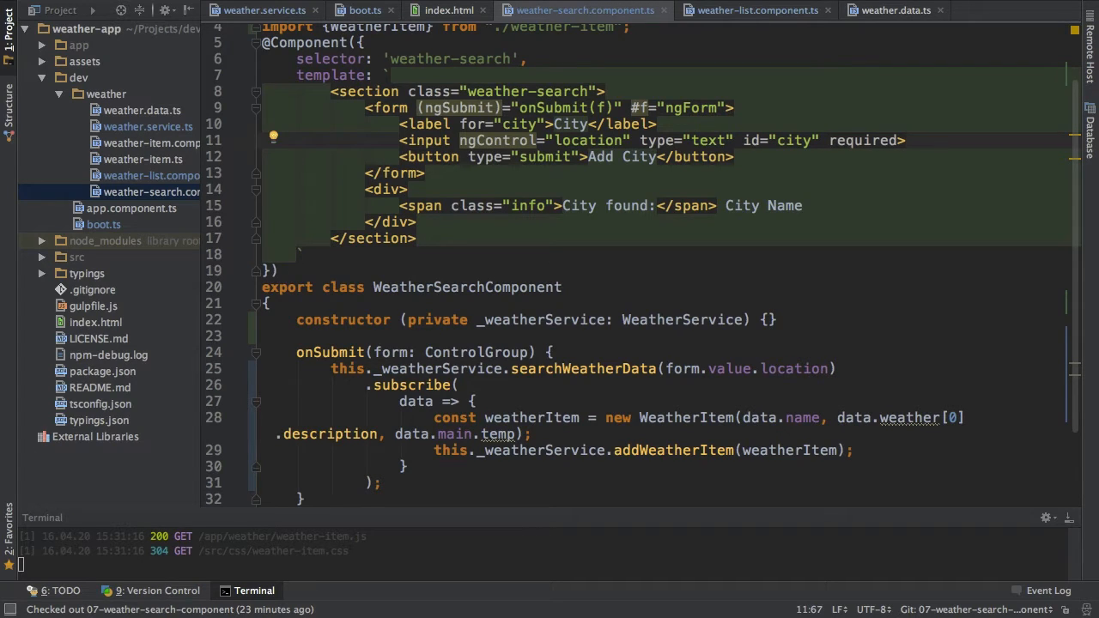
# - Bind (input)="onSearchLocation(input.value)" with a #input reference on the city input element
pyautogui.write('(input)')
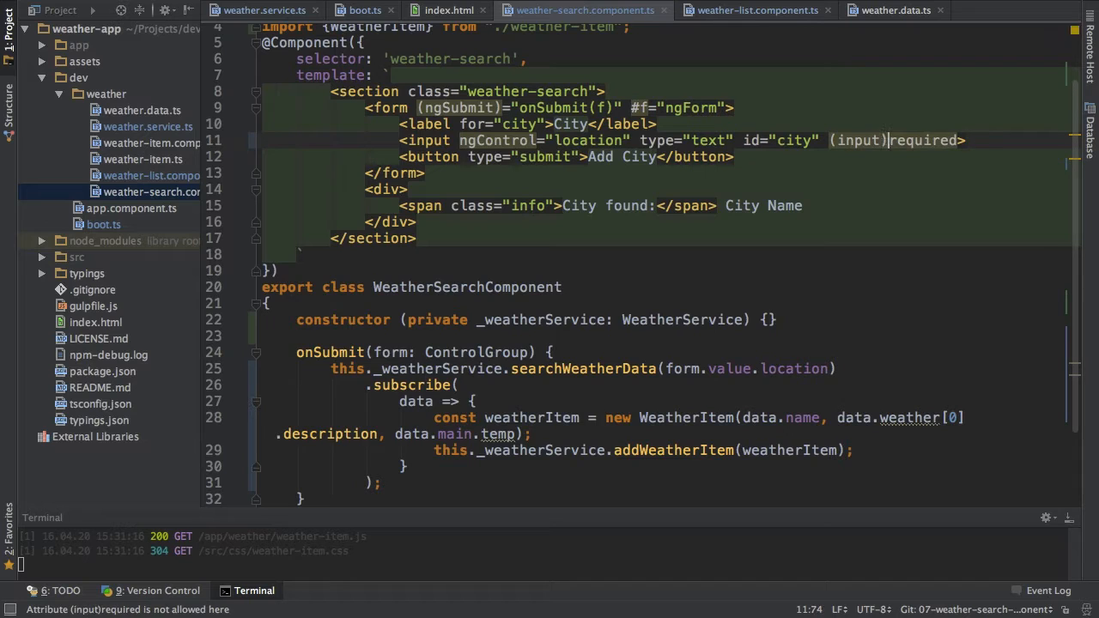
pyautogui.write('=""')
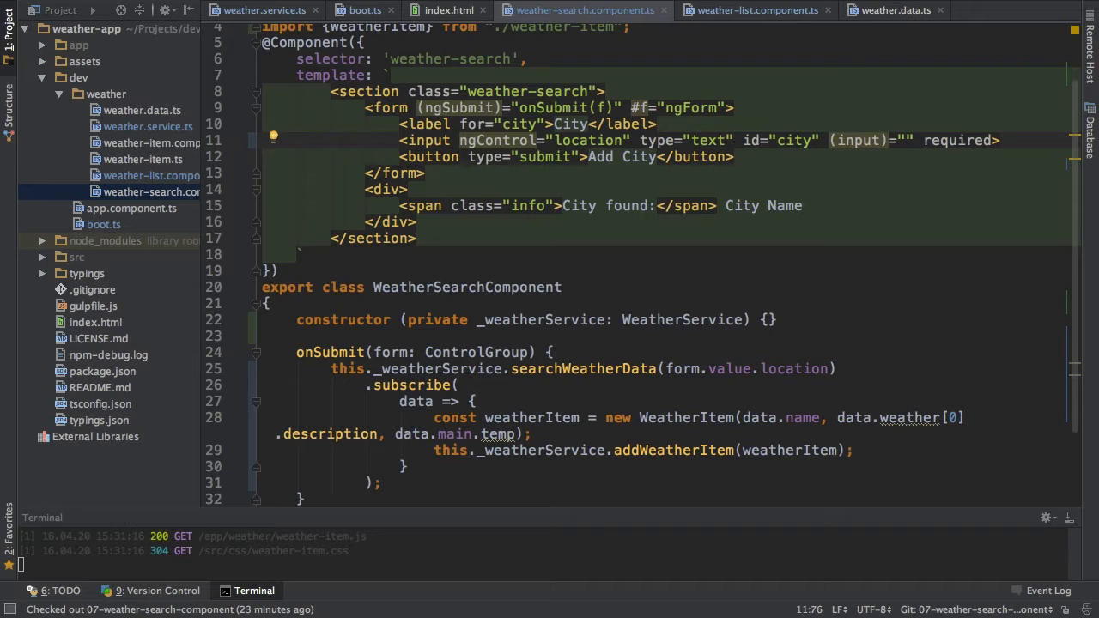
pyautogui.write('onSearchLoc')
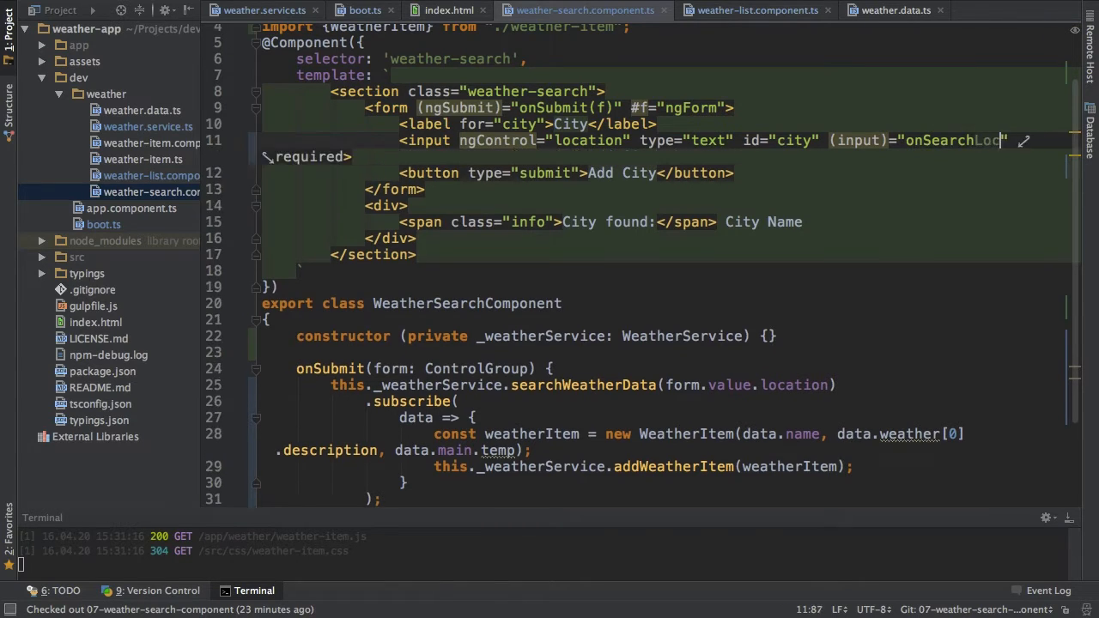
pyautogui.write('ation(')
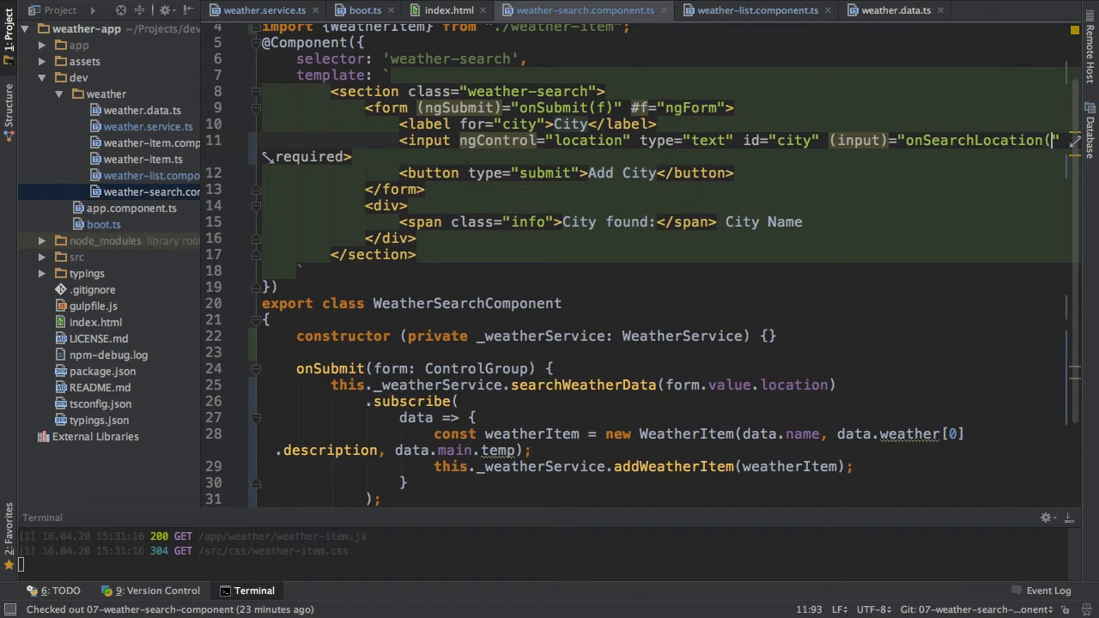
pyautogui.write(')')
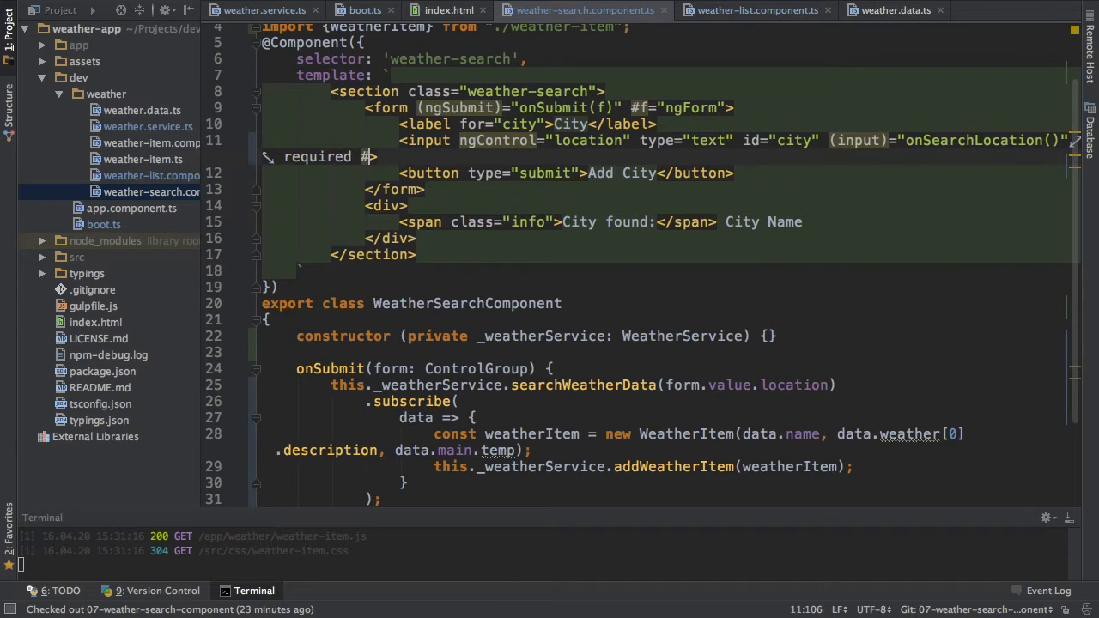
pyautogui.write('input.value')
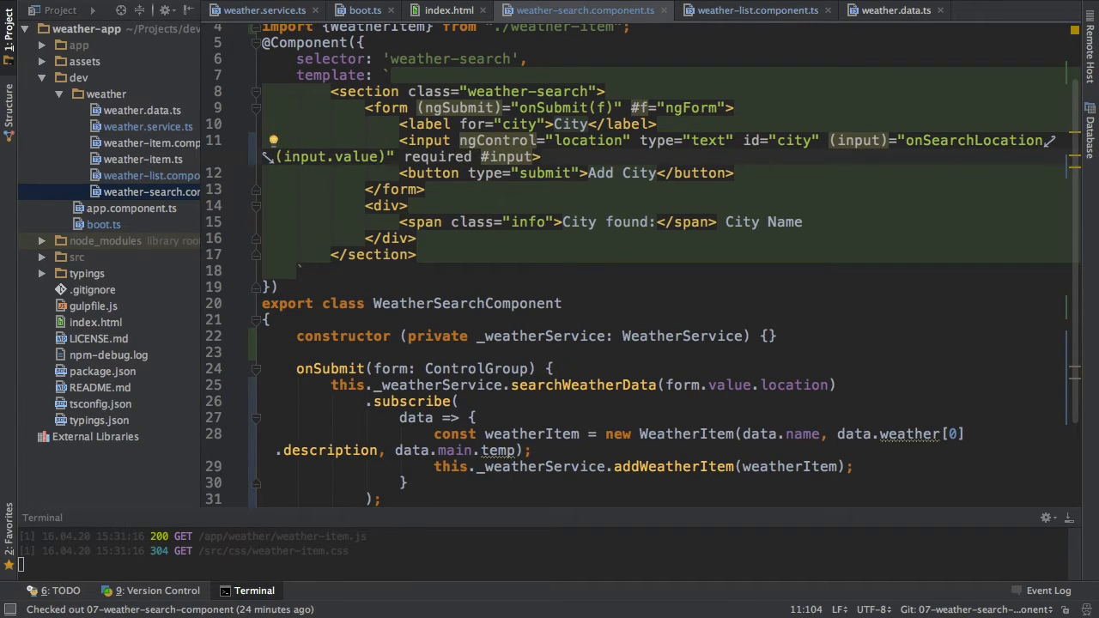
pyautogui.doubleClick(970, 141)
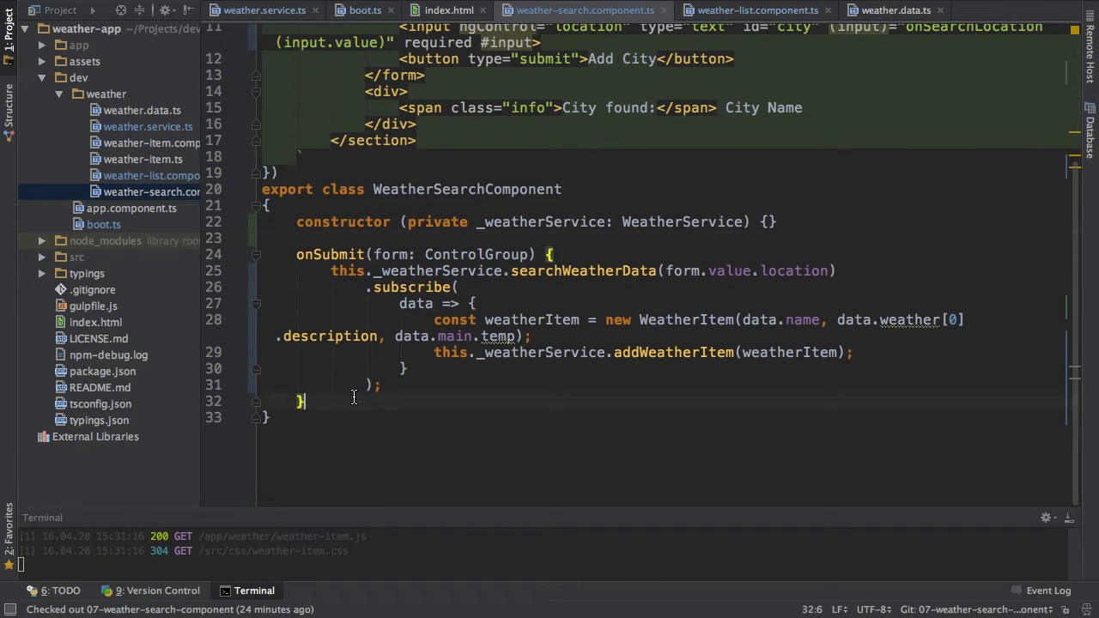
# - Declare an onSearchLocation(cityName: string) method below onSubmit in WeatherSearchComponent
pyautogui.press('enter')
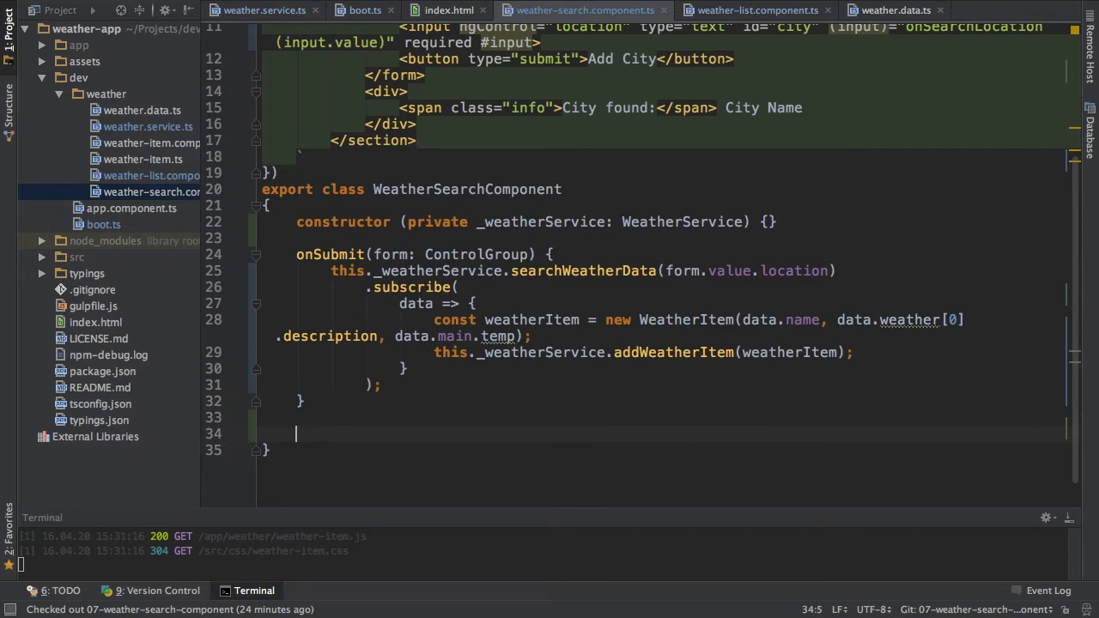
pyautogui.write('onSearch')
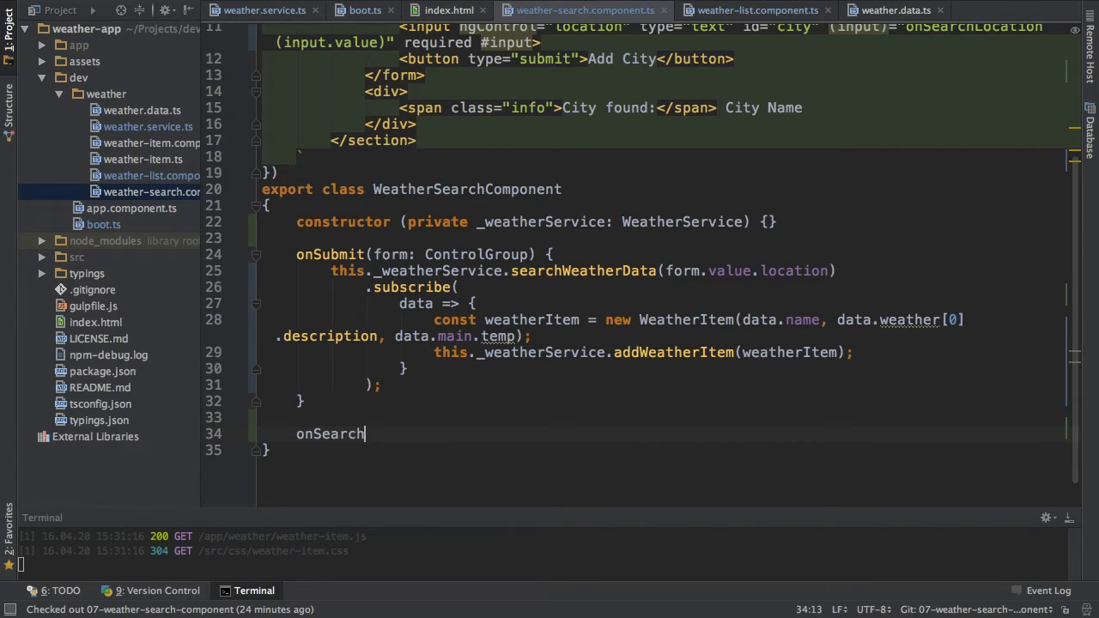
pyautogui.write('Location()')
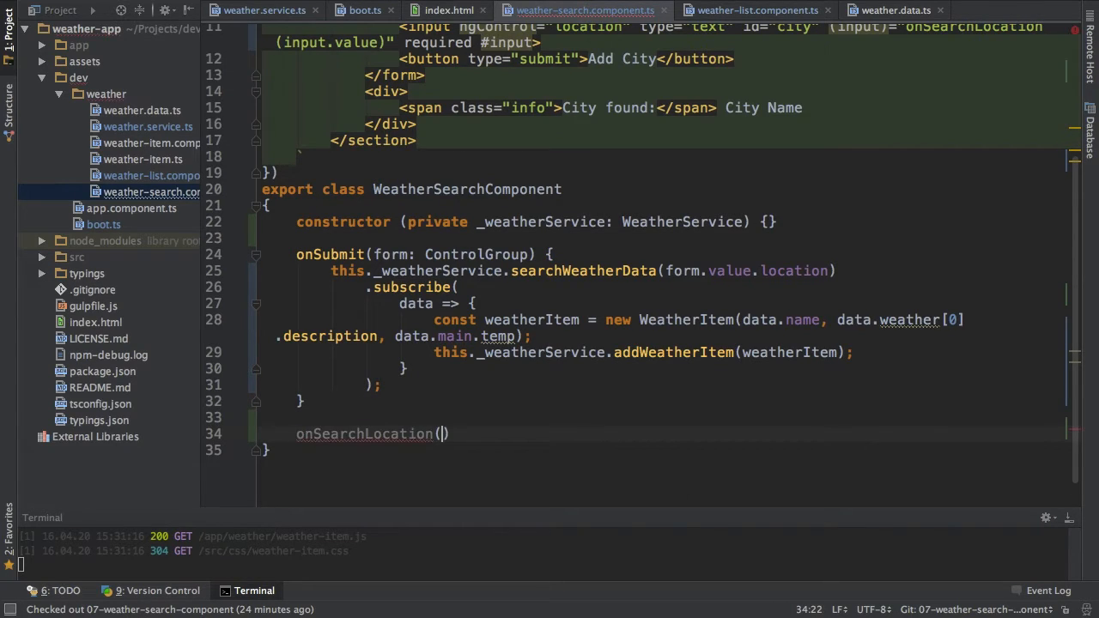
pyautogui.write('cityName: string')
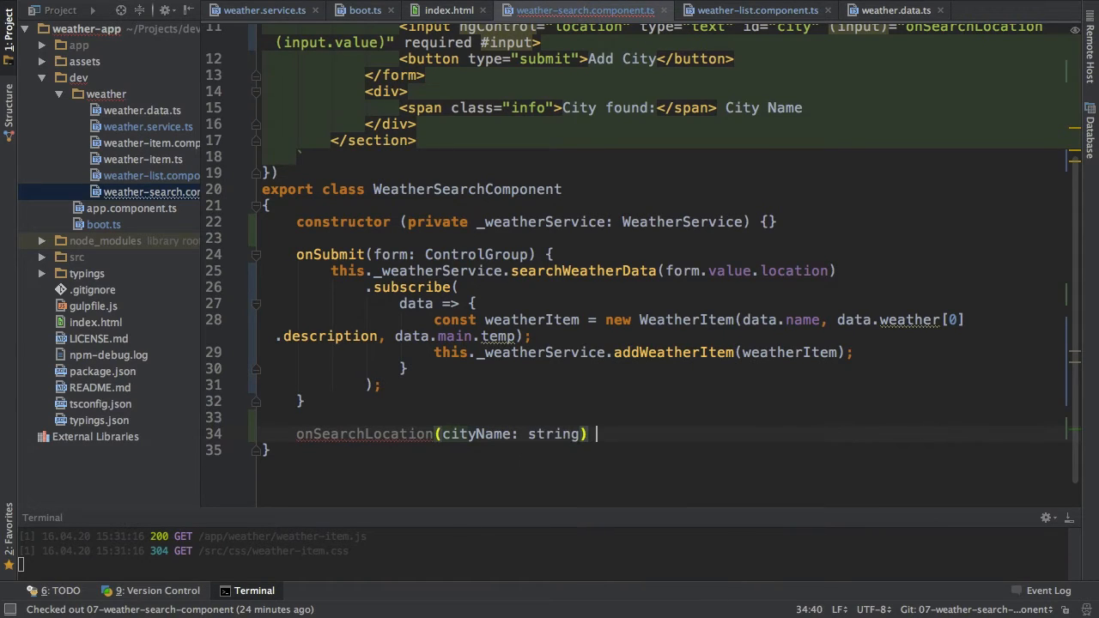
pyautogui.write('{')
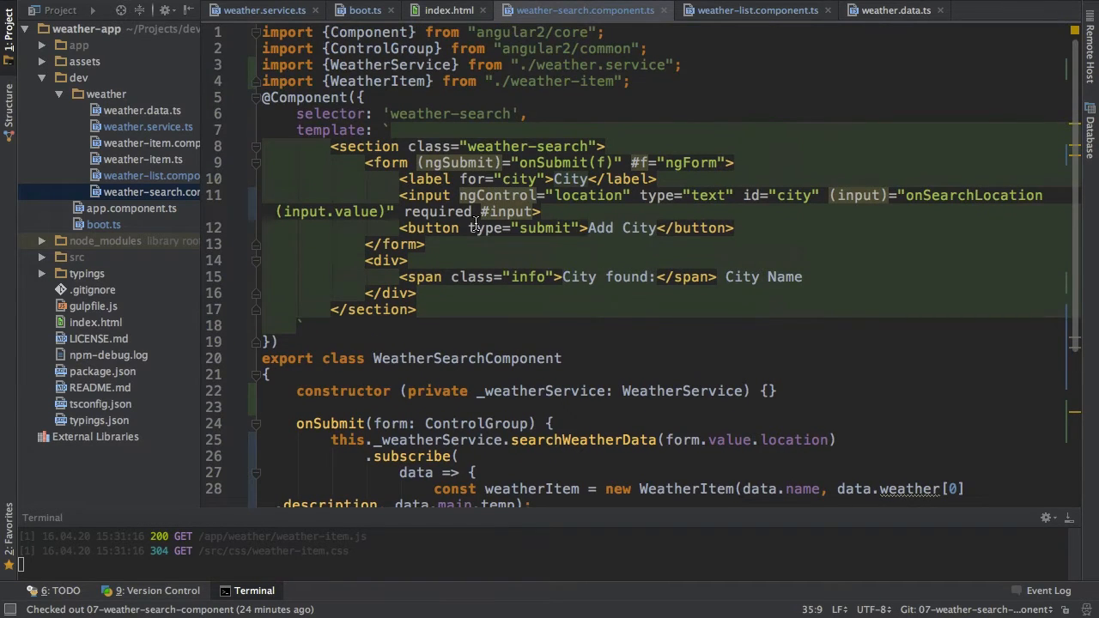
# - Reuse onSubmit's weather search body, replacing form.value.location with cityName
pyautogui.scroll(-3)
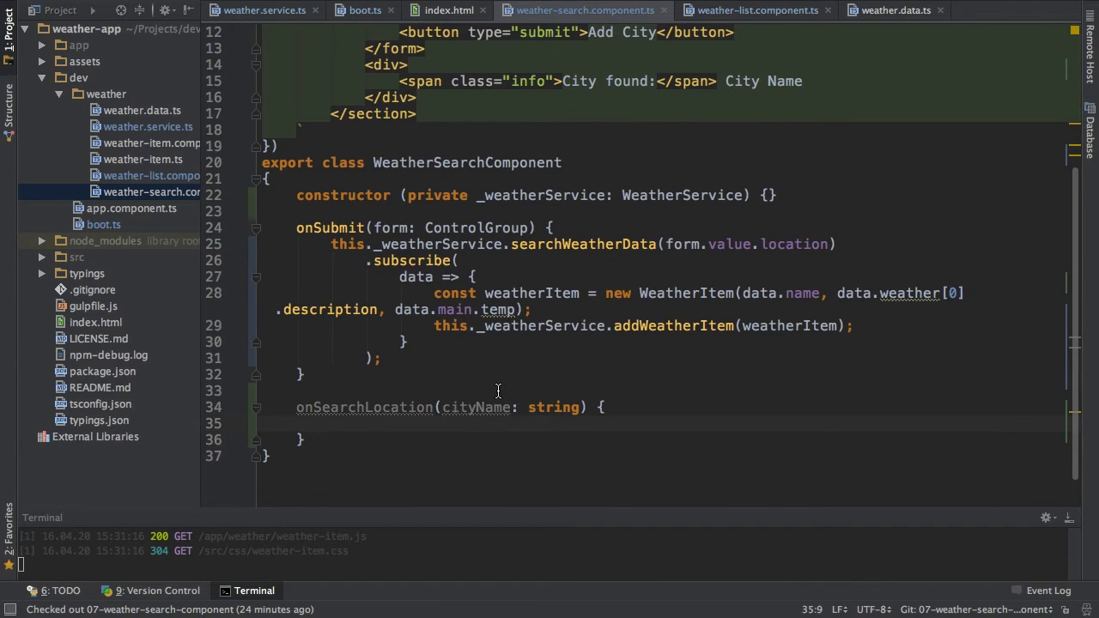
pyautogui.scroll(-3)
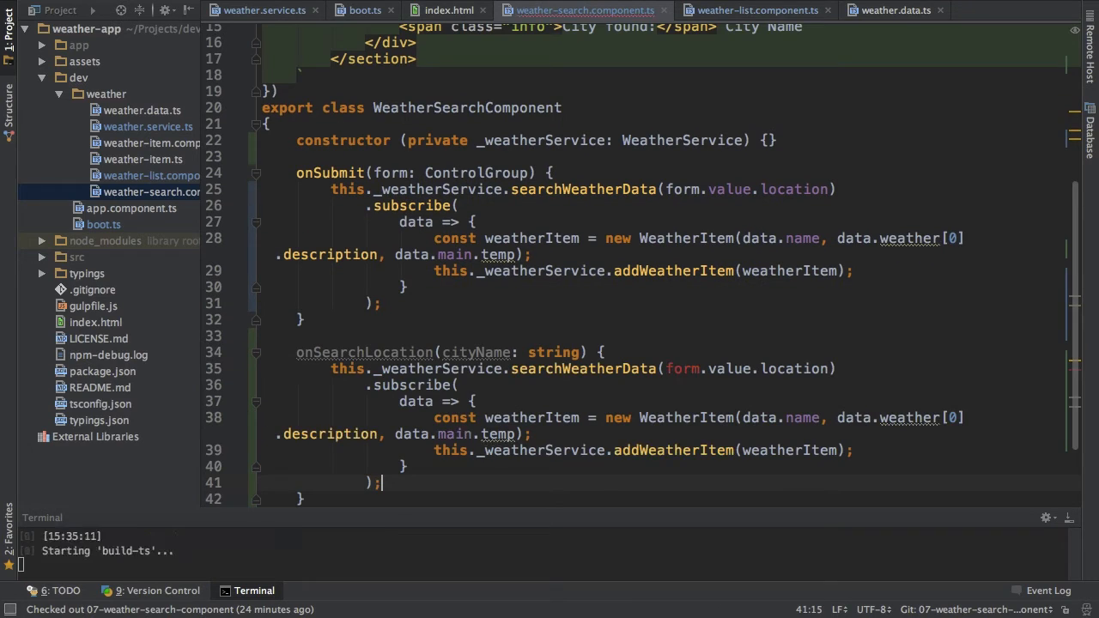
pyautogui.doubleClick(683, 367)
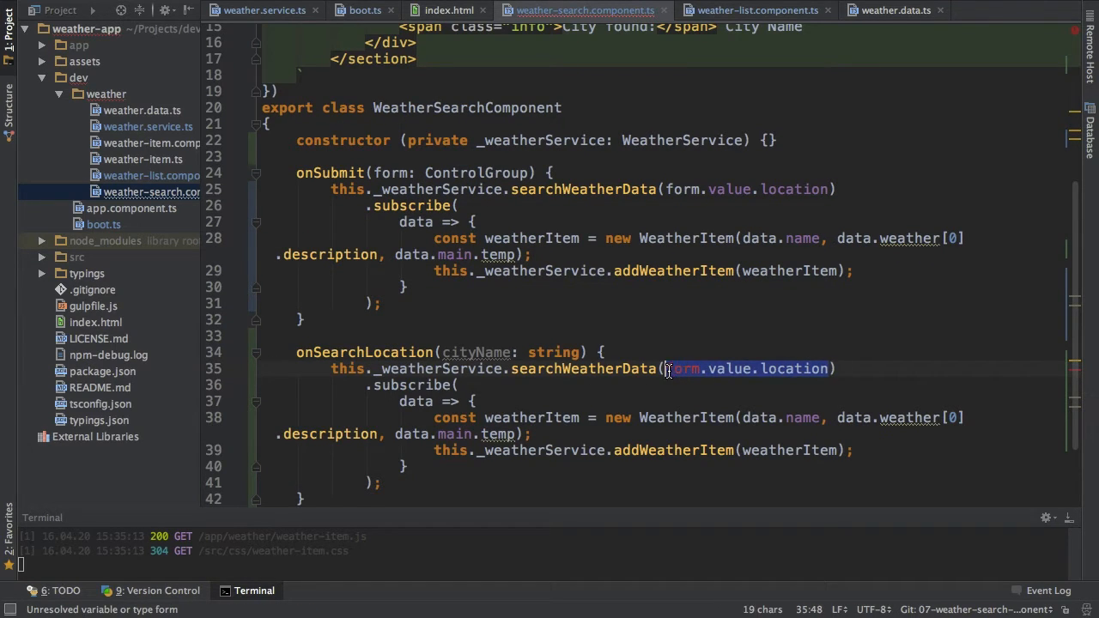
pyautogui.write('cityName')
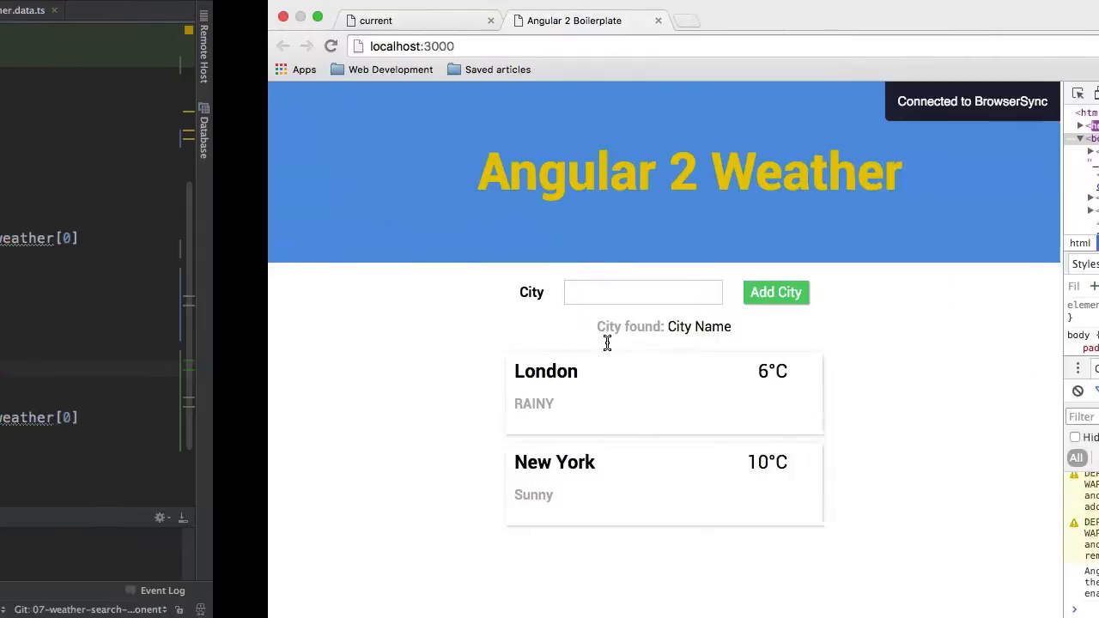
# - Search Berlin in the weather app and inspect the extra partial-match cards like Kruununhaka
pyautogui.write('B')
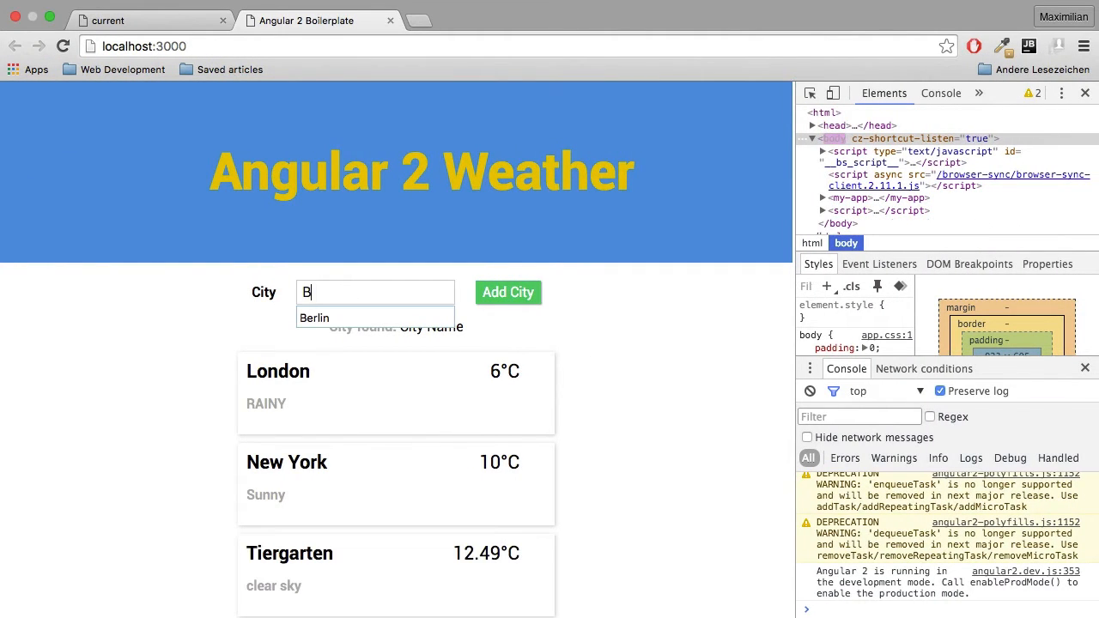
pyautogui.write('erlin')
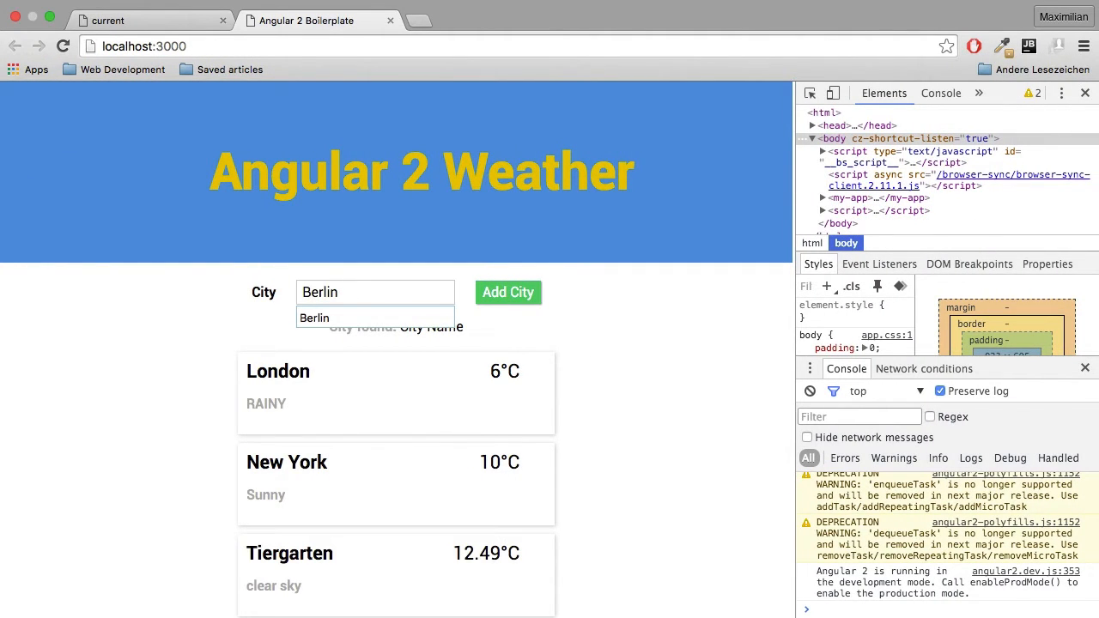
pyautogui.scroll(-3)
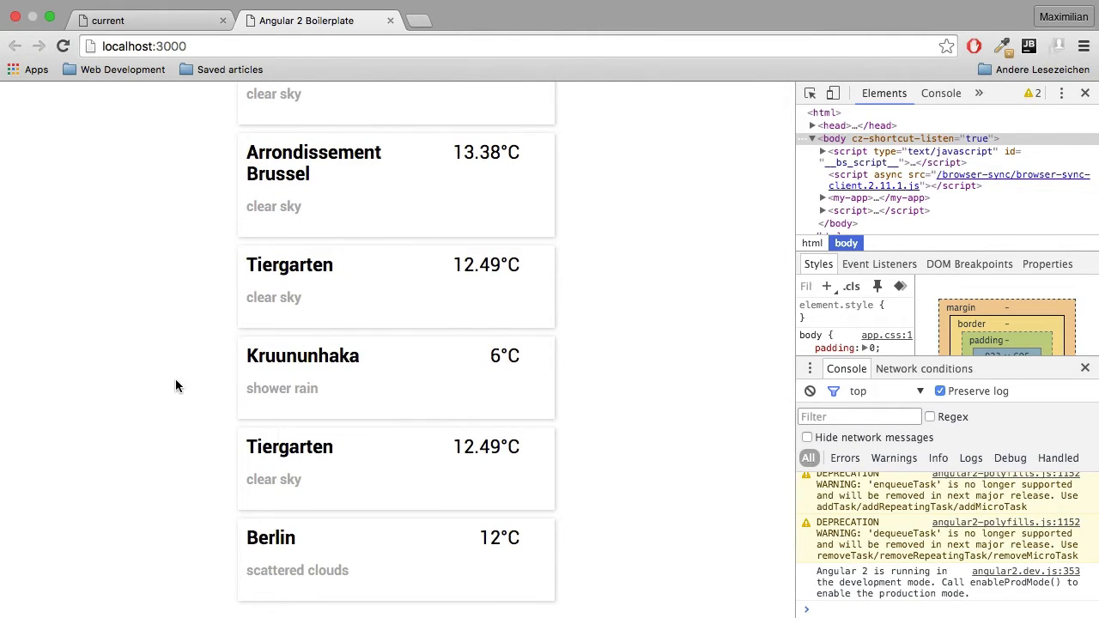
pyautogui.doubleClick(302, 355)
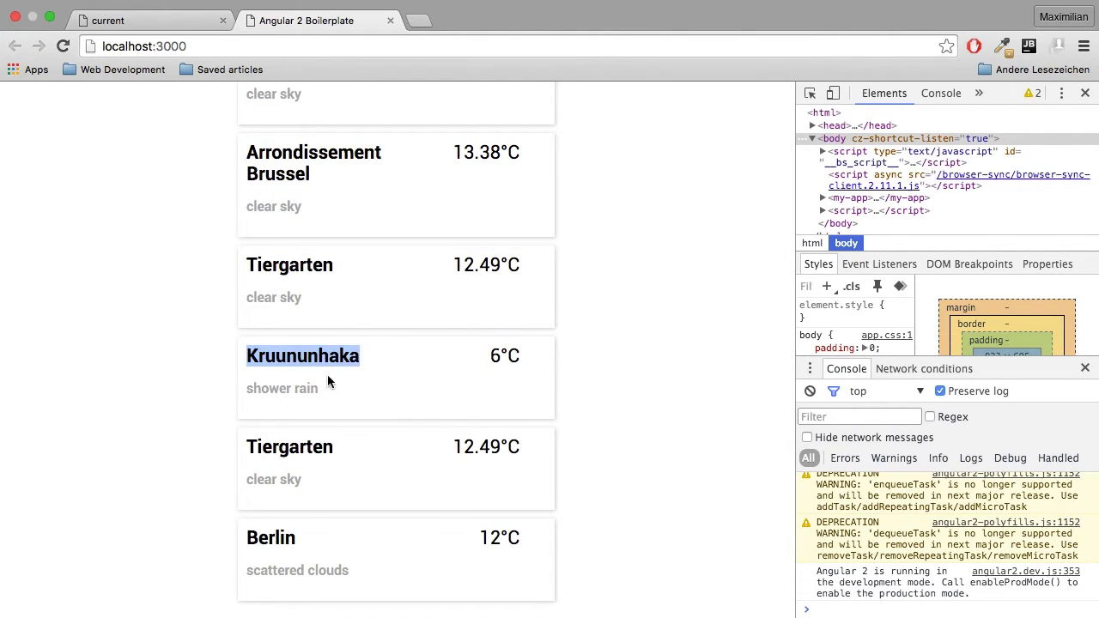
pyautogui.moveTo(321, 482)
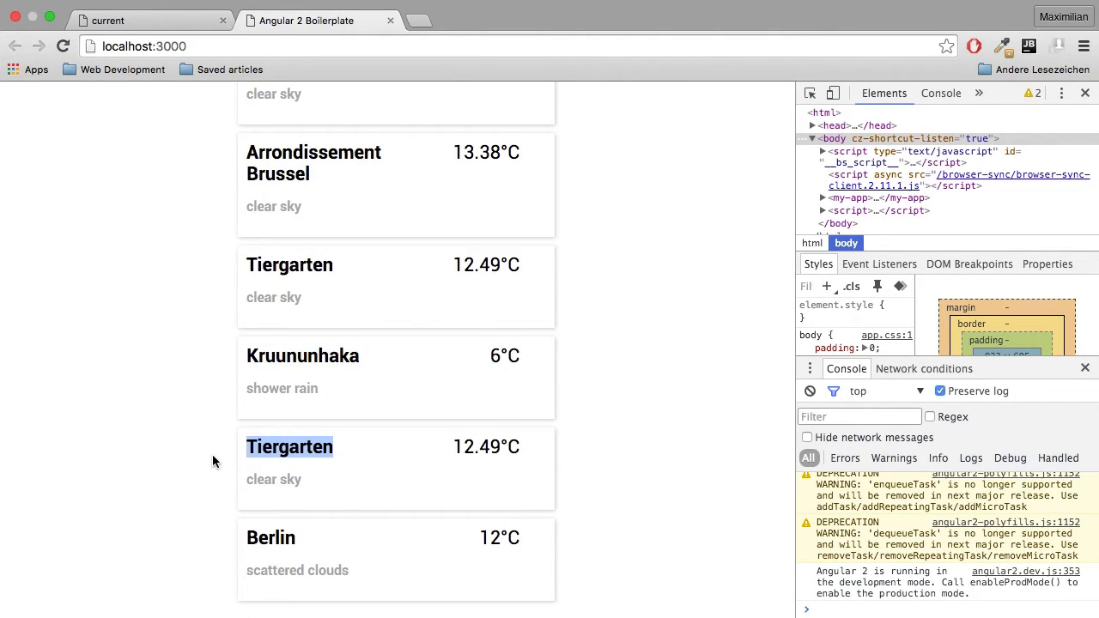
pyautogui.scroll(-3)
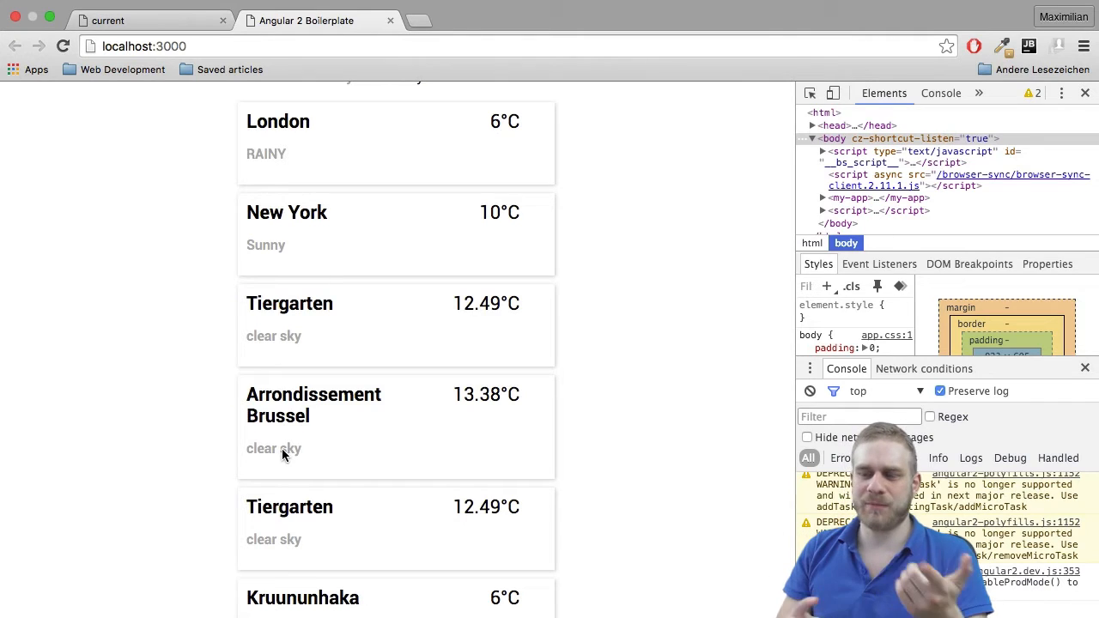
pyautogui.scroll(-3)
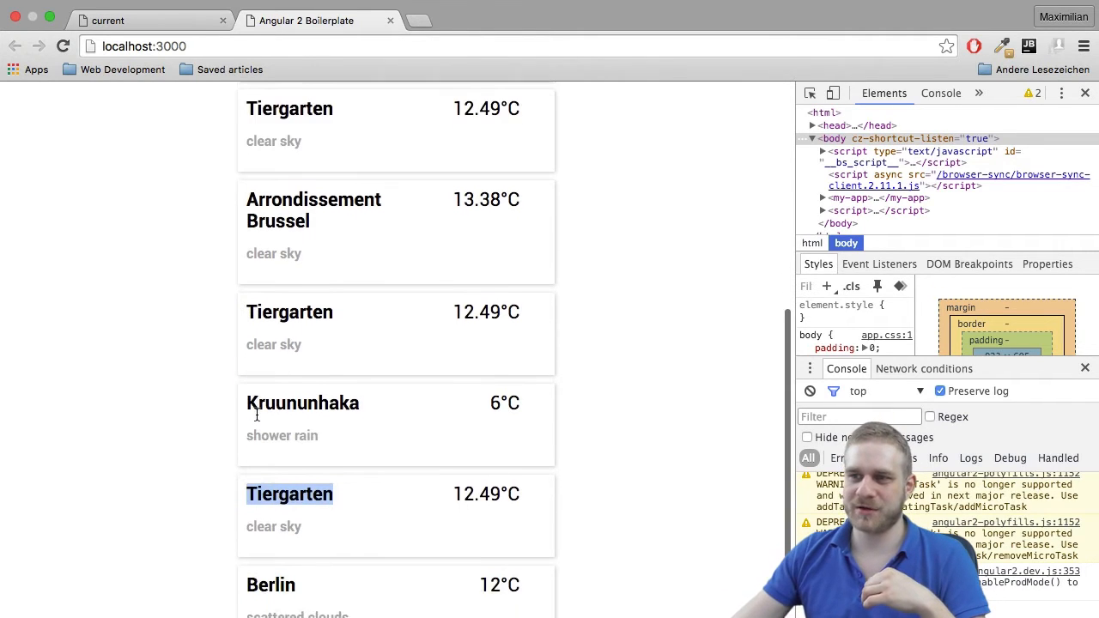
pyautogui.scroll(-3)
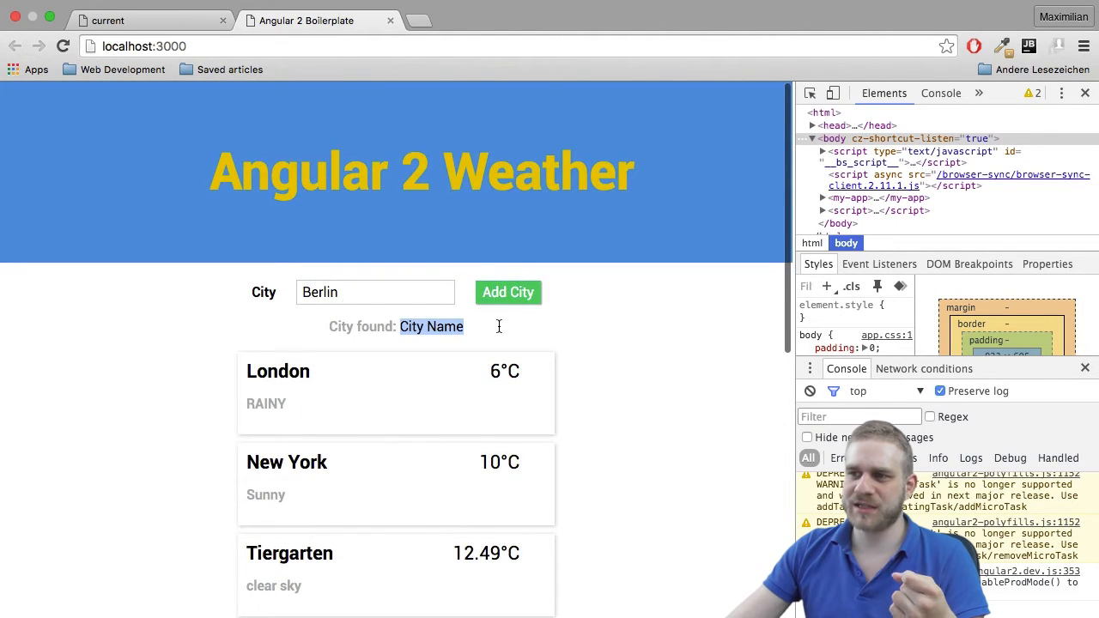
pyautogui.moveTo(453, 350)
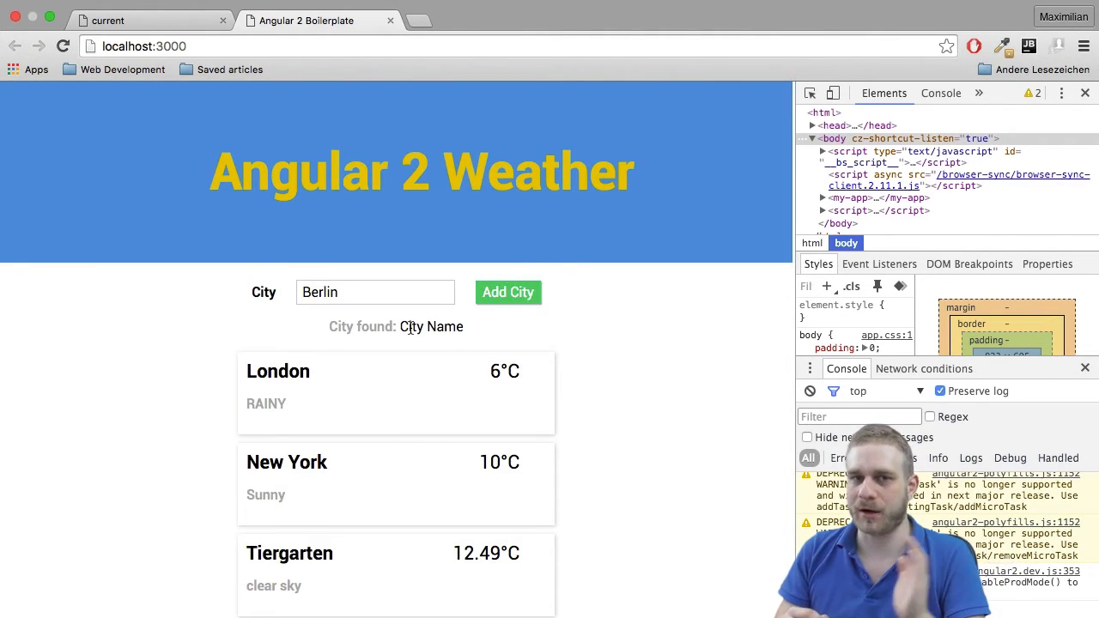
pyautogui.moveTo(398, 354)
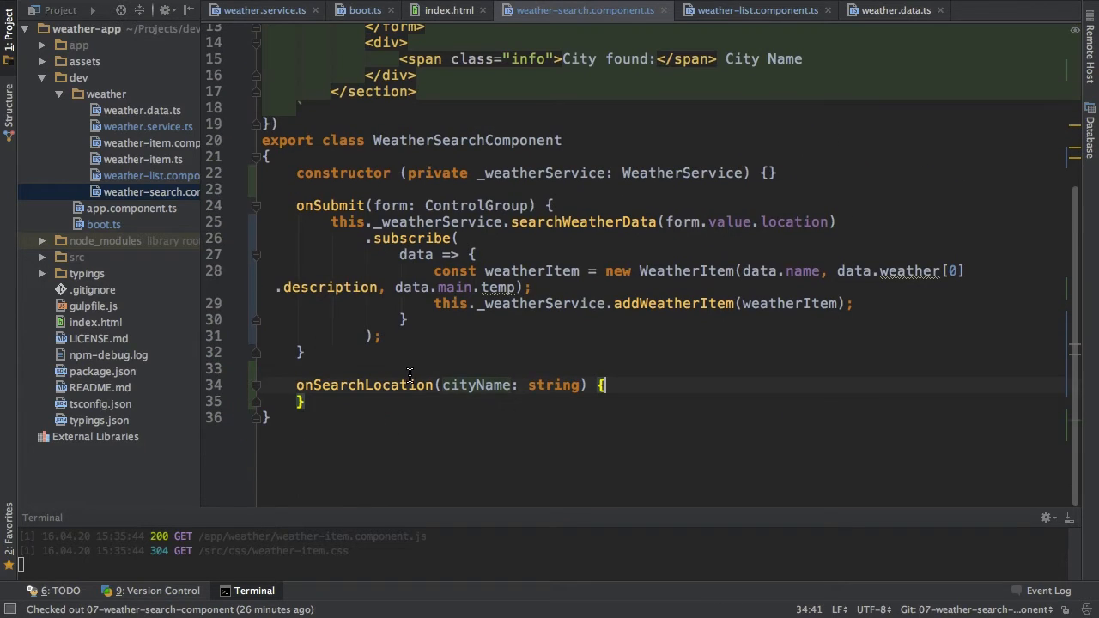
# - Leave onSearchLocation(cityName: string) with an empty body in WeatherSearchComponent
pyautogui.press('enter')
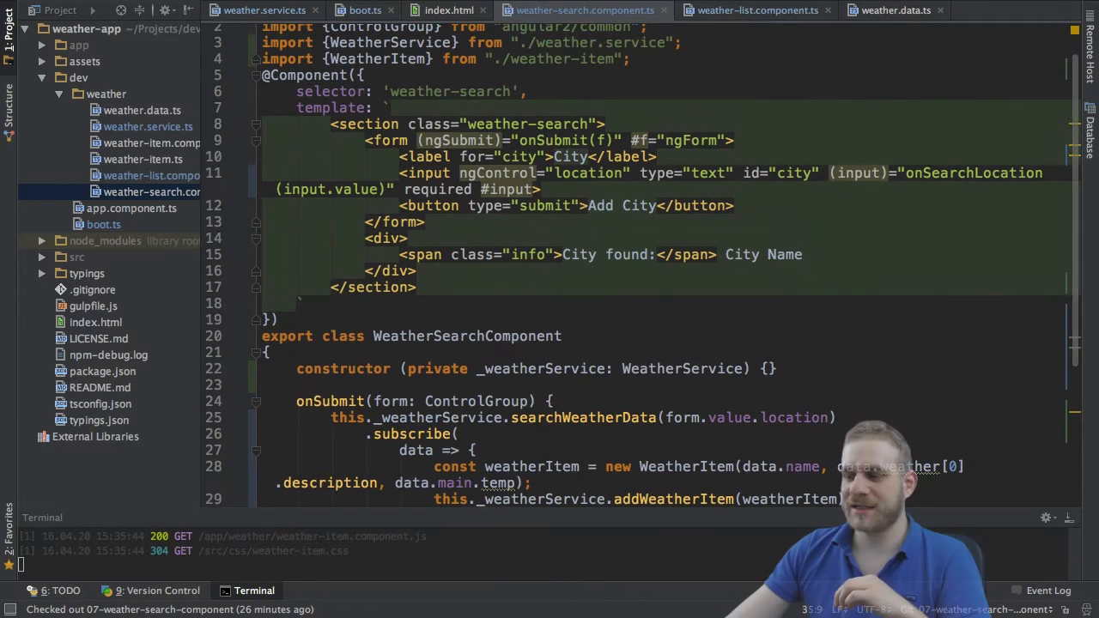
pyautogui.moveTo(1071, 289)
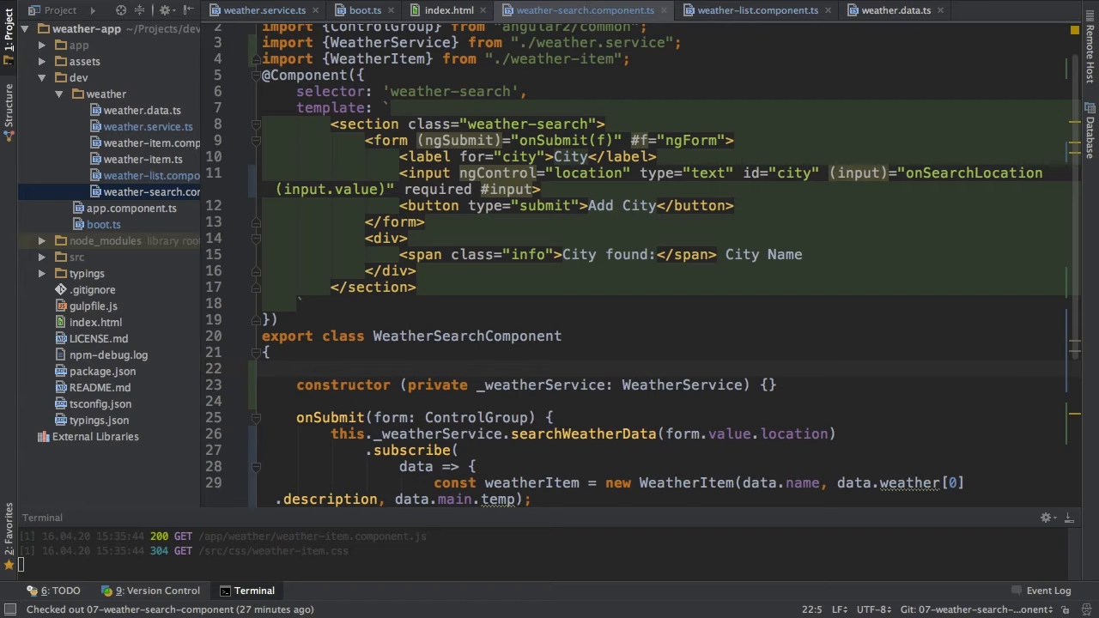
# - Declare 'private searchStream = new Subject<string>();' above the constructor
pyautogui.write('private searchStream =')
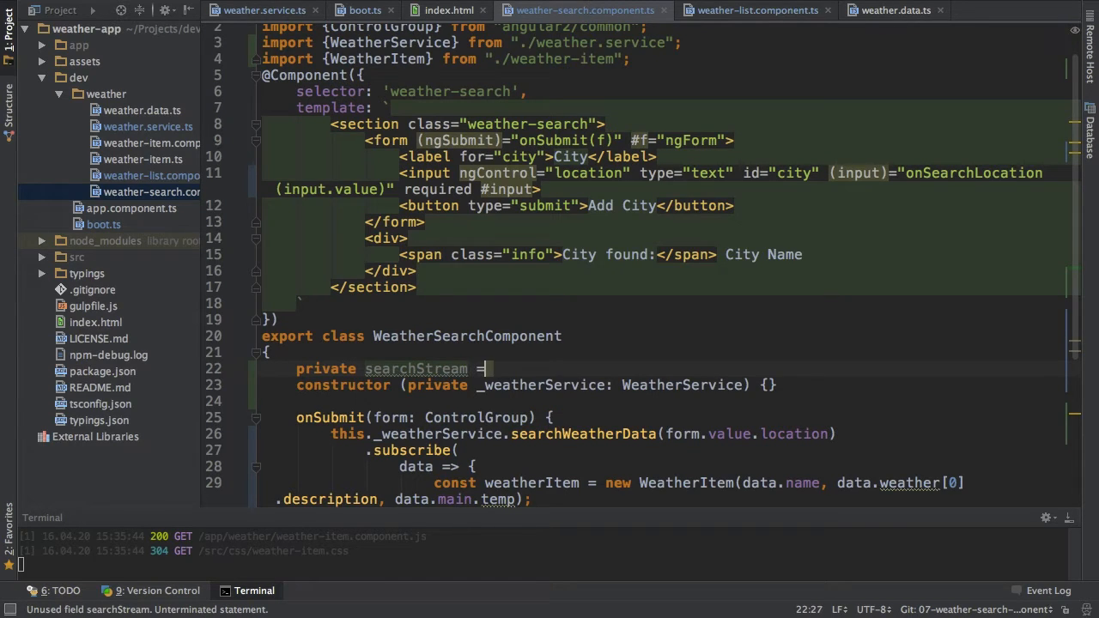
pyautogui.write('new Subject(')
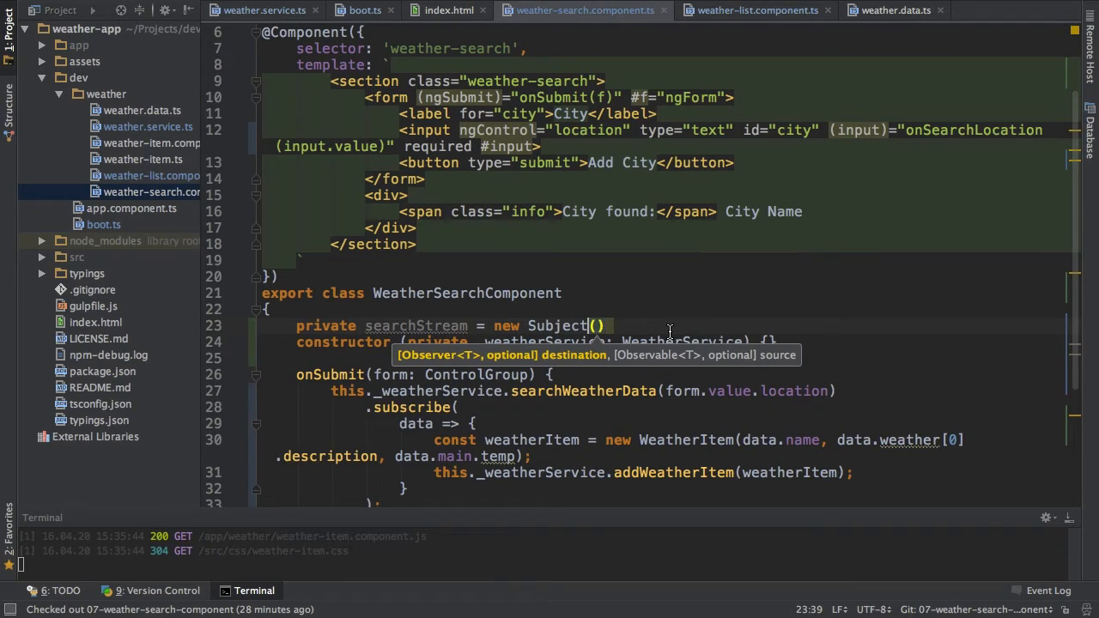
pyautogui.write('<')
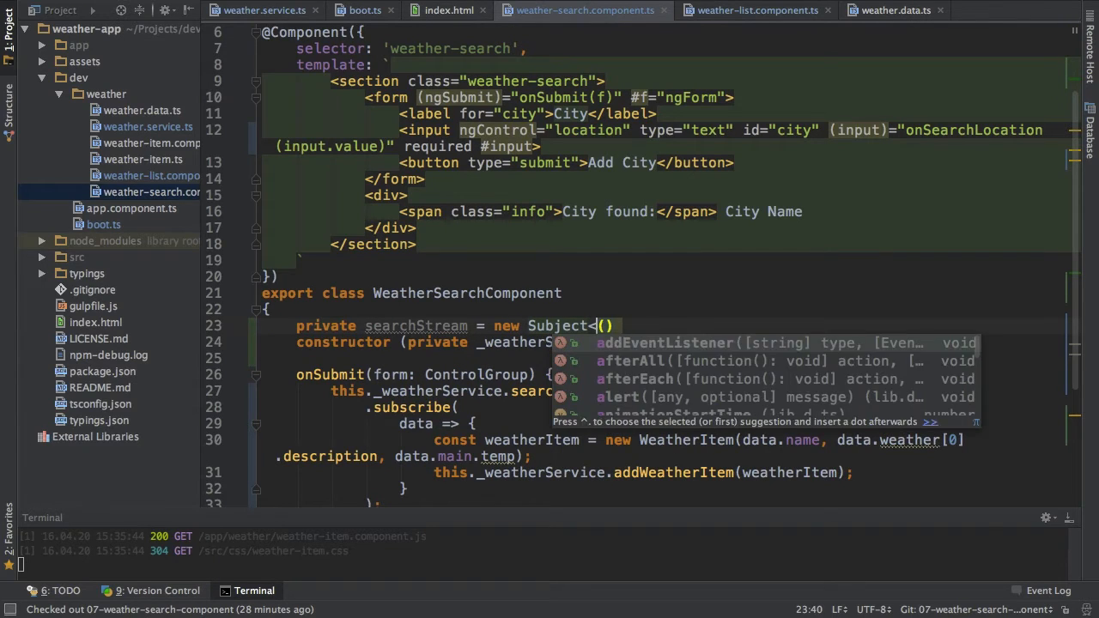
pyautogui.write('string>')
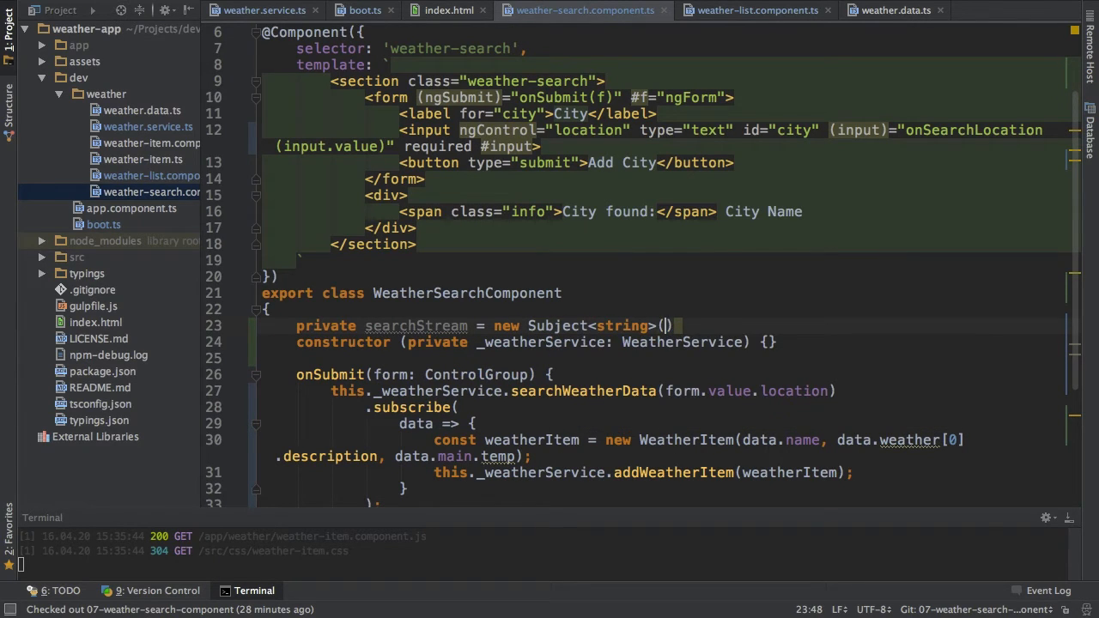
pyautogui.write(');')
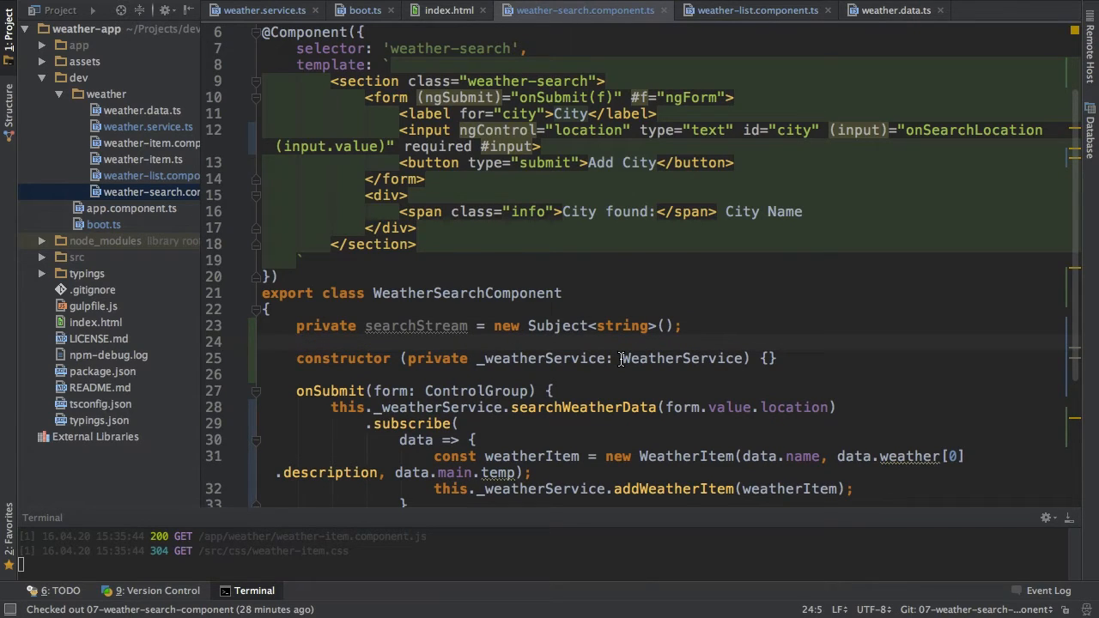
pyautogui.scroll(-3)
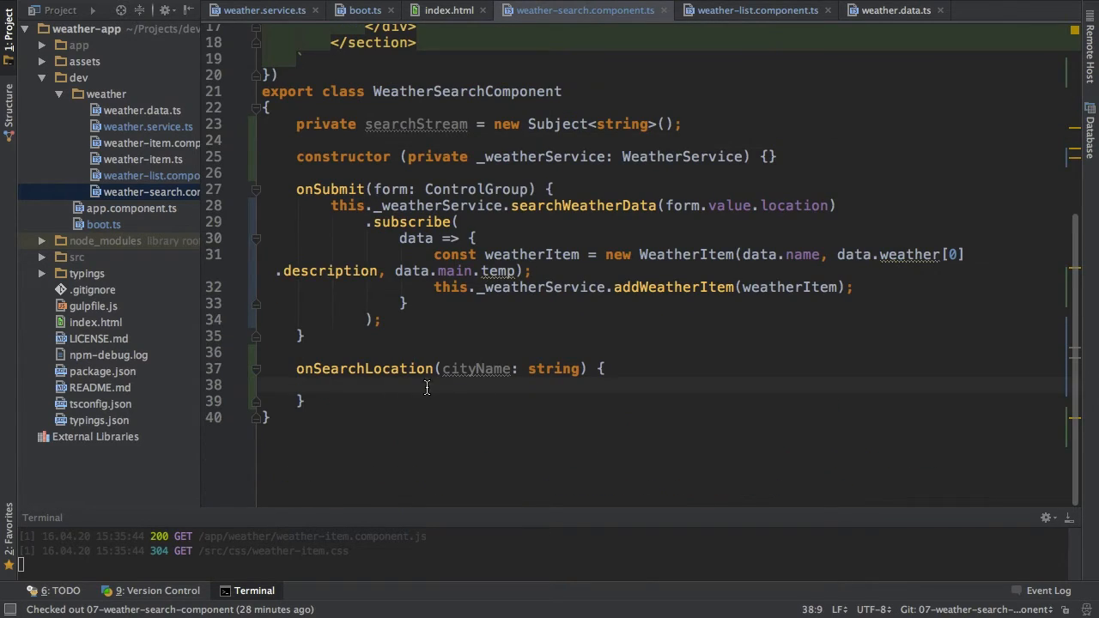
pyautogui.moveTo(410, 388)
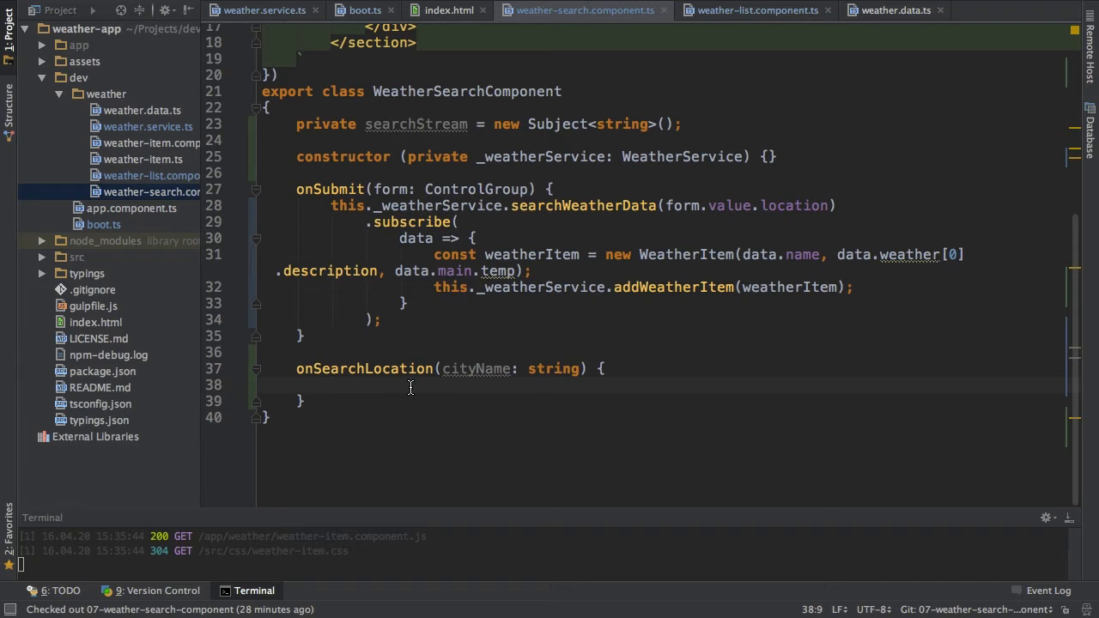
# - Make onSearchLocation push cityName into searchStream via this.searchStream.next(cityName)
pyautogui.write('this.')
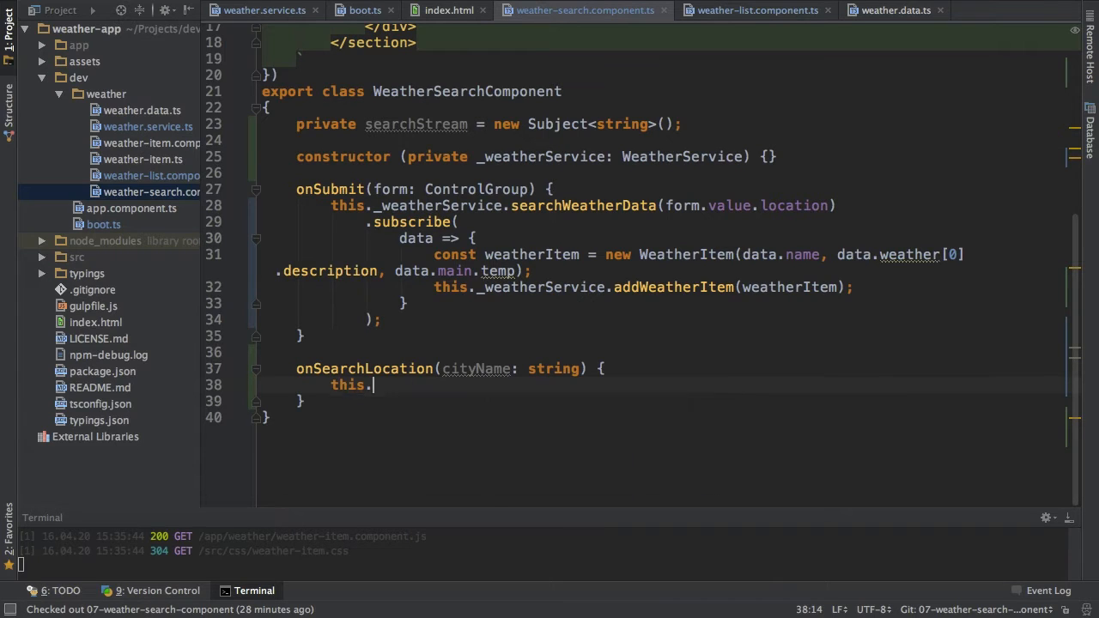
pyautogui.write('searchStream')
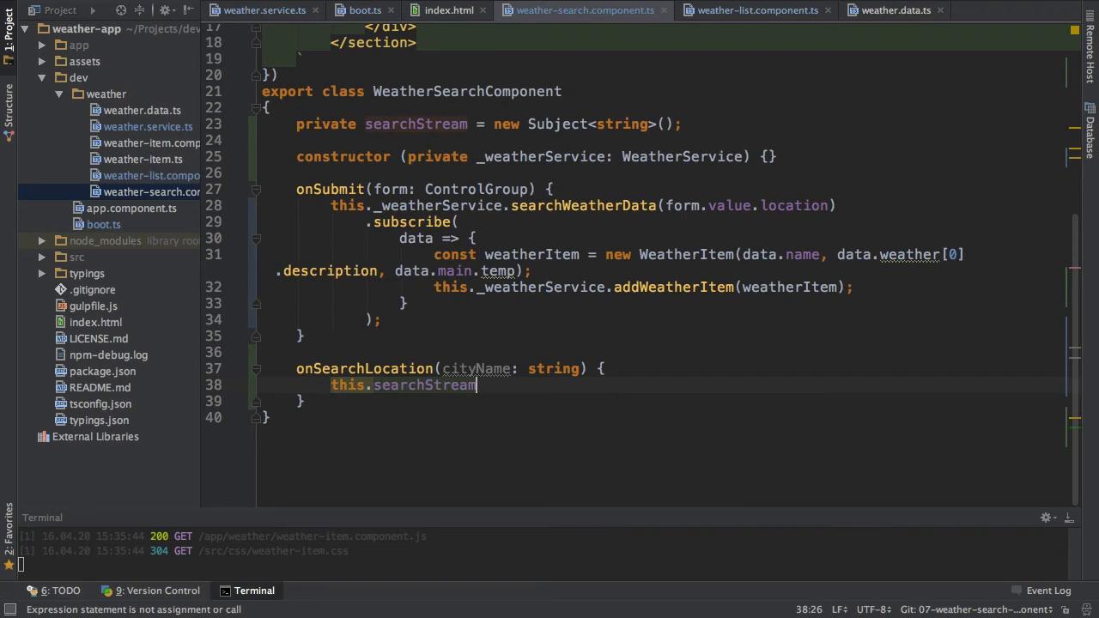
pyautogui.write('.next')
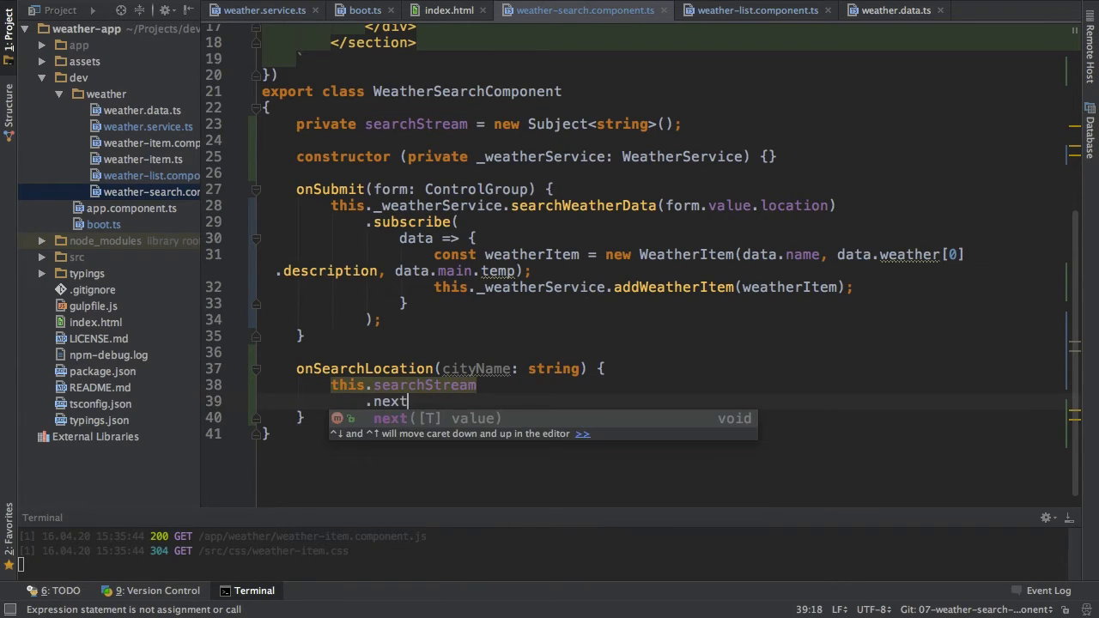
pyautogui.write('(cit')
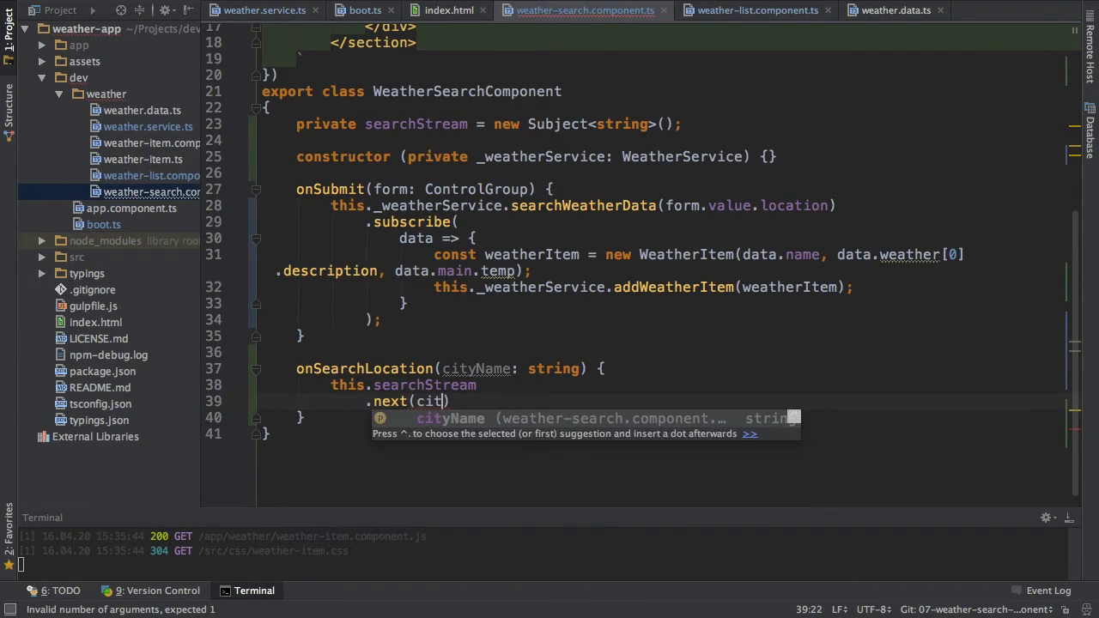
pyautogui.write('yName);')
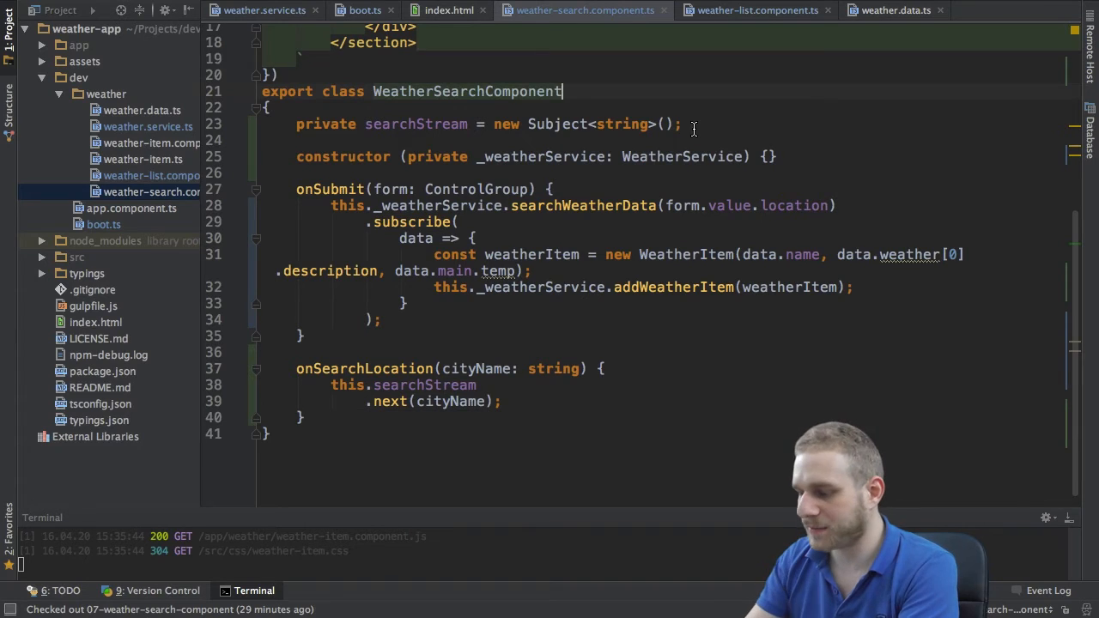
# - Make WeatherSearchComponent implement OnInit with an ngOnInit method
pyautogui.write('implements On')
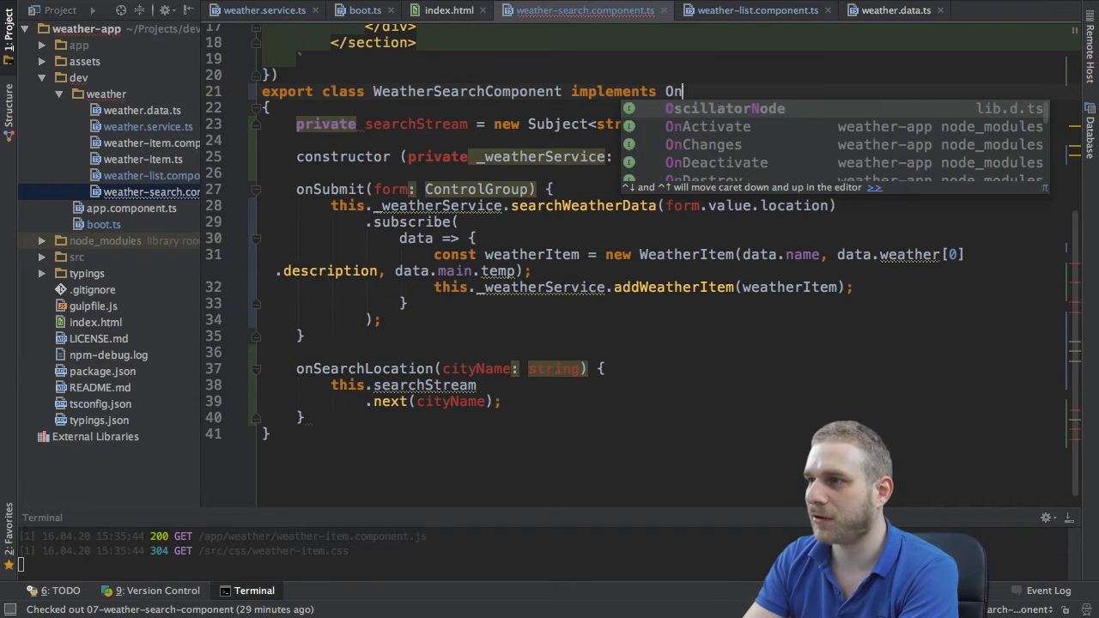
pyautogui.write('Init')
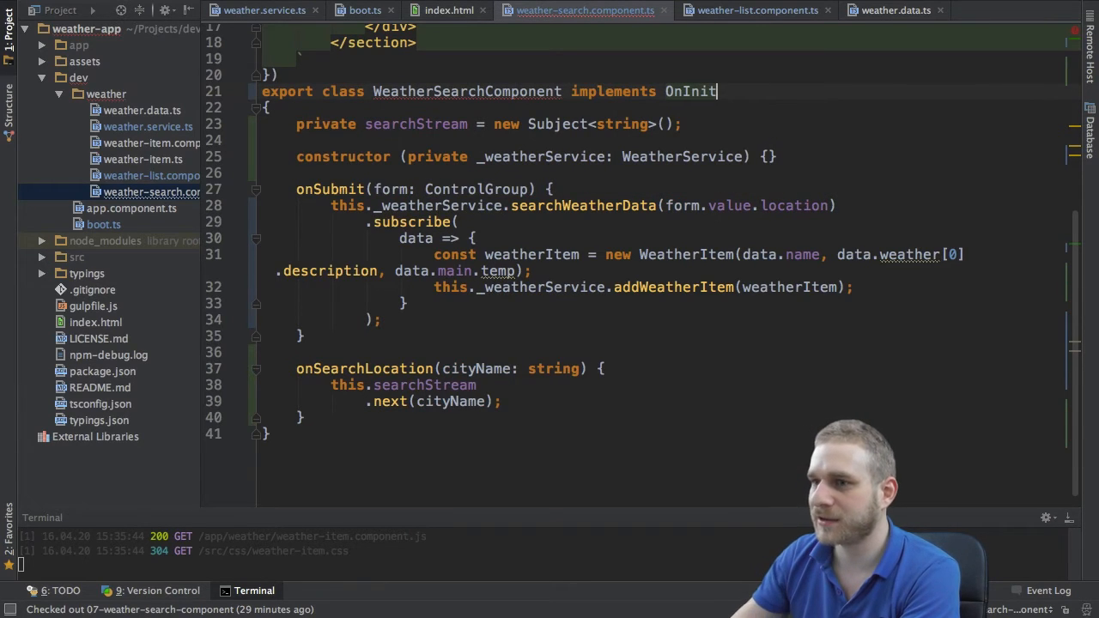
pyautogui.write('n')
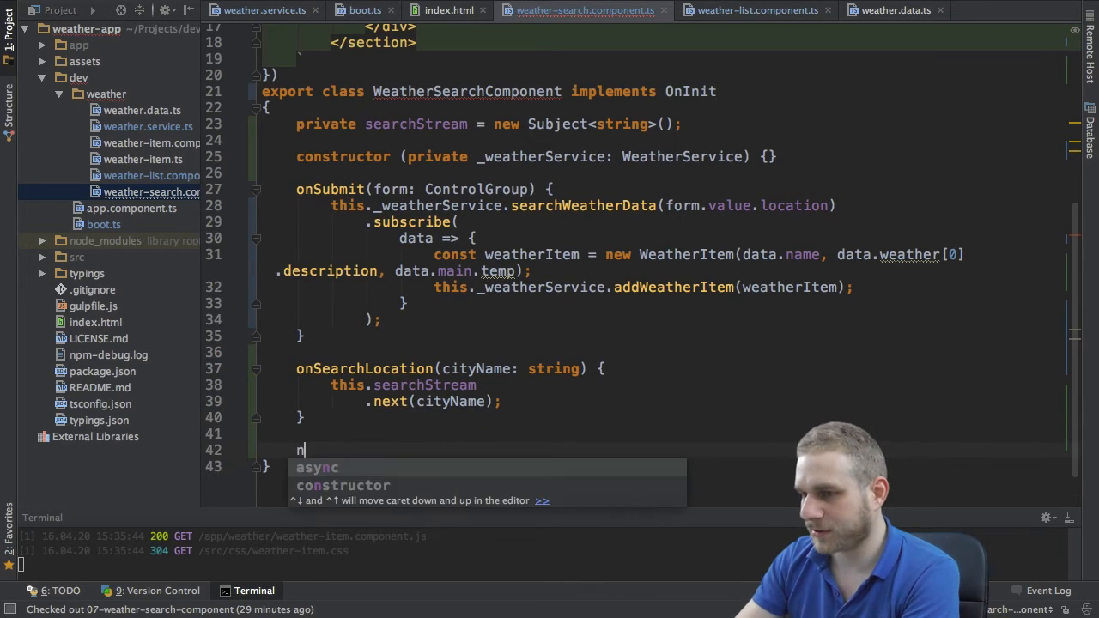
pyautogui.write('gOnInit() {')
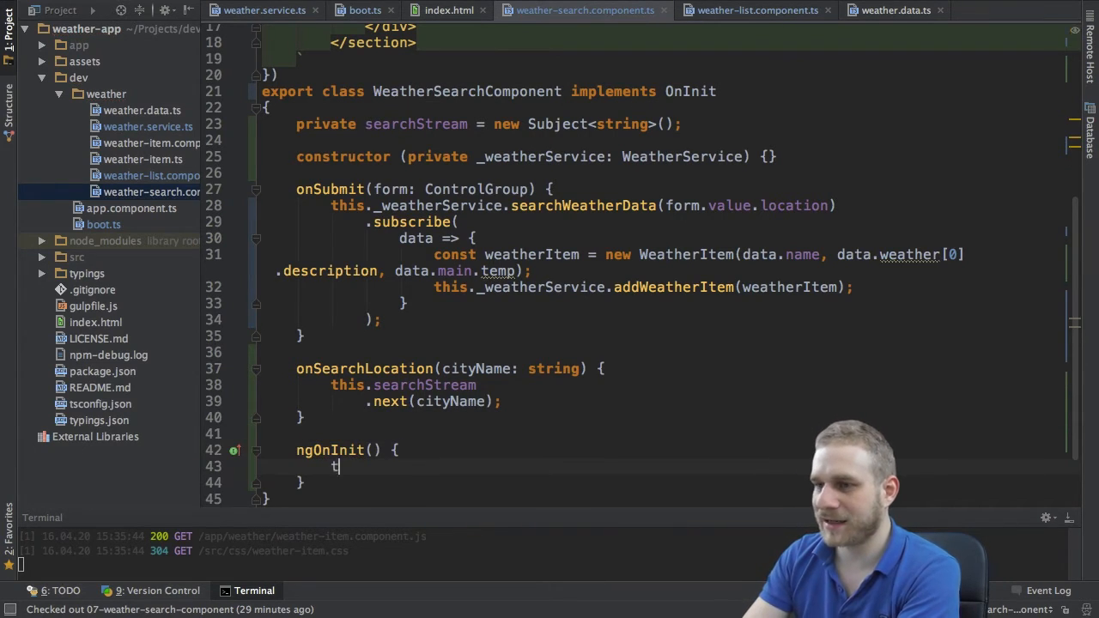
# - In ngOnInit, subscribe to searchStream and console.log each emitted value
pyautogui.write('his.searchStream')
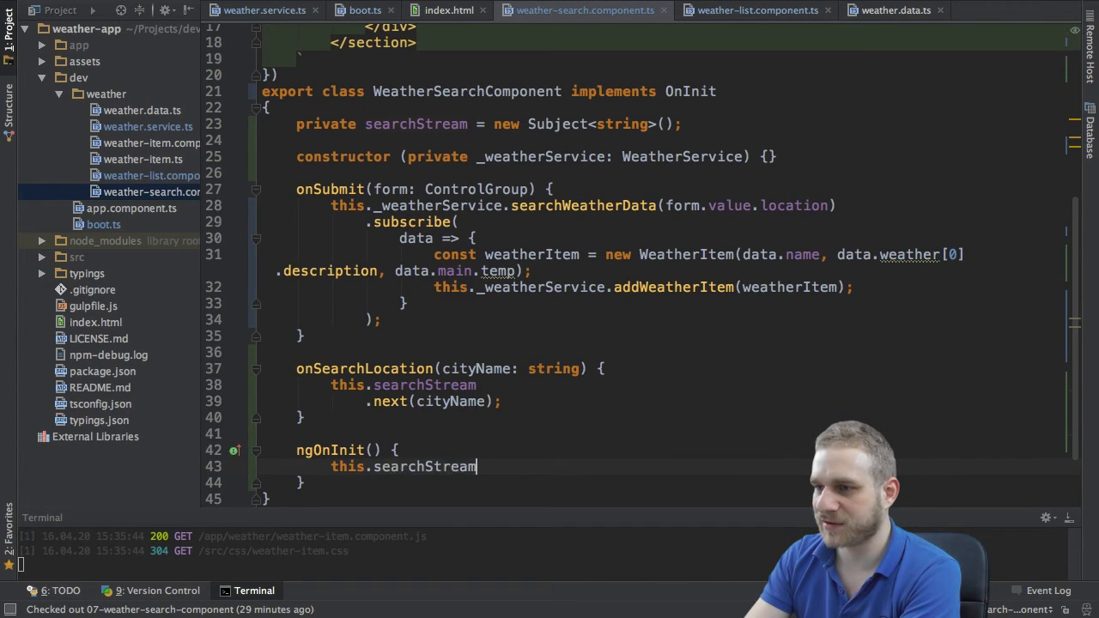
pyautogui.write('.subscribe(')
pyautogui.write('data =>')
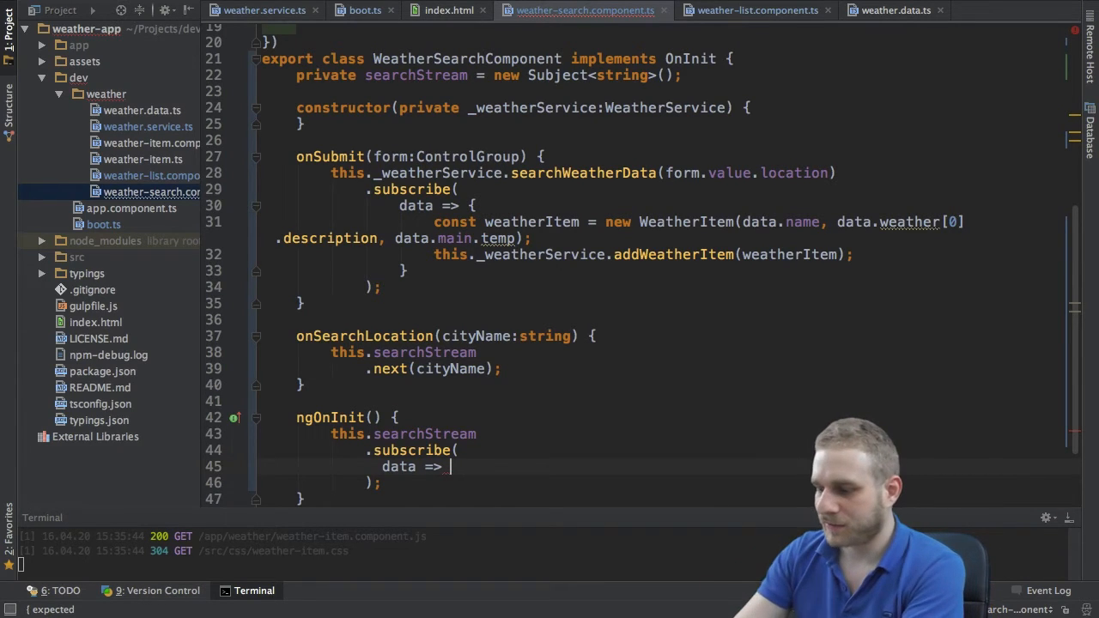
pyautogui.write('console')
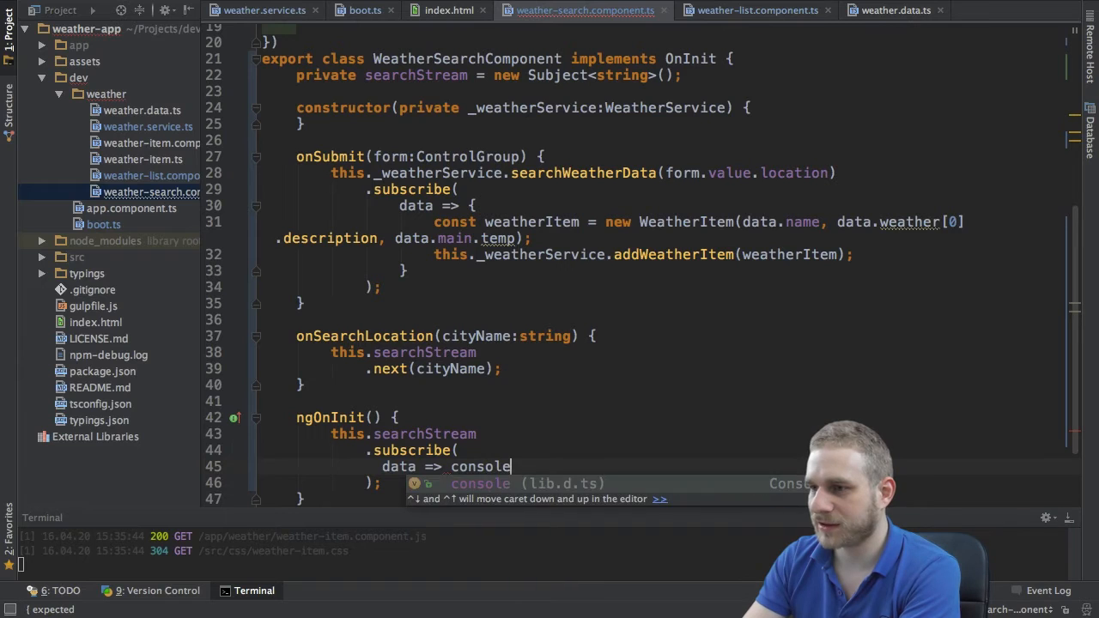
pyautogui.write('.log(data)')
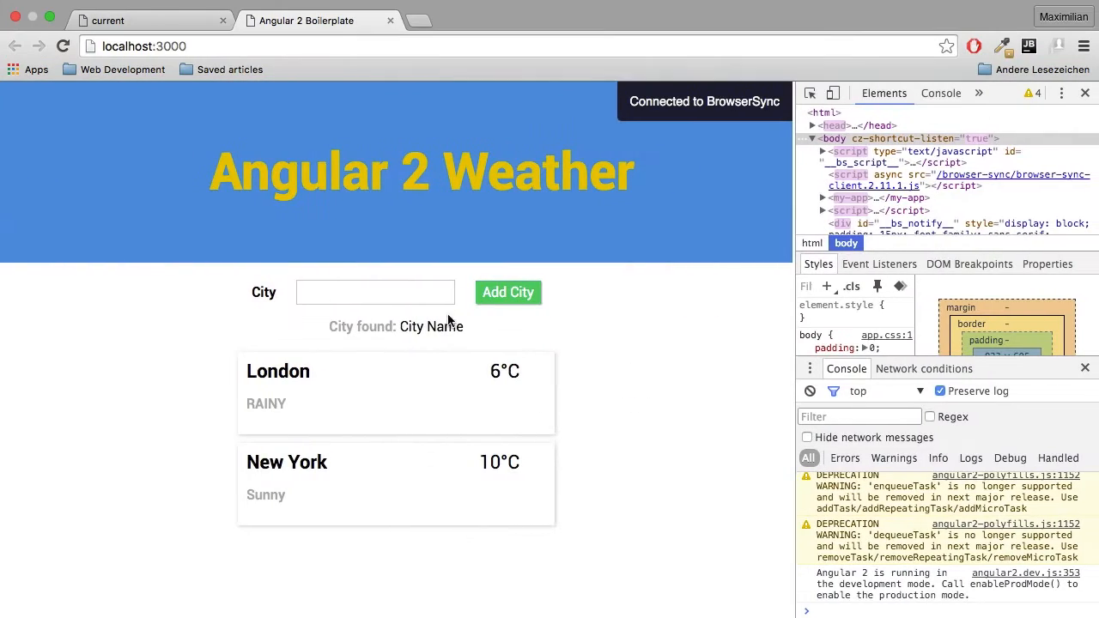
# - Enter 'Berli' in the weather app's city field to check searches reach the console
pyautogui.write('Berli')
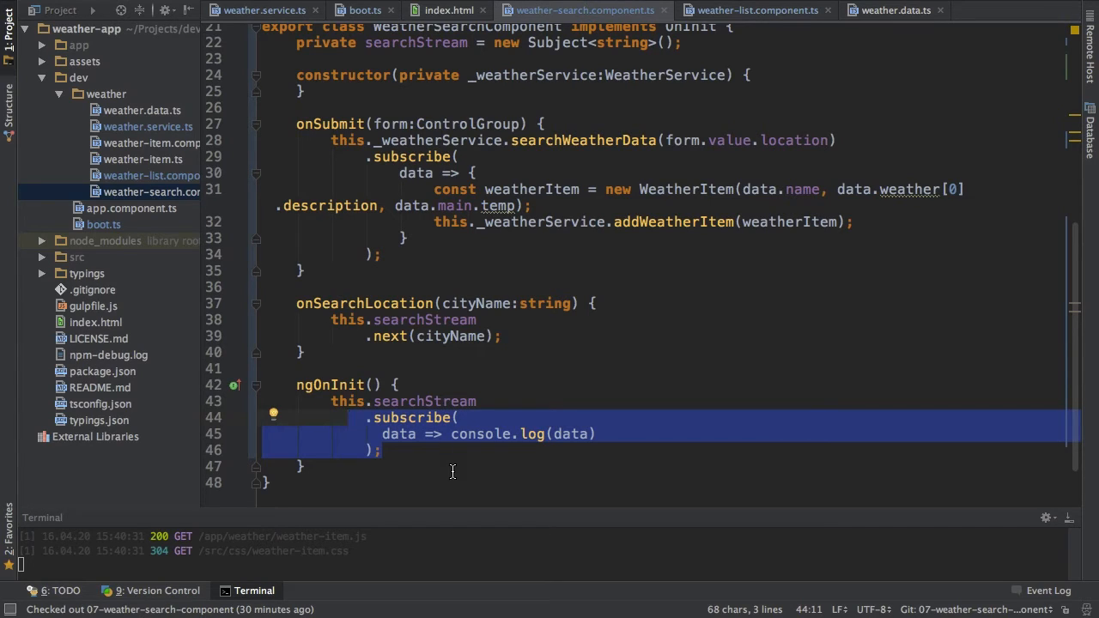
# - Complete console.log(data) in the subscribe and place the cursor after this.searchStream
pyautogui.click(456, 433)
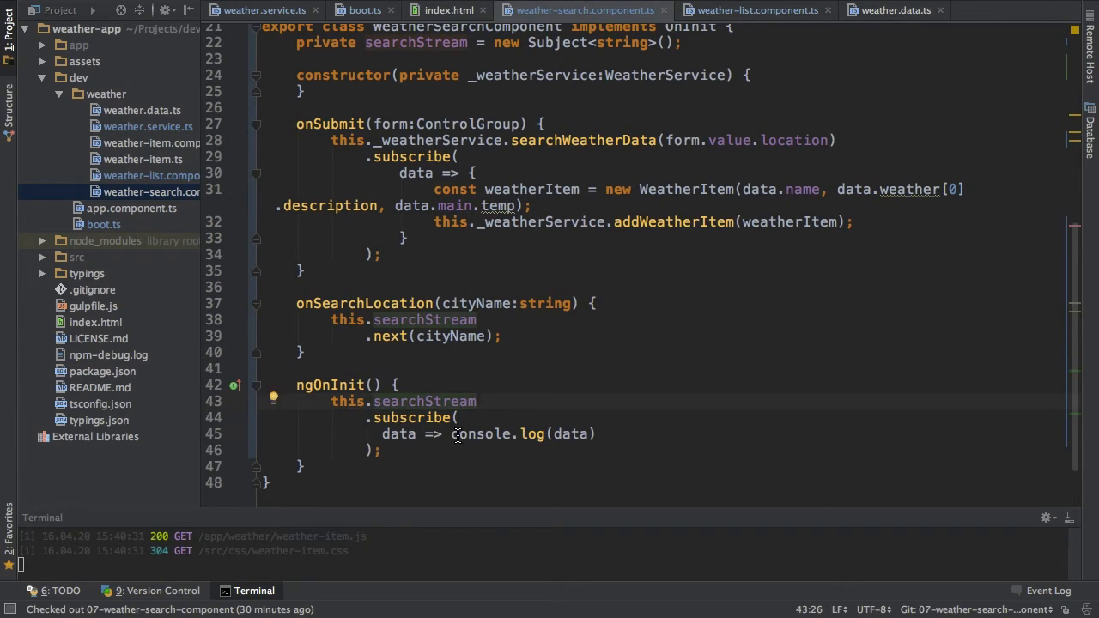
pyautogui.moveTo(453, 433); pyautogui.dragTo(594, 432)
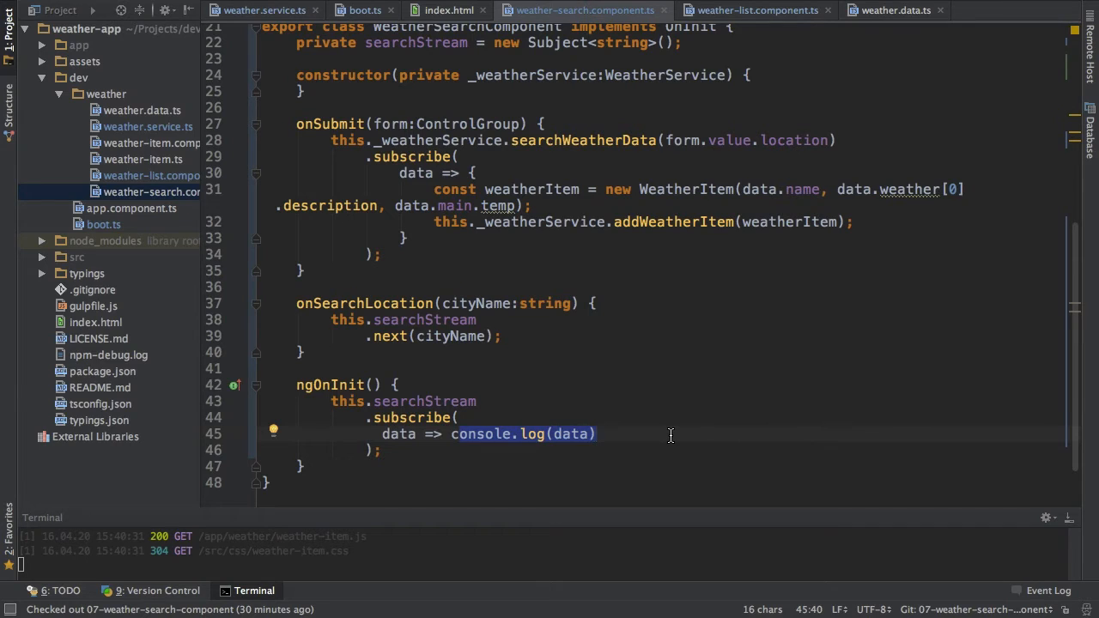
pyautogui.moveTo(401, 151)
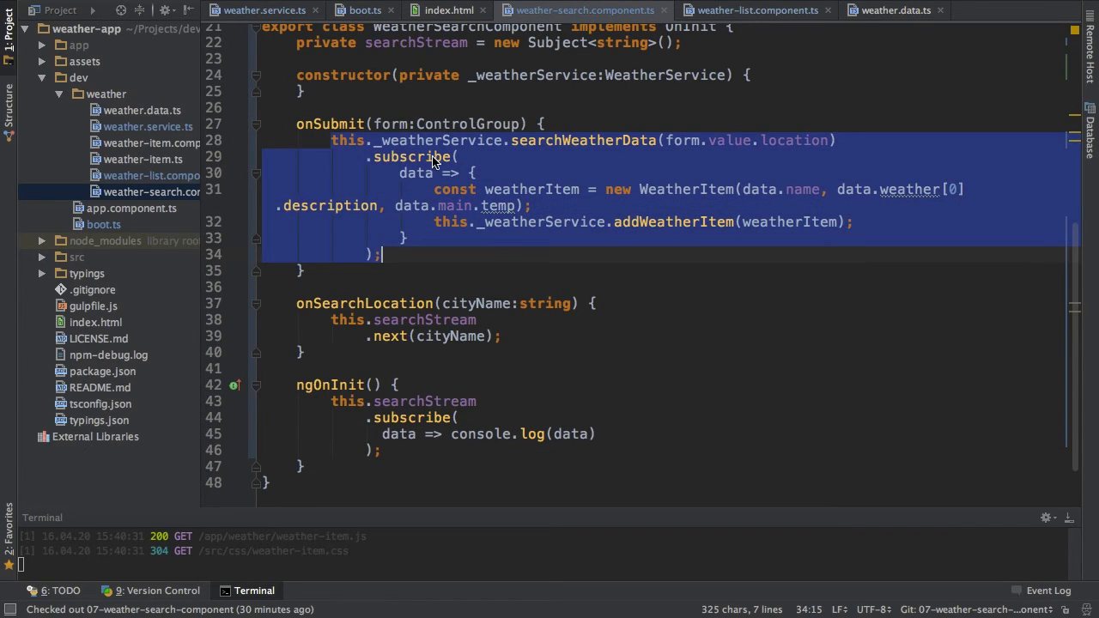
pyautogui.moveTo(465, 402)
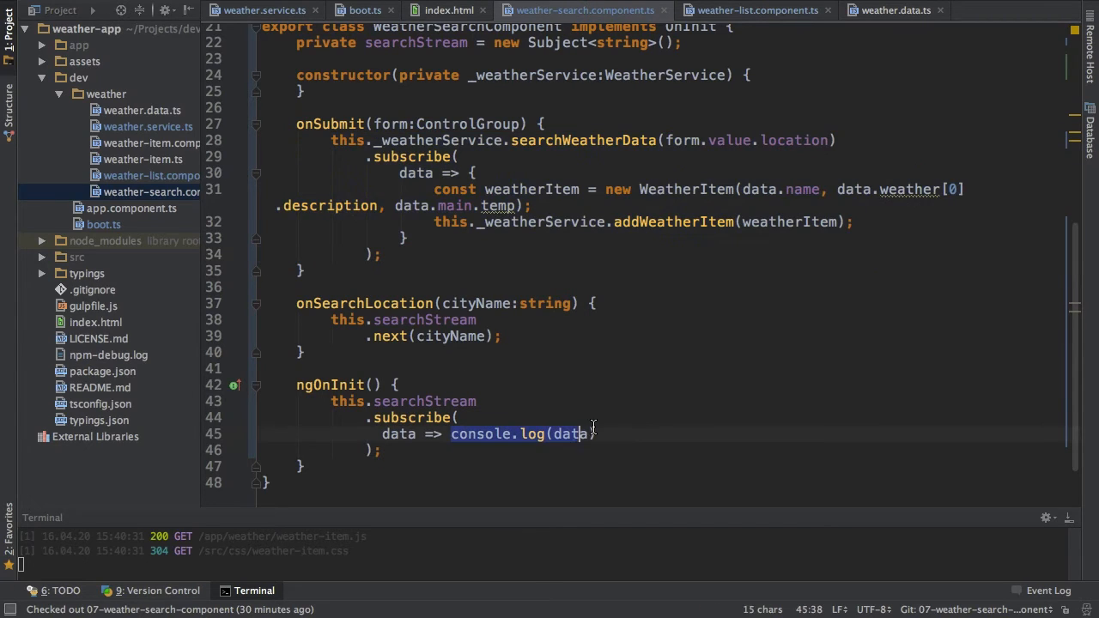
pyautogui.write(')')
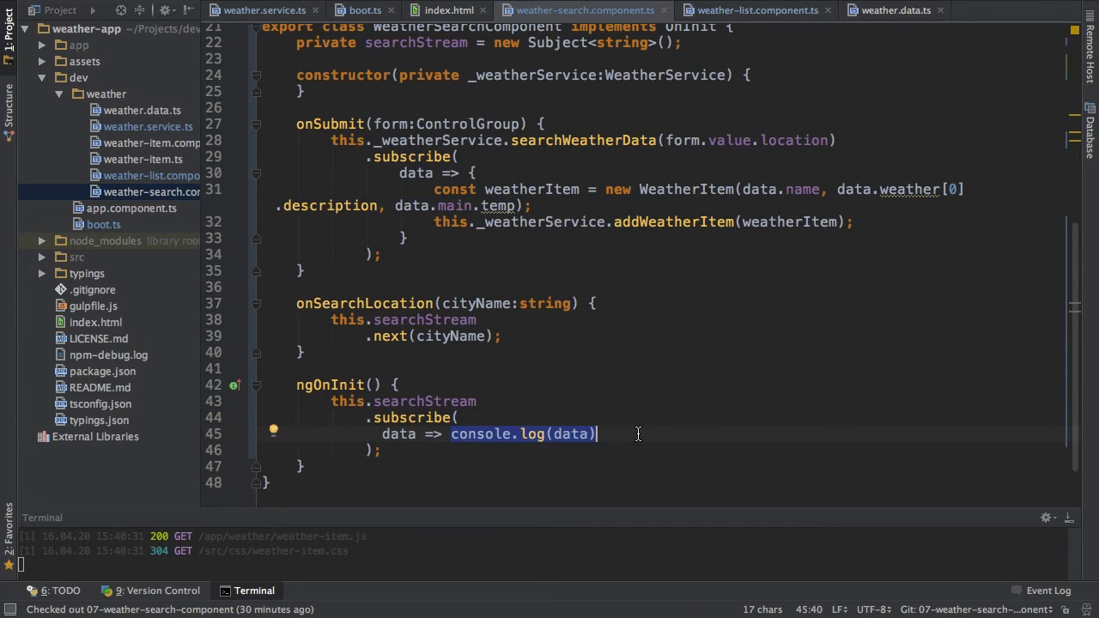
pyautogui.click(477, 401)
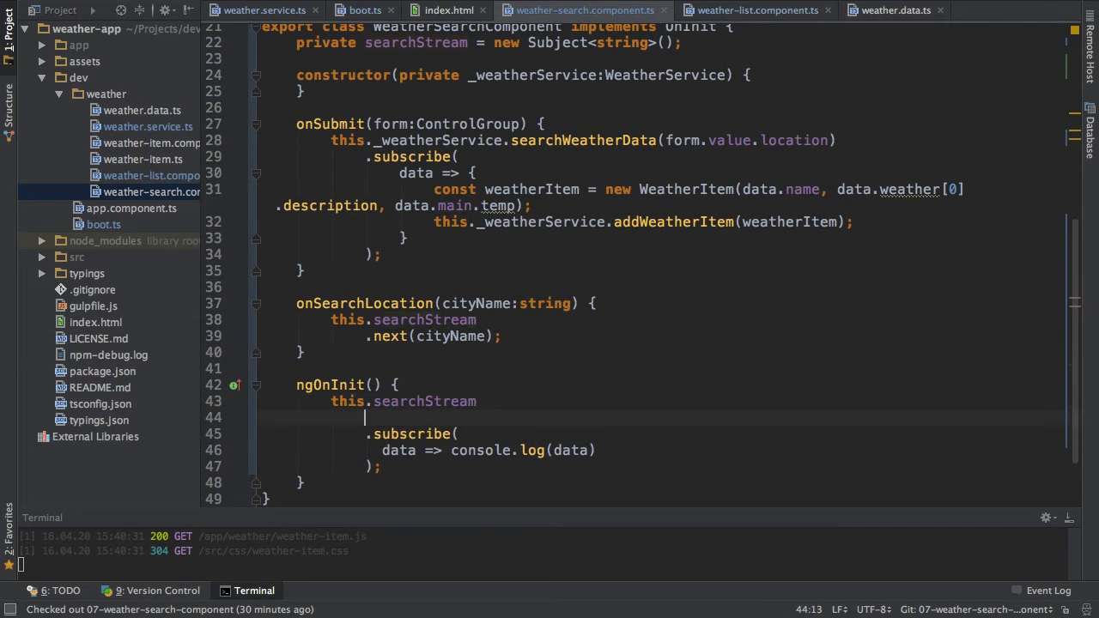
# - Add .switchMap((input:string) => this._weatherService.searchWeatherData(input)) before subscribe
pyautogui.write('.switchMap')
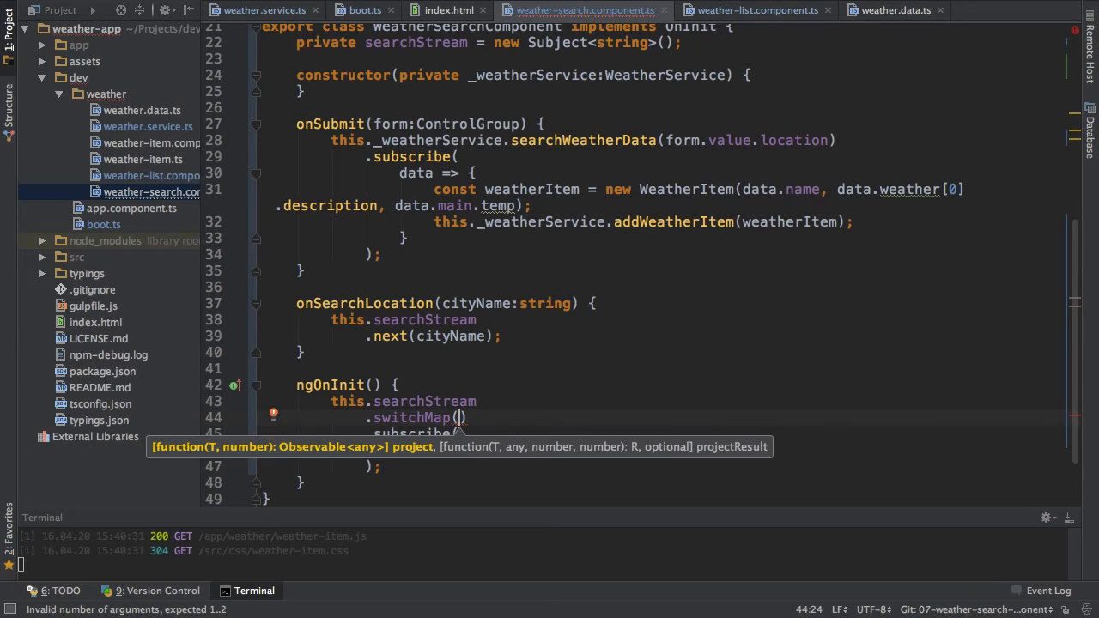
pyautogui.write('()')
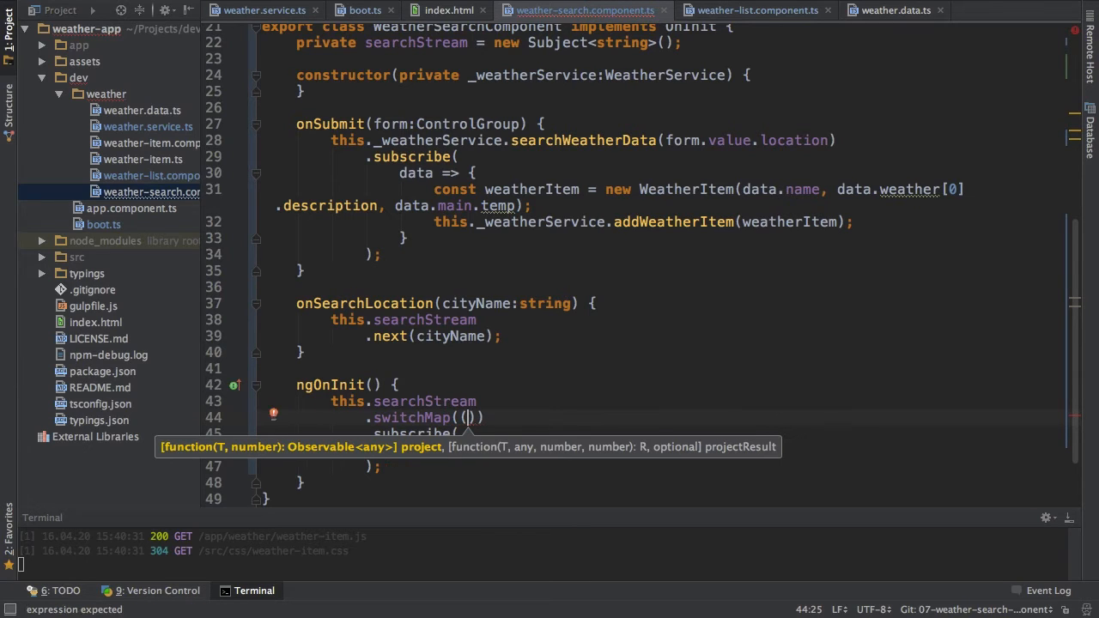
pyautogui.write('input:string')
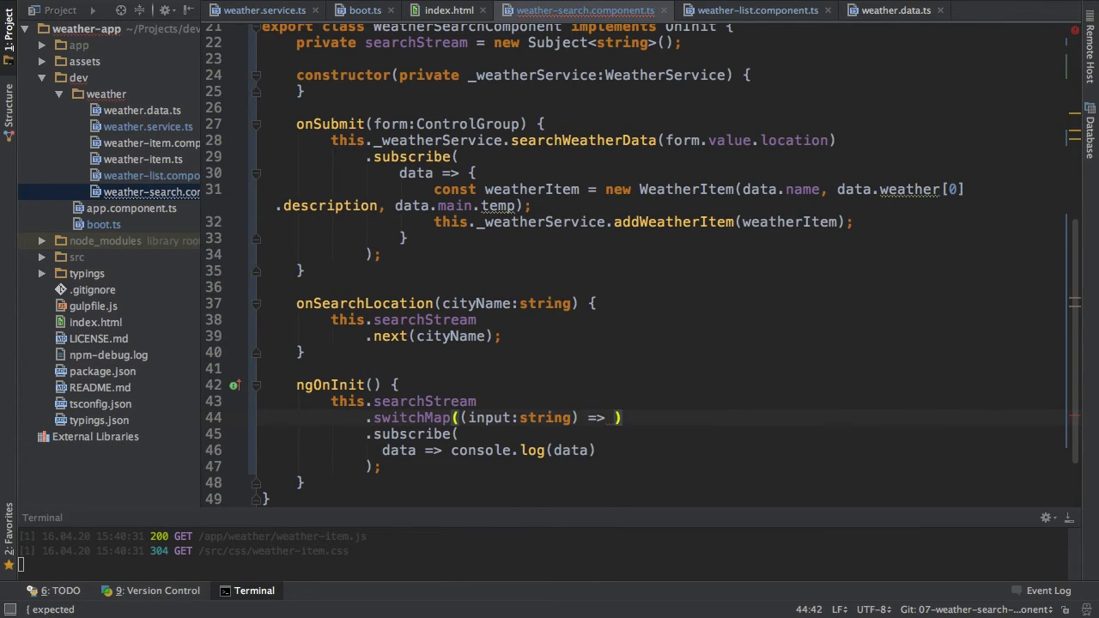
pyautogui.write('this._weatherService')
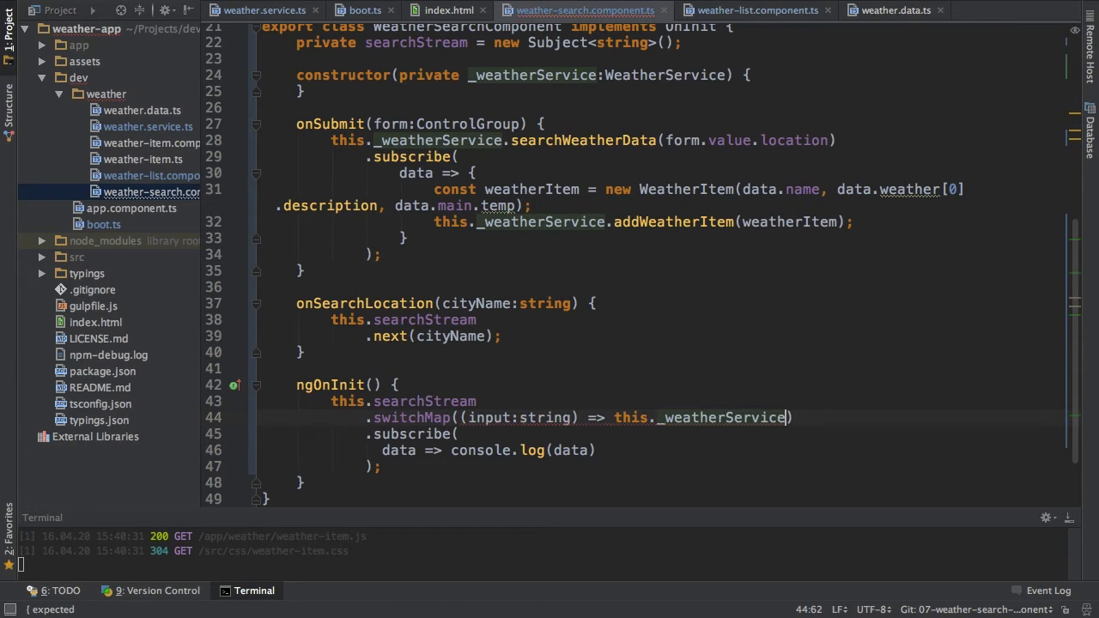
pyautogui.write('.searchWeatherData()')
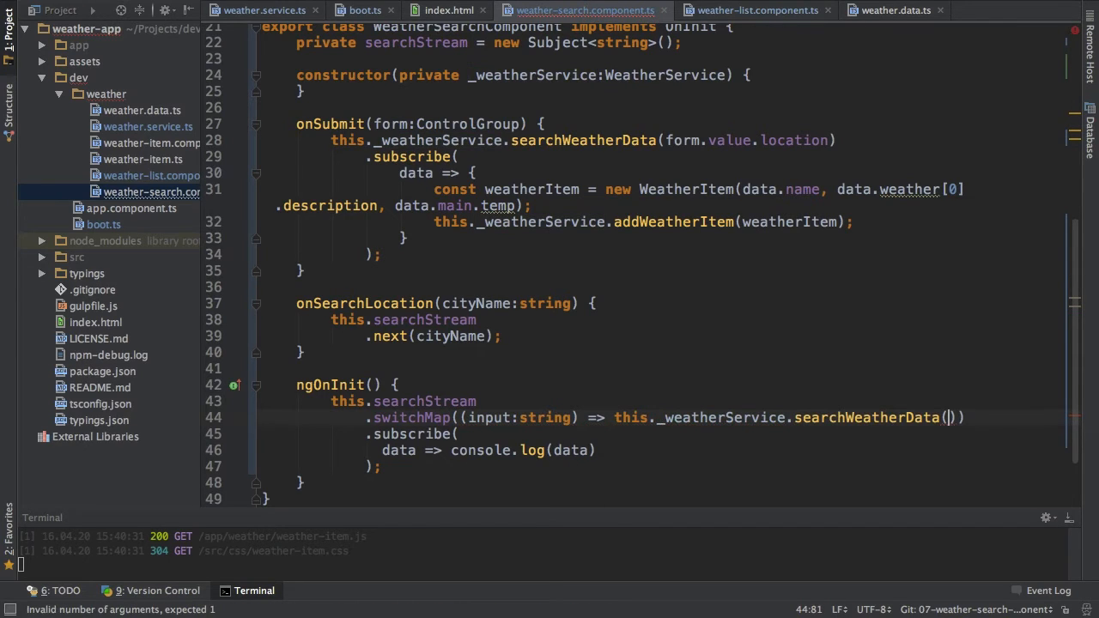
pyautogui.write('term')
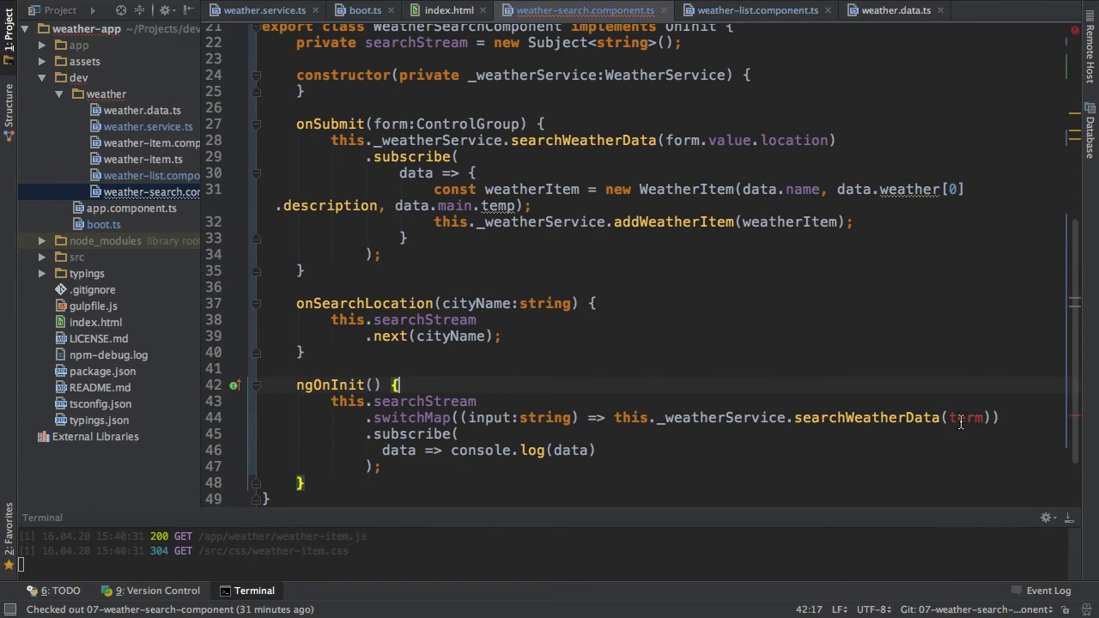
pyautogui.write('input')
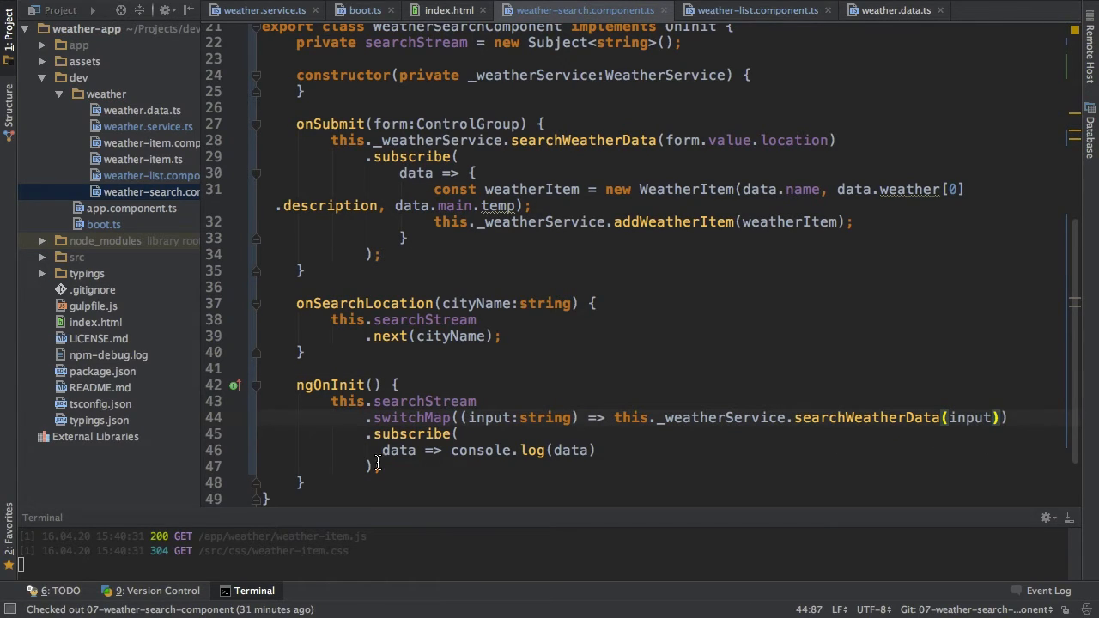
pyautogui.moveTo(504, 449)
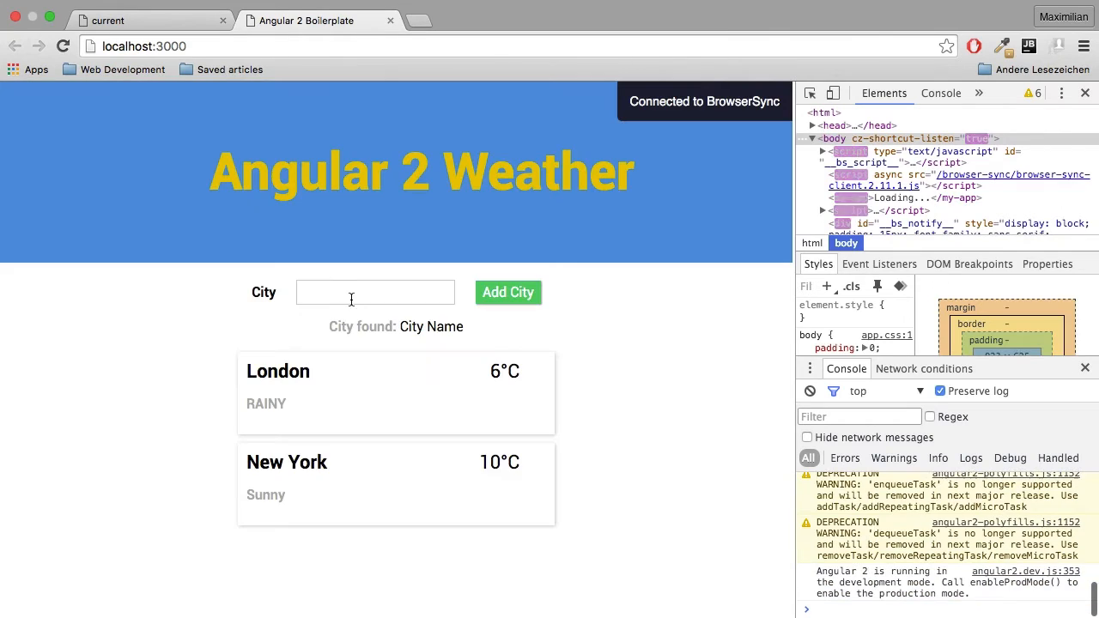
# - Enter 'Berli' in the app's City field to test the live search
pyautogui.write('Berli')
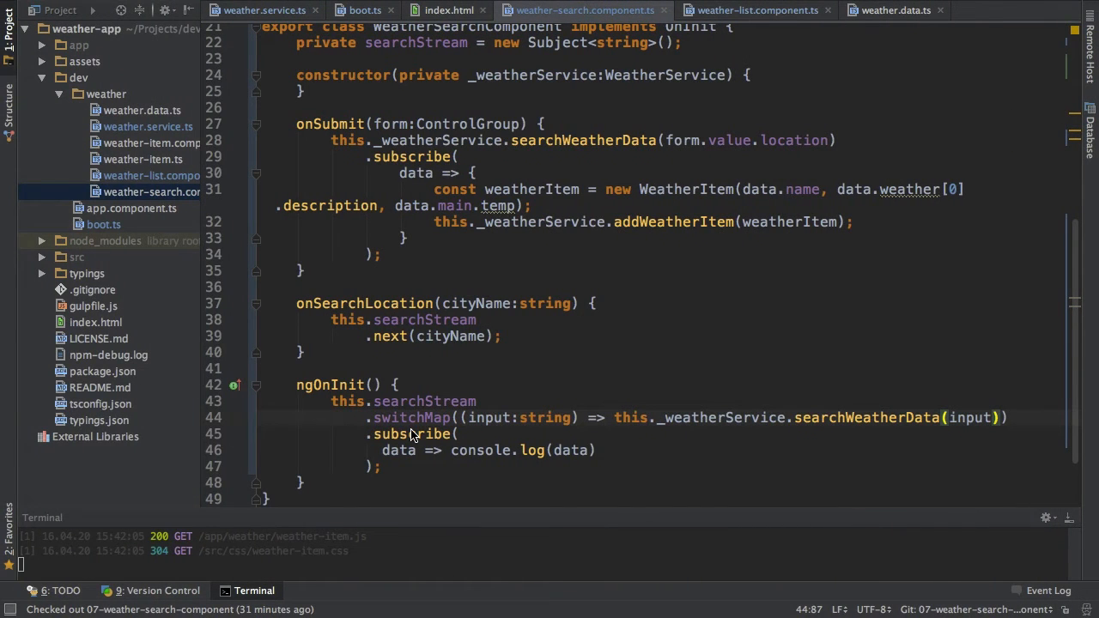
pyautogui.moveTo(437, 436)
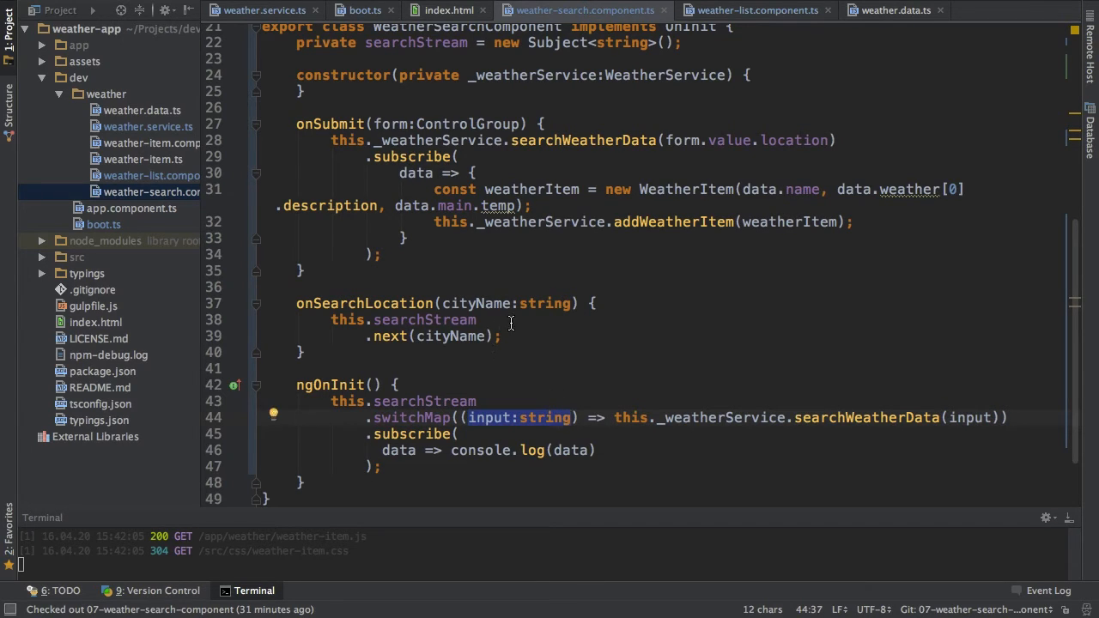
pyautogui.moveTo(521, 342)
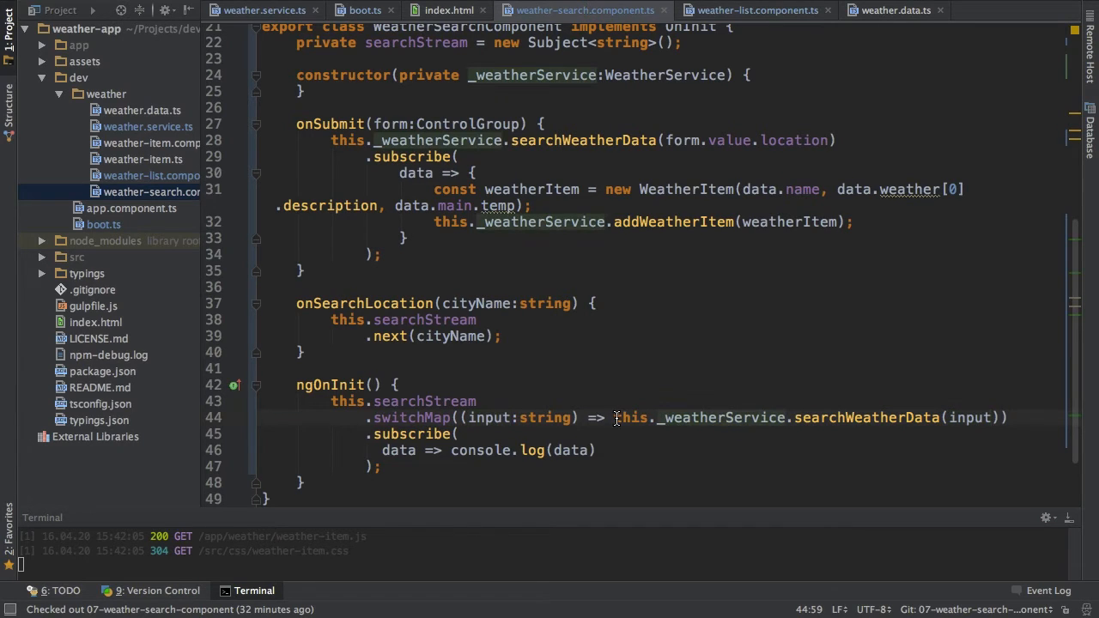
# - Review the searchWeatherData call in switchMap and start a new 'd' property below searchStream
pyautogui.moveTo(615, 419); pyautogui.dragTo(999, 419)
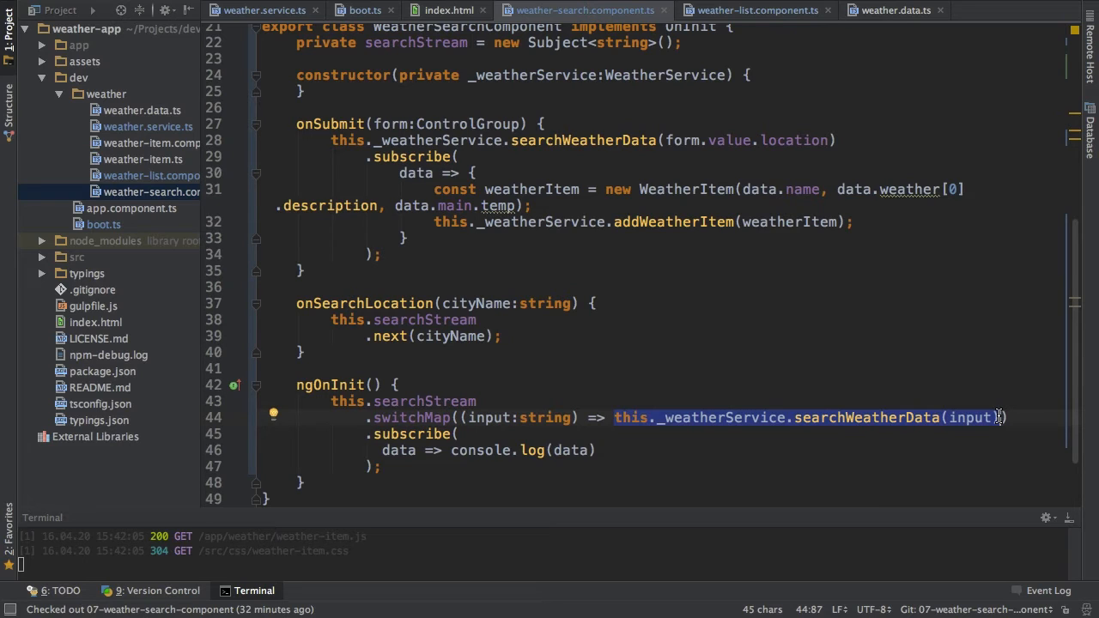
pyautogui.moveTo(489, 418)
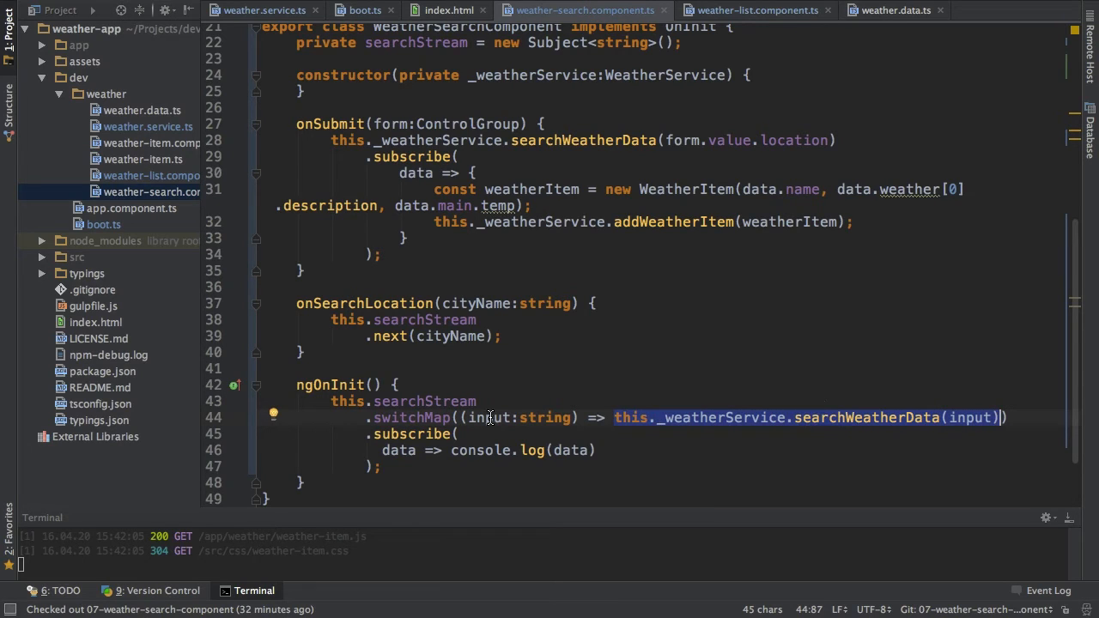
pyautogui.moveTo(484, 417)
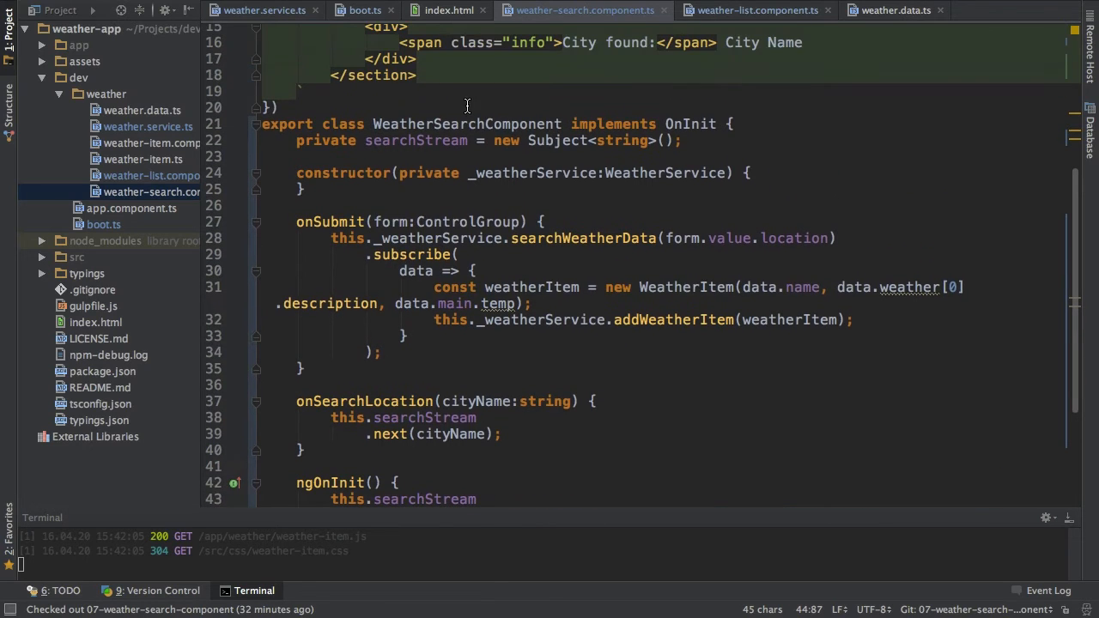
pyautogui.write('d')
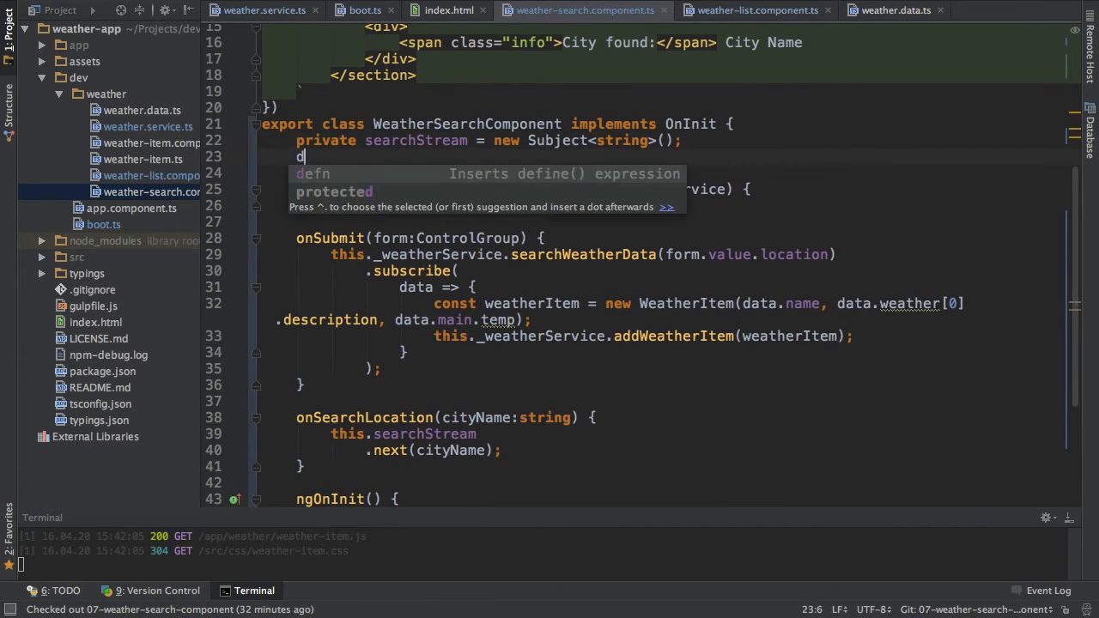
# - Declare data: any = {} and store each search result with this.data = data
pyautogui.write('ata:')
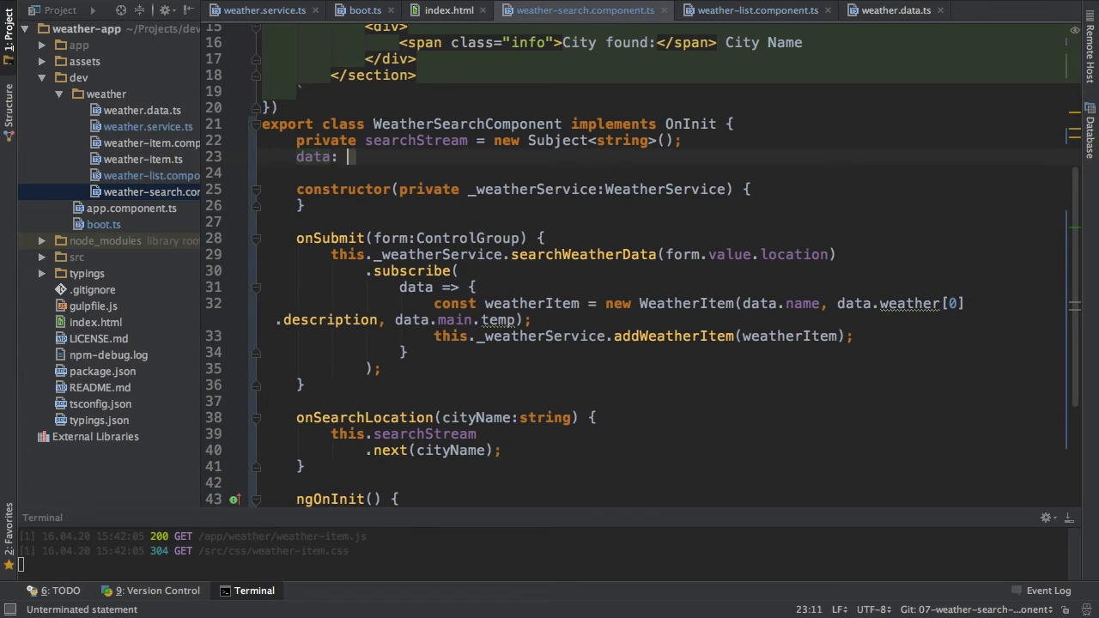
pyautogui.write('any = {}')
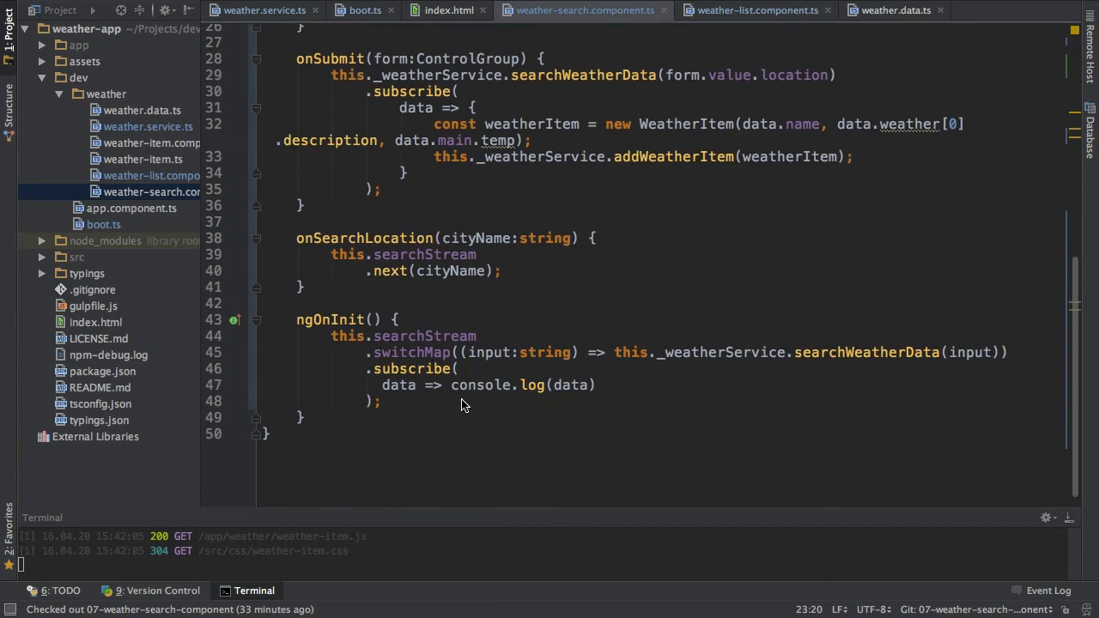
pyautogui.moveTo(381, 385); pyautogui.dragTo(381, 402)
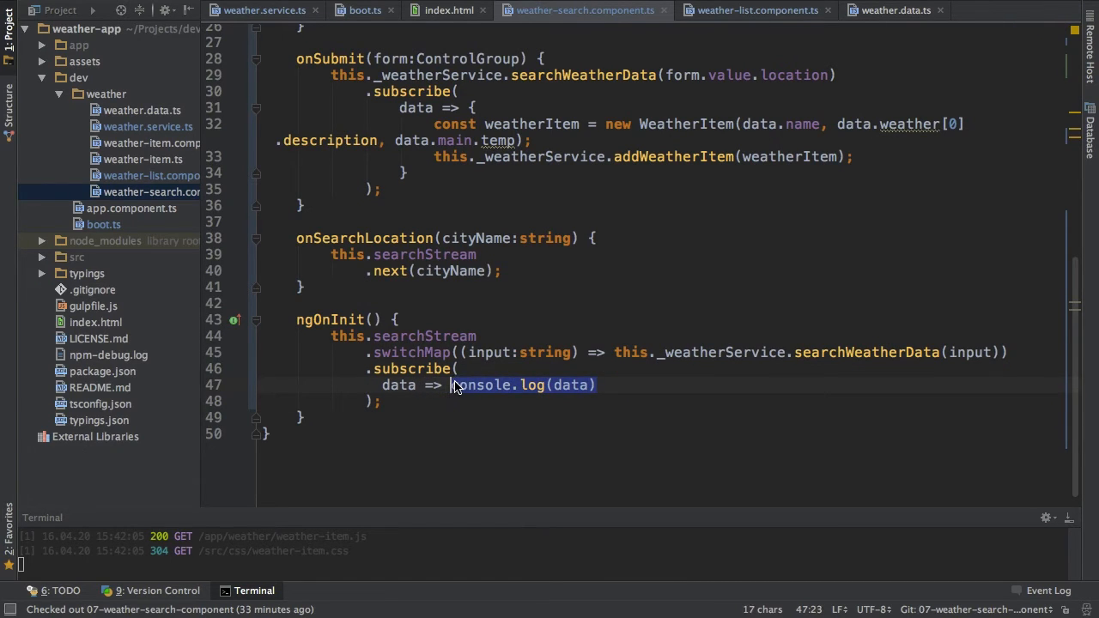
pyautogui.write('this.data = dat')
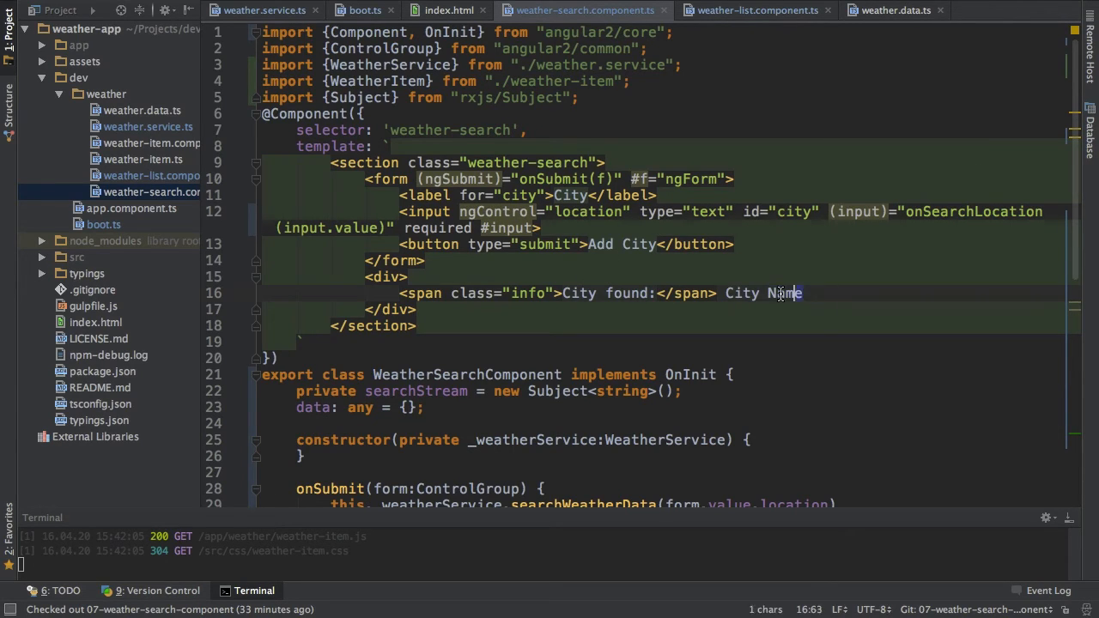
# - Show {{data.name}} after 'City found:' in the component template
pyautogui.write('{')
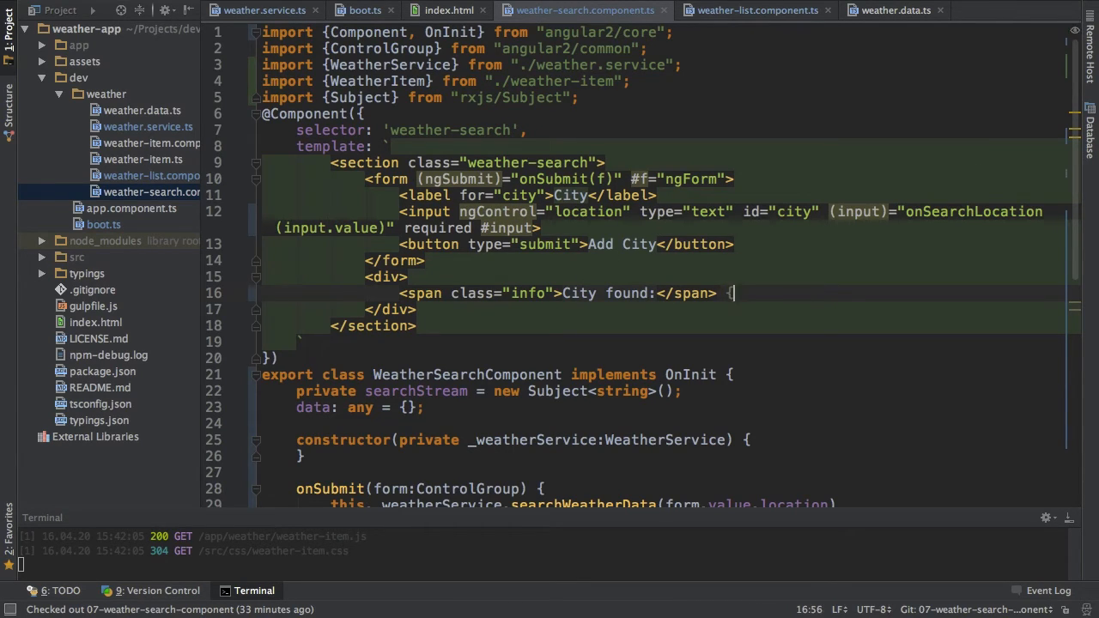
pyautogui.write('{}')
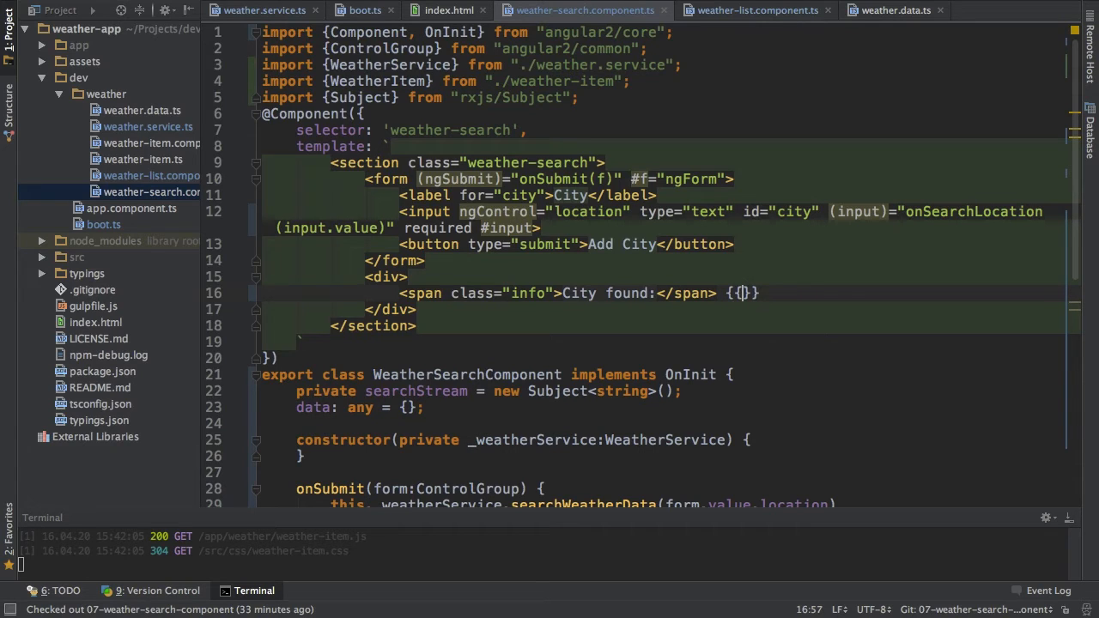
pyautogui.write('data.')
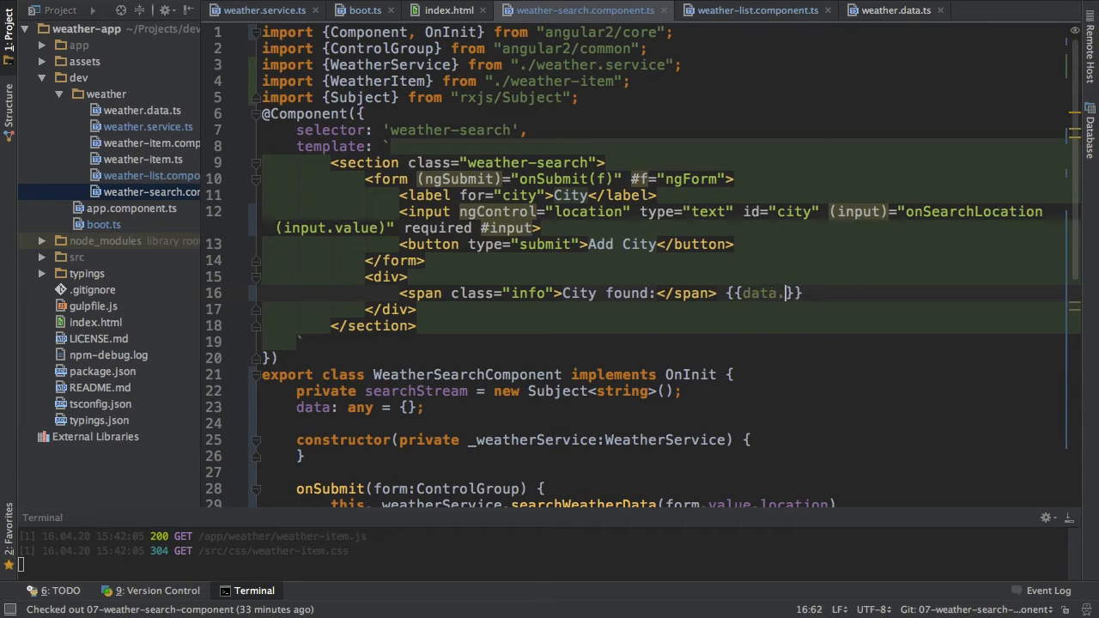
pyautogui.write('name}}')
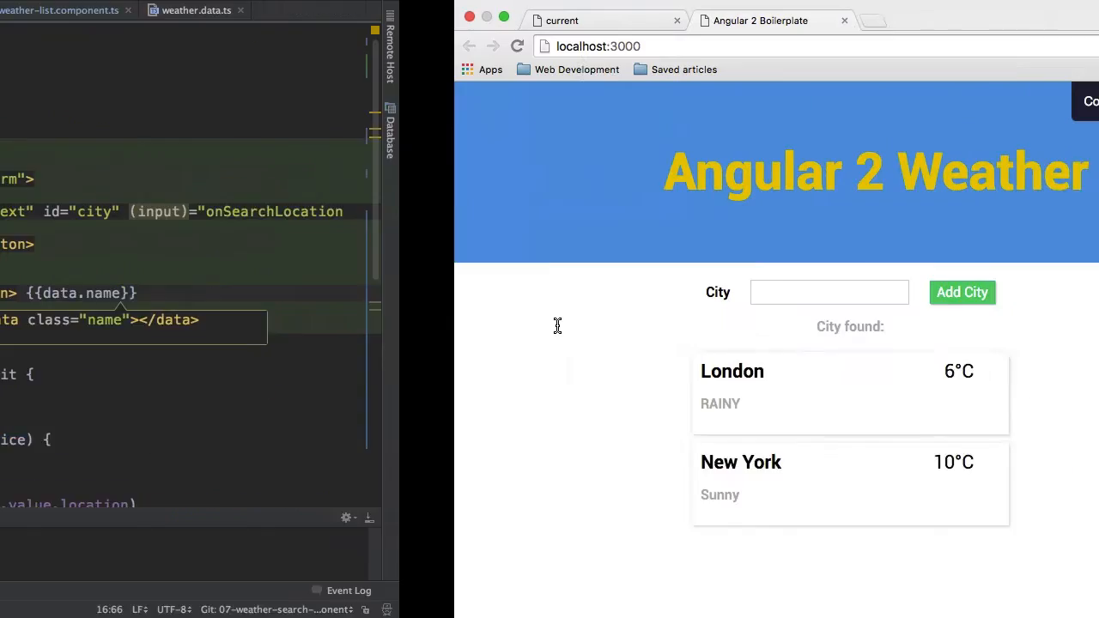
# - Try 'B' in the City field, then scroll to the ngOnInit stream in weather-search.component.ts
pyautogui.write('B')
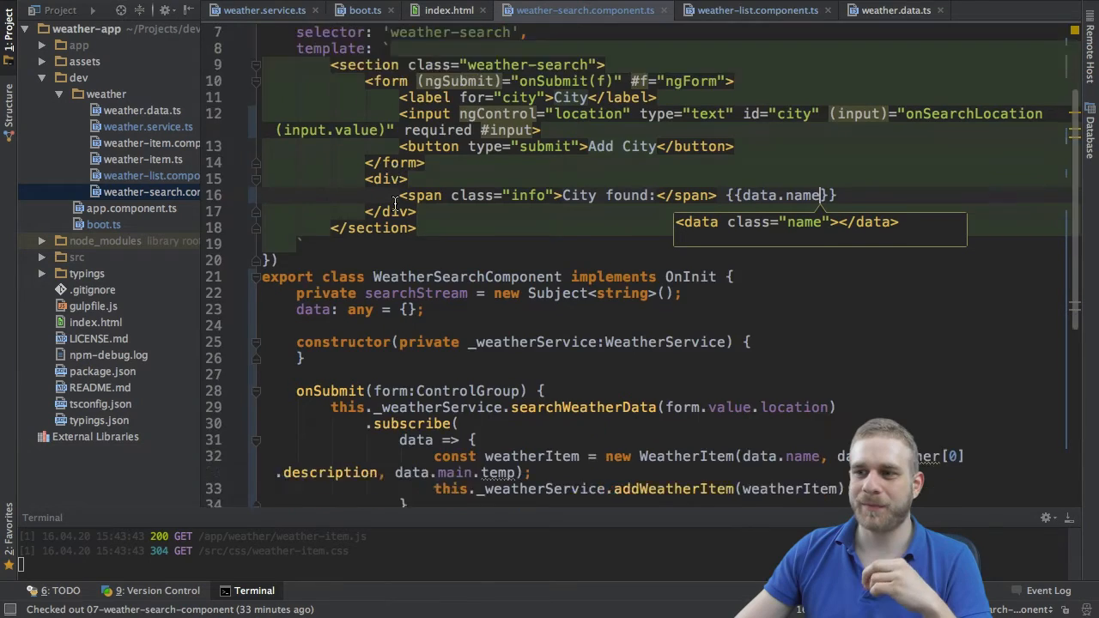
pyautogui.scroll(-3)
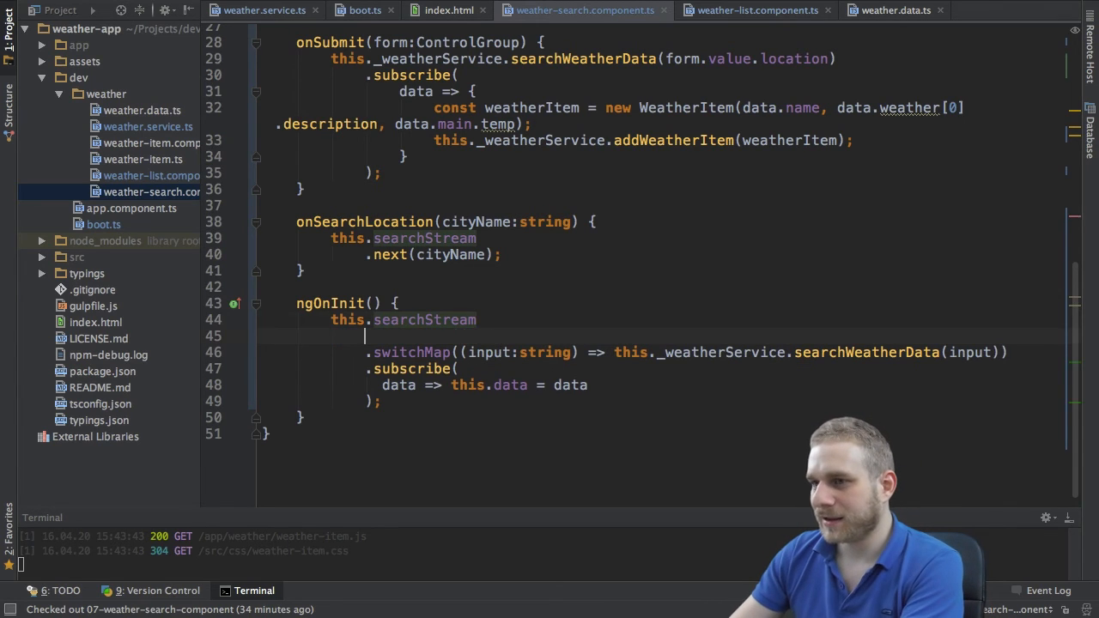
# - Chain .debounceTime(300) after this.searchStream so searching waits 300 ms
pyautogui.write('.')
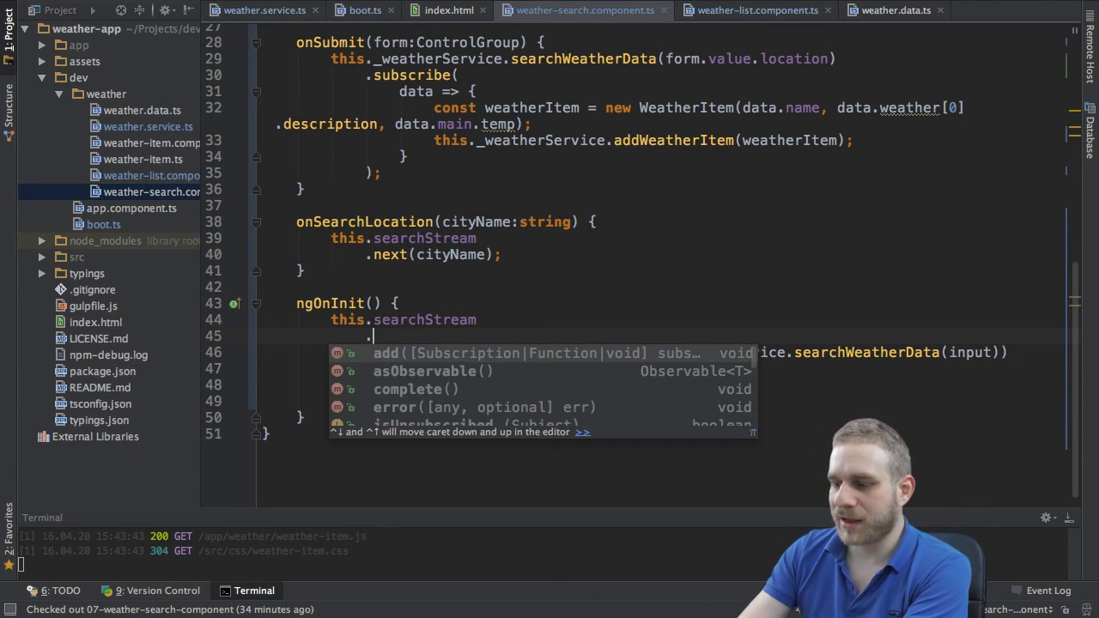
pyautogui.write('debounceTime(')
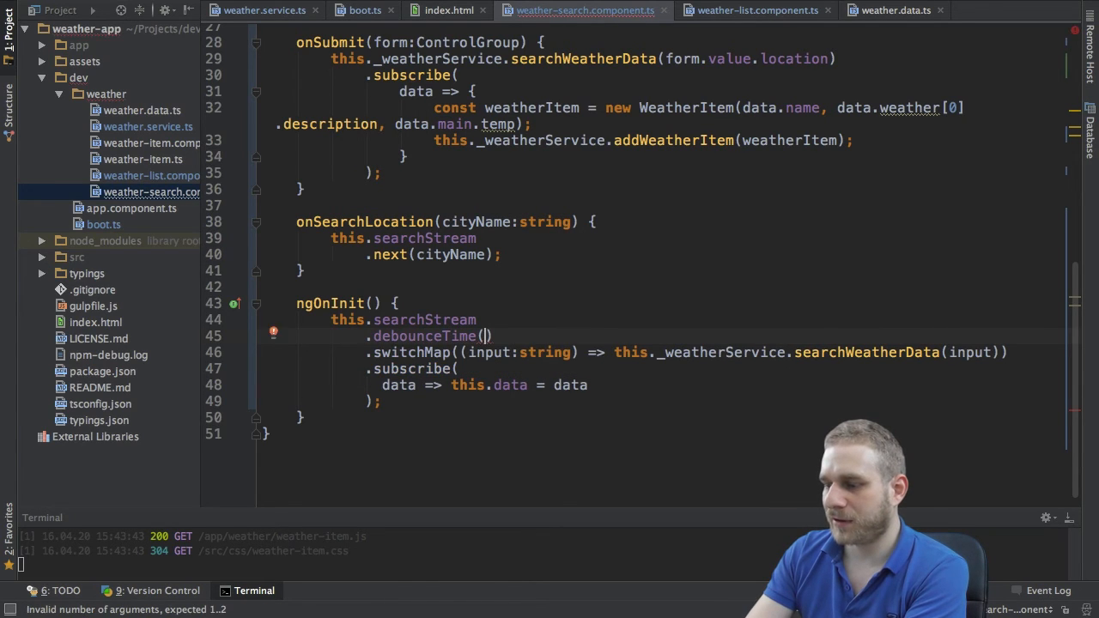
pyautogui.write('300')
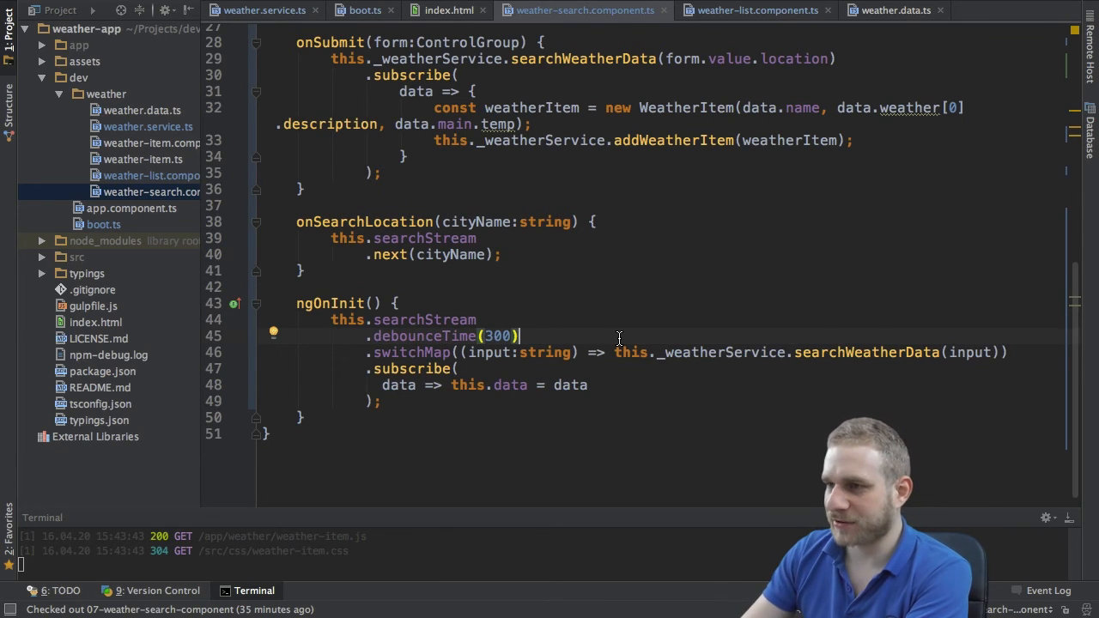
# - Chain .distinctUntilChanged() after debounceTime(300) to skip repeated city names
pyautogui.write('.distinctUntilChanged(')
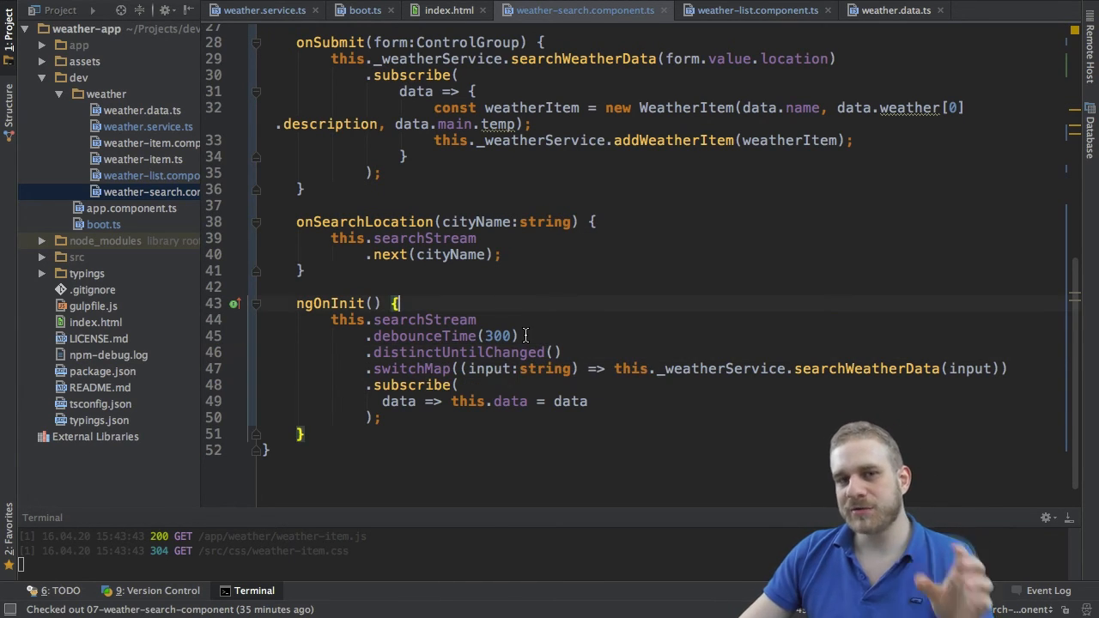
pyautogui.moveTo(499, 355)
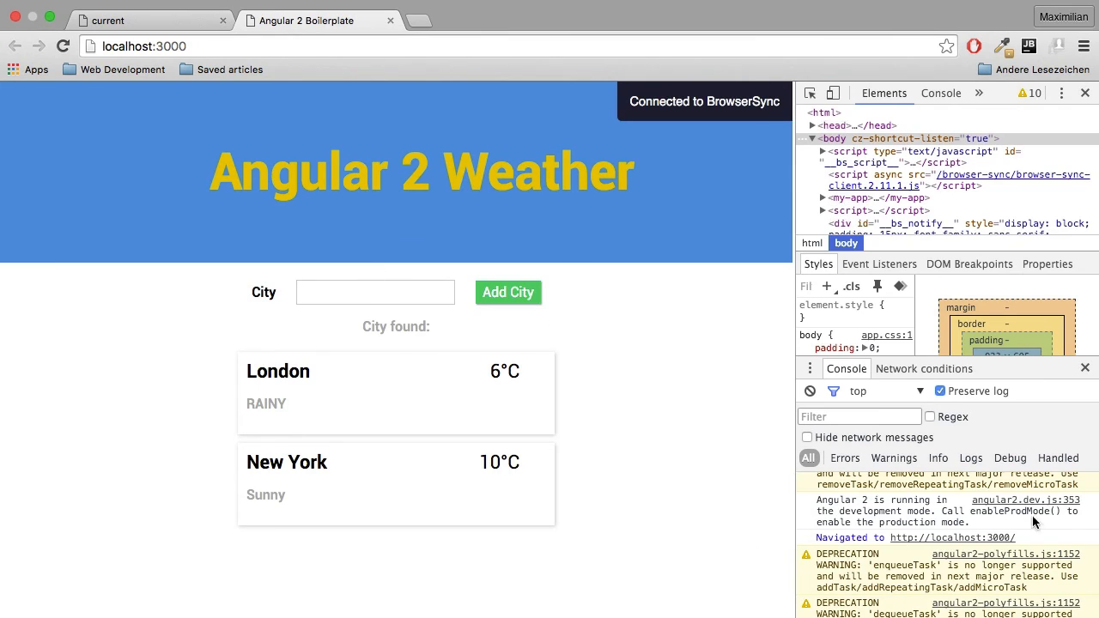
# - Search 'Chigagooo' in the City field and backspace letters to watch City found update to Chicago
pyautogui.click(375, 292)
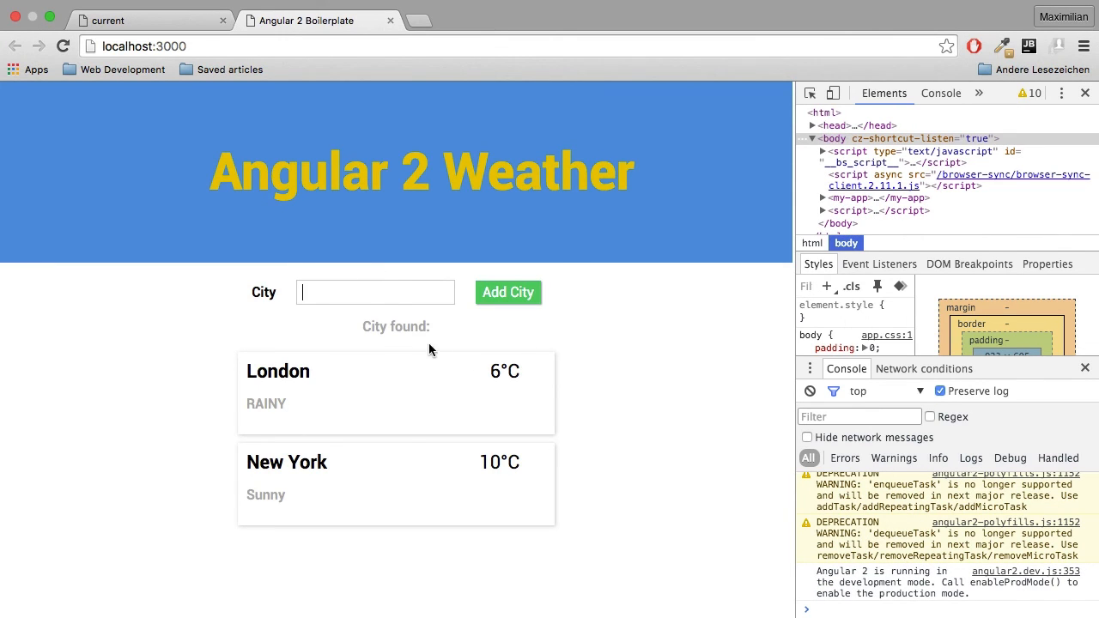
pyautogui.moveTo(456, 337)
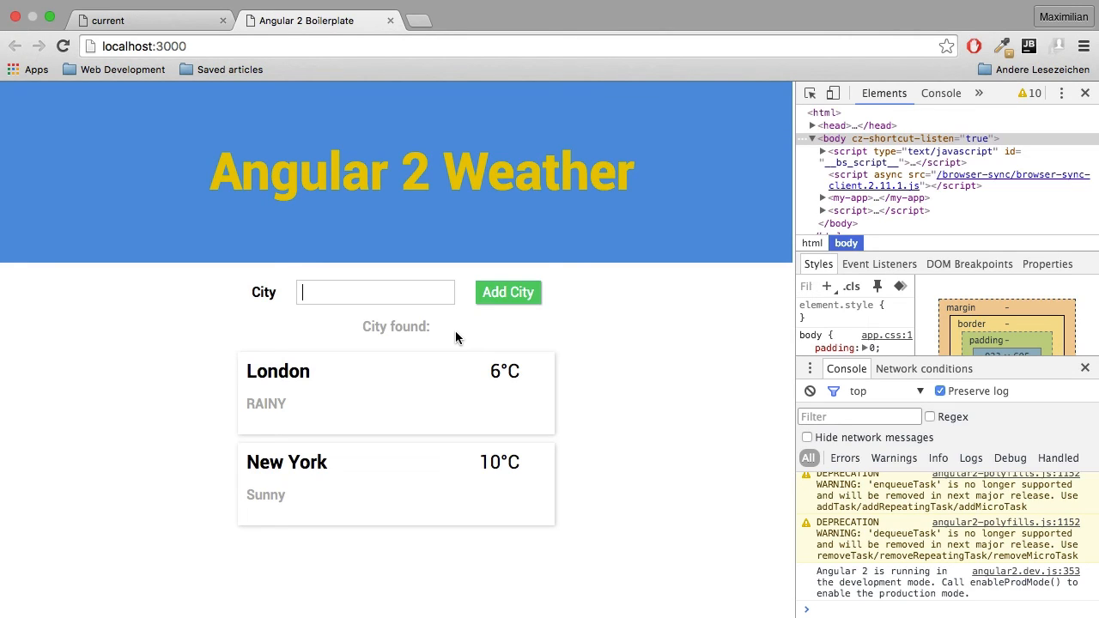
pyautogui.write('Chig')
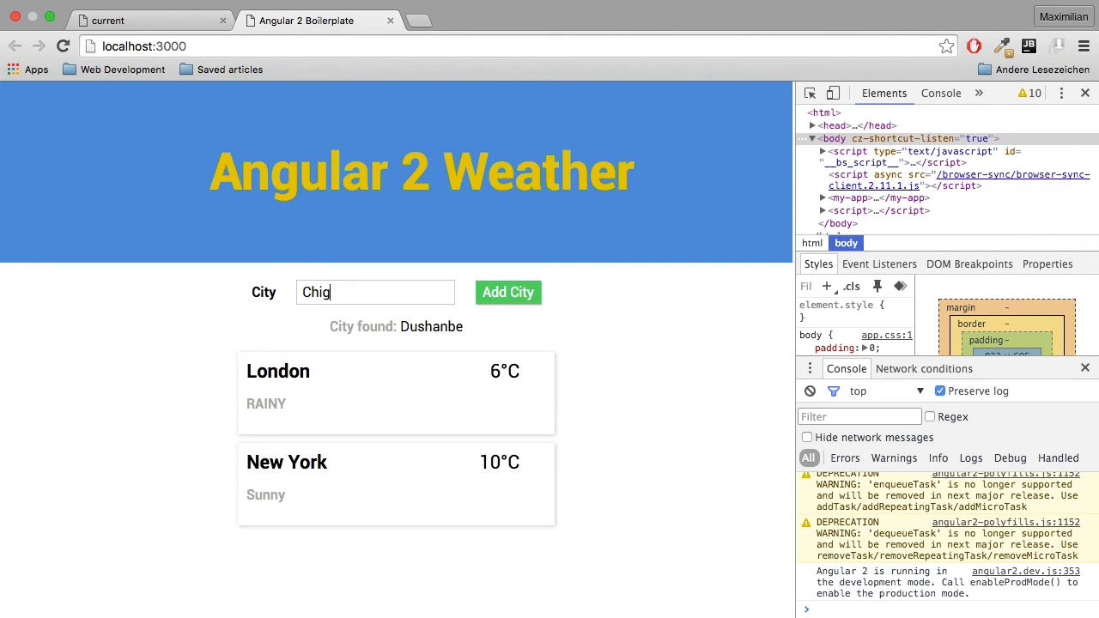
pyautogui.write('ago')
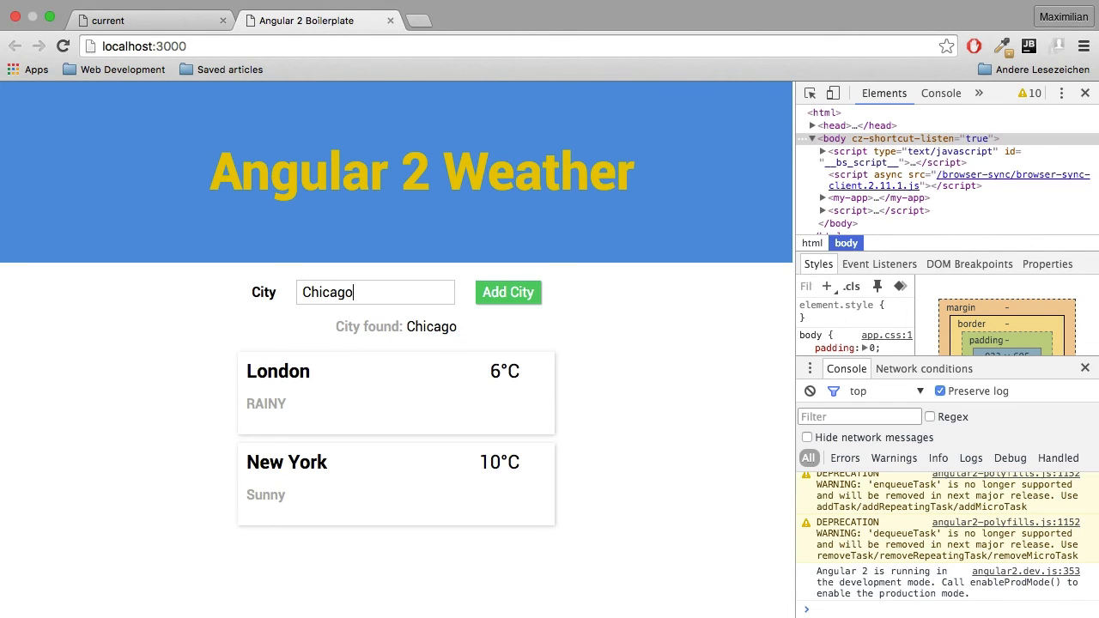
pyautogui.write('oo')
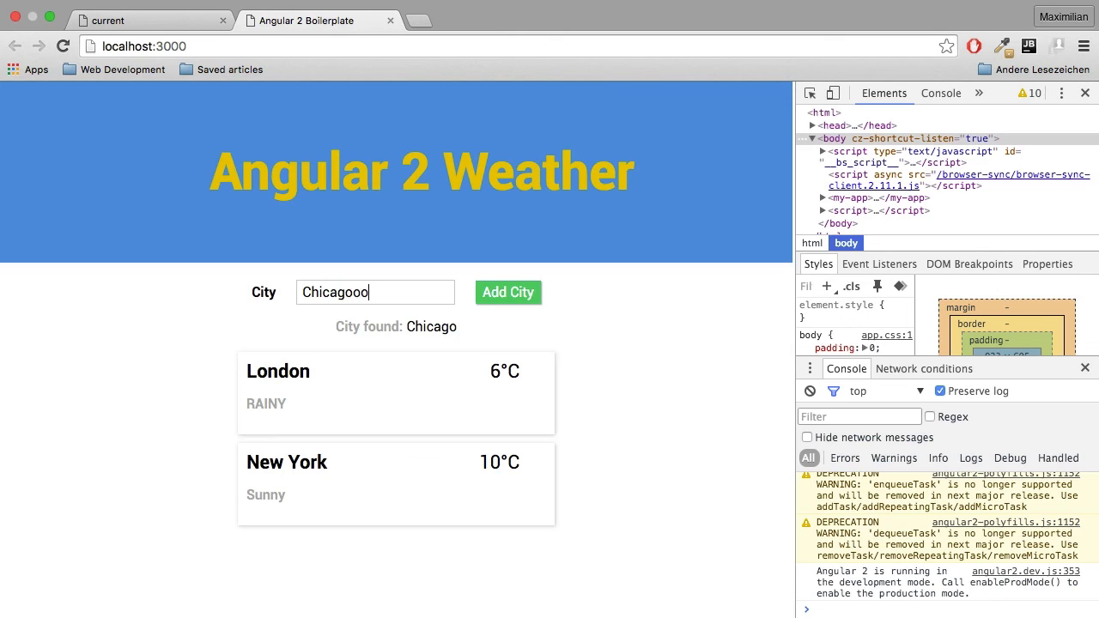
pyautogui.press('Backspace')
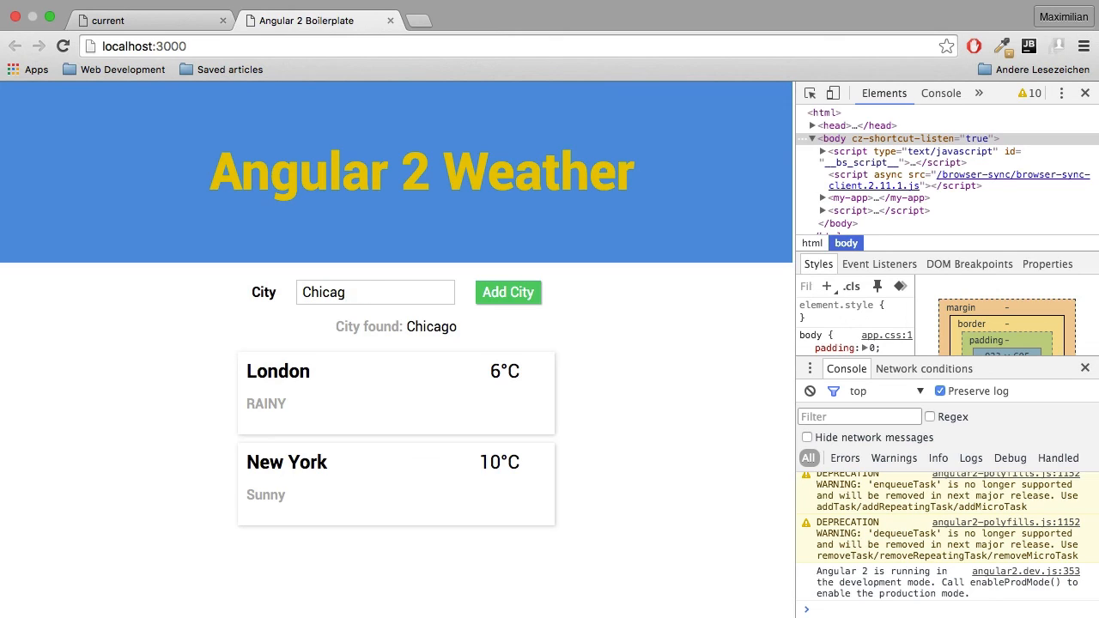
pyautogui.press('Backspace')
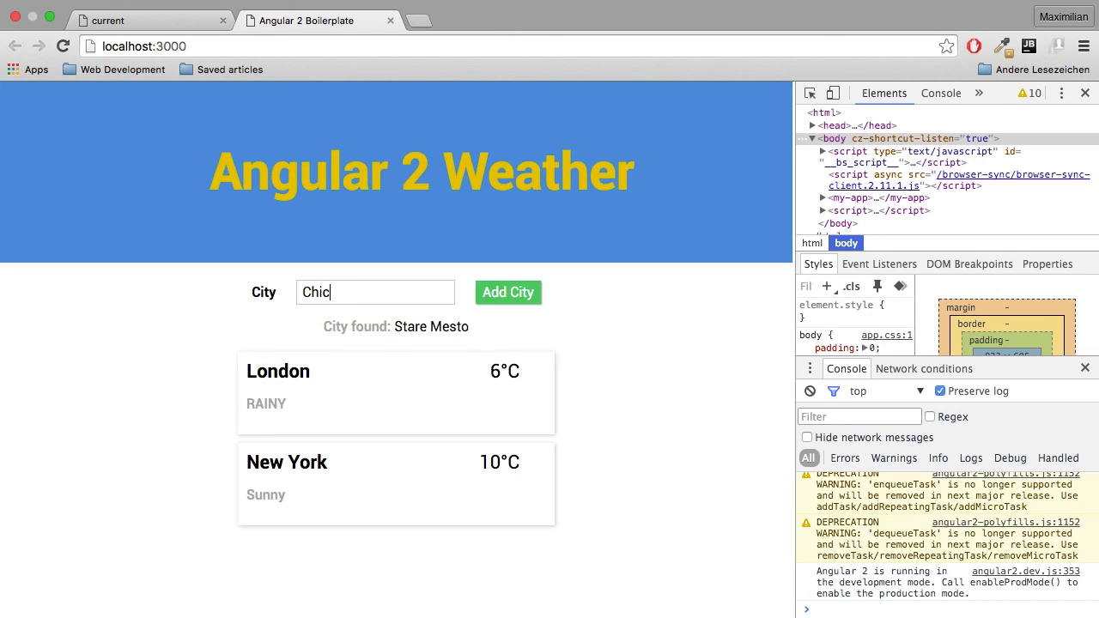
pyautogui.press('Backspace')
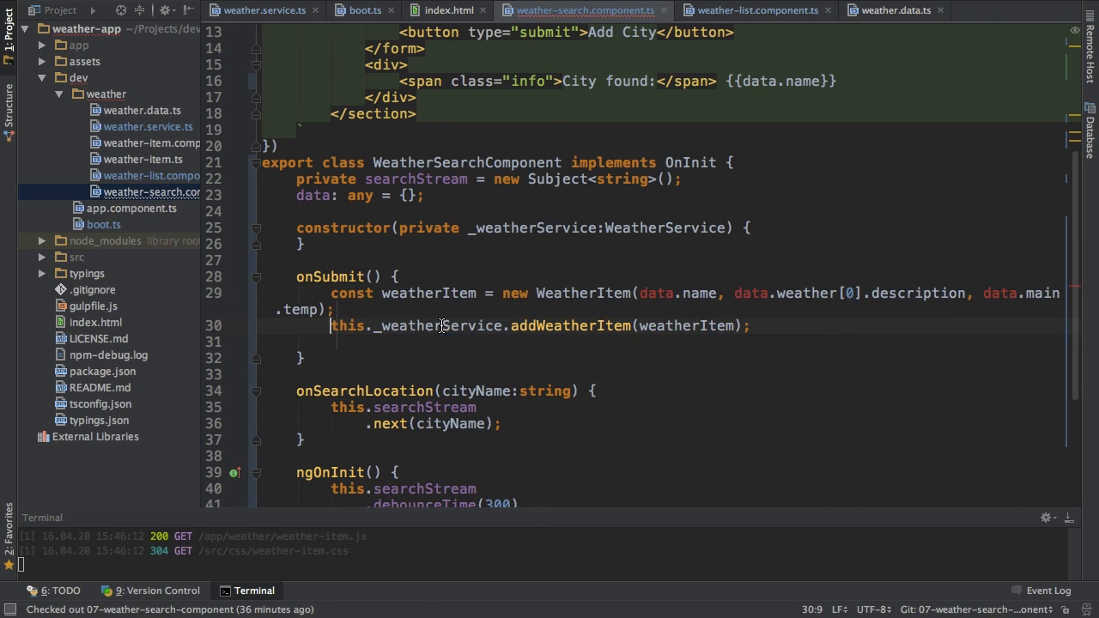
pyautogui.moveTo(477, 326)
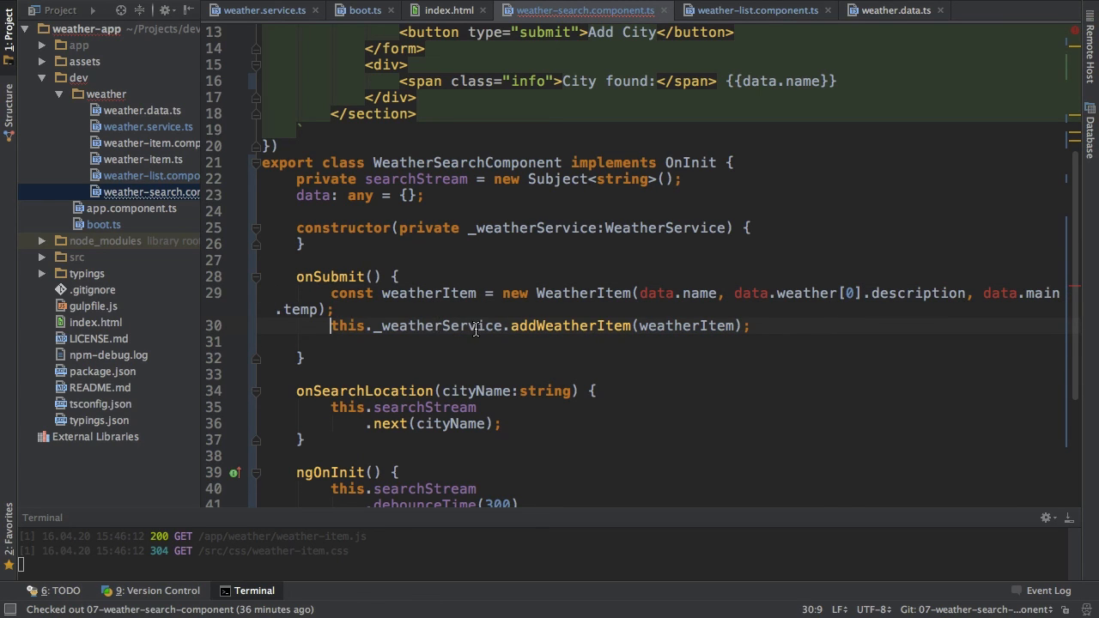
pyautogui.moveTo(480, 333)
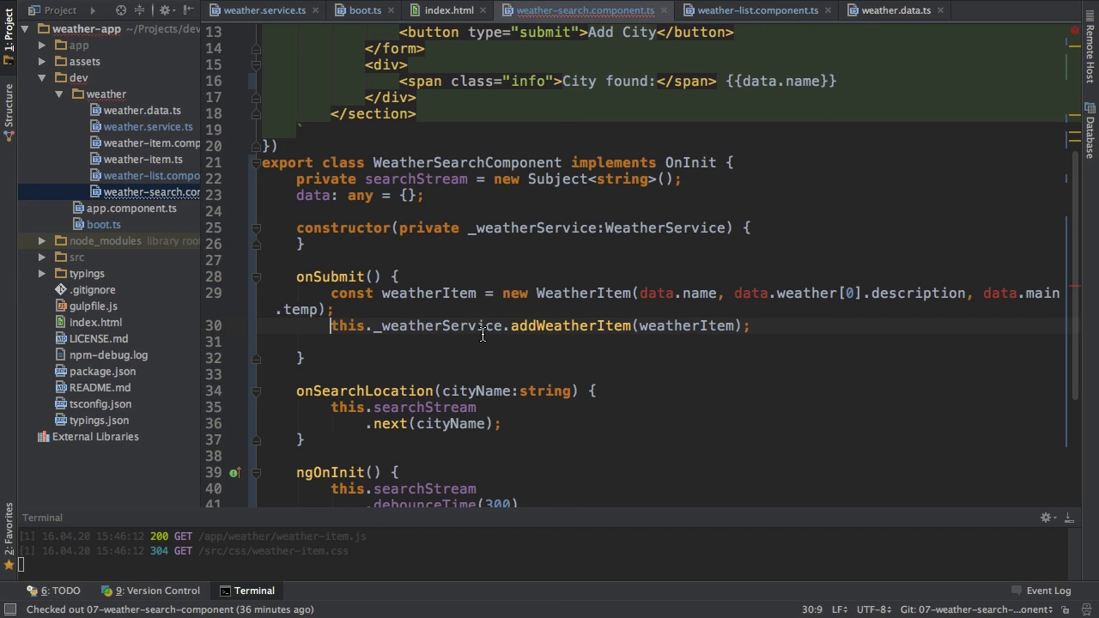
pyautogui.moveTo(501, 230)
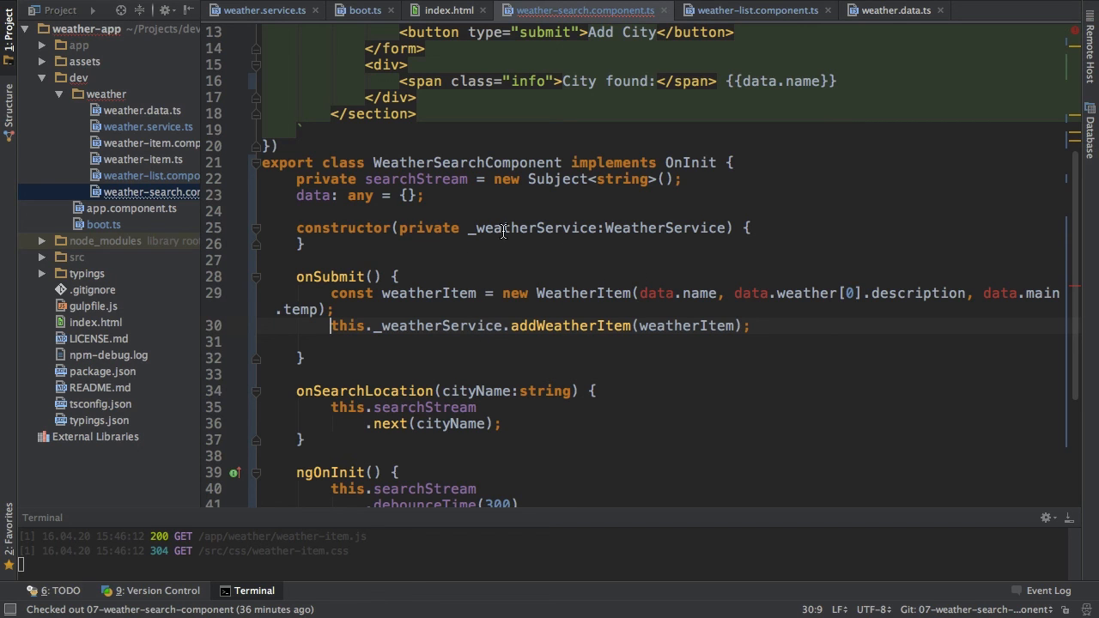
# - Make onSubmit's new WeatherItem read this.data.name and this.data fields
pyautogui.scroll(-3)
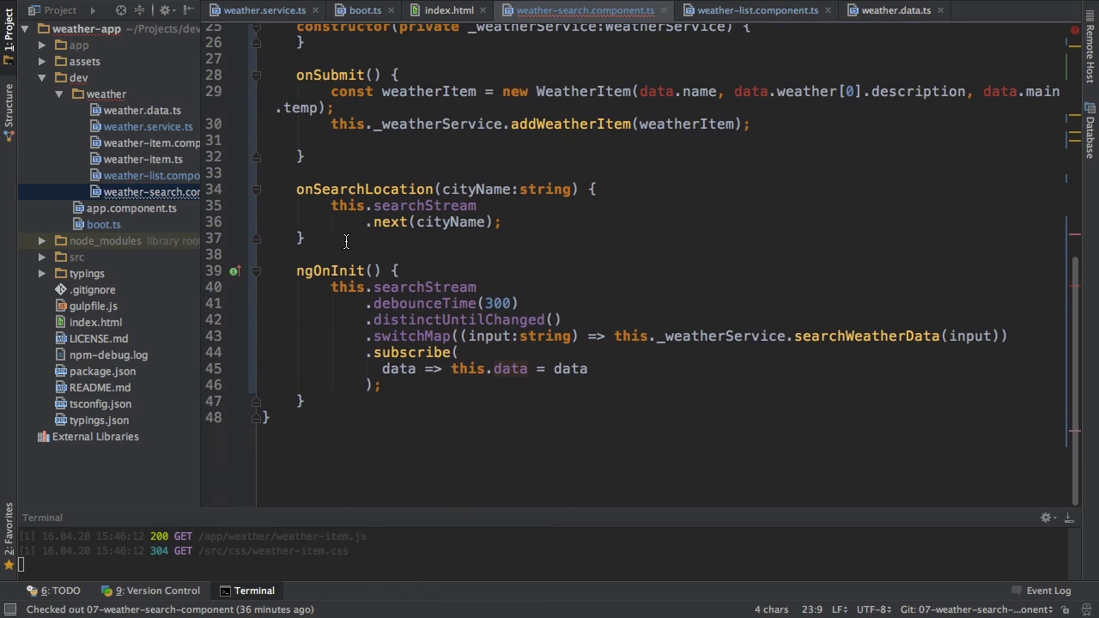
pyautogui.doubleClick(508, 367)
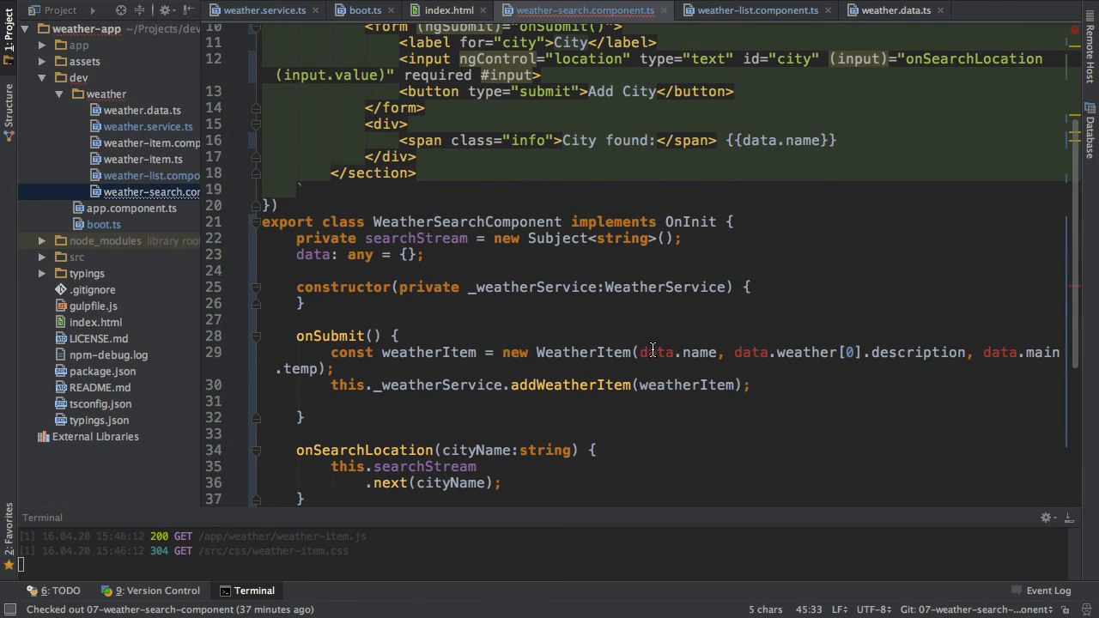
pyautogui.write('this.')
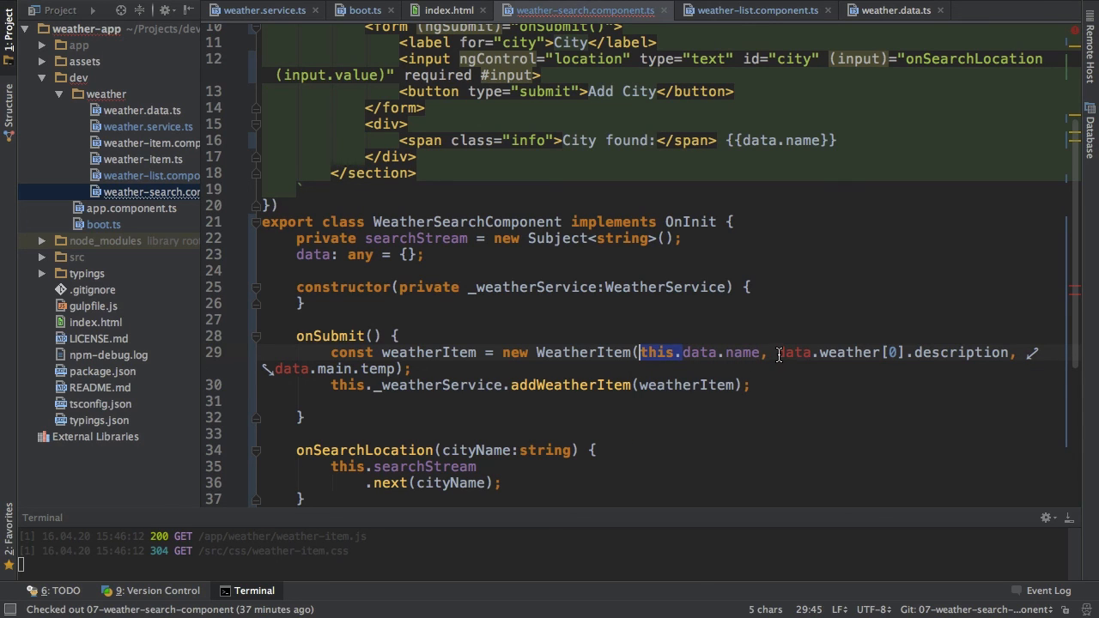
pyautogui.write('this.')
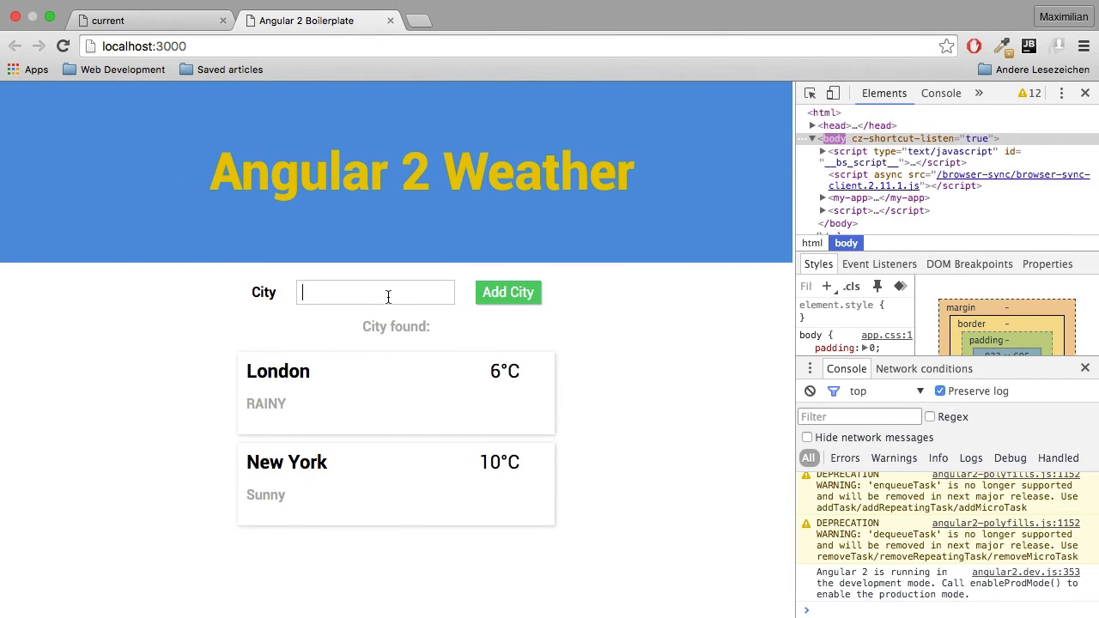
# - Search Berlin and add it, appending a Berlin card at 12°C with scattered clouds
pyautogui.write('Berlin')
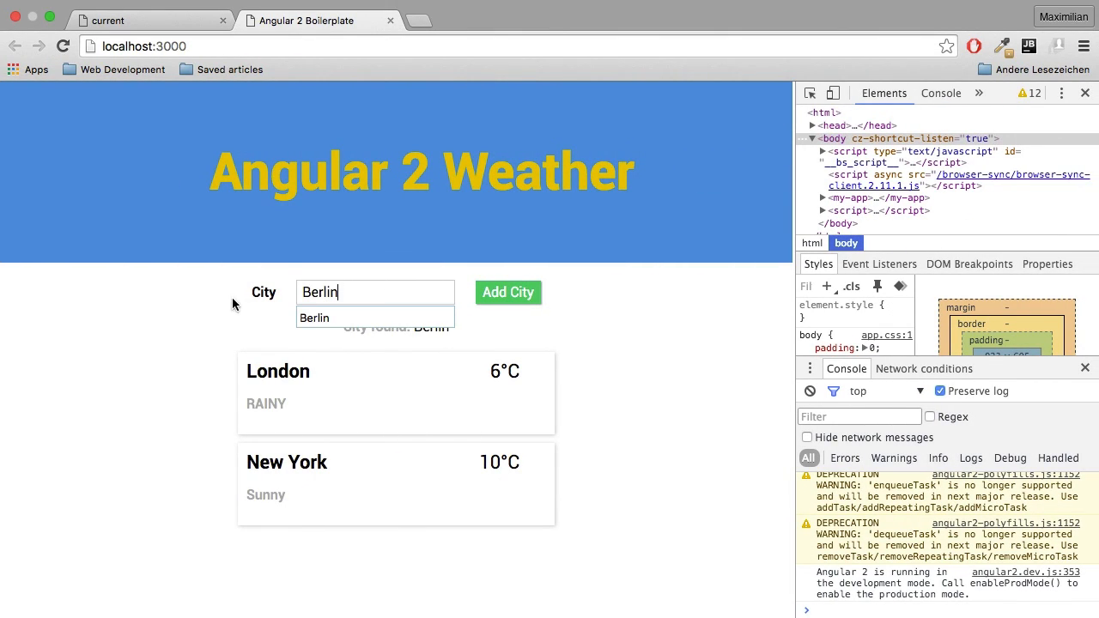
pyautogui.click(508, 292)
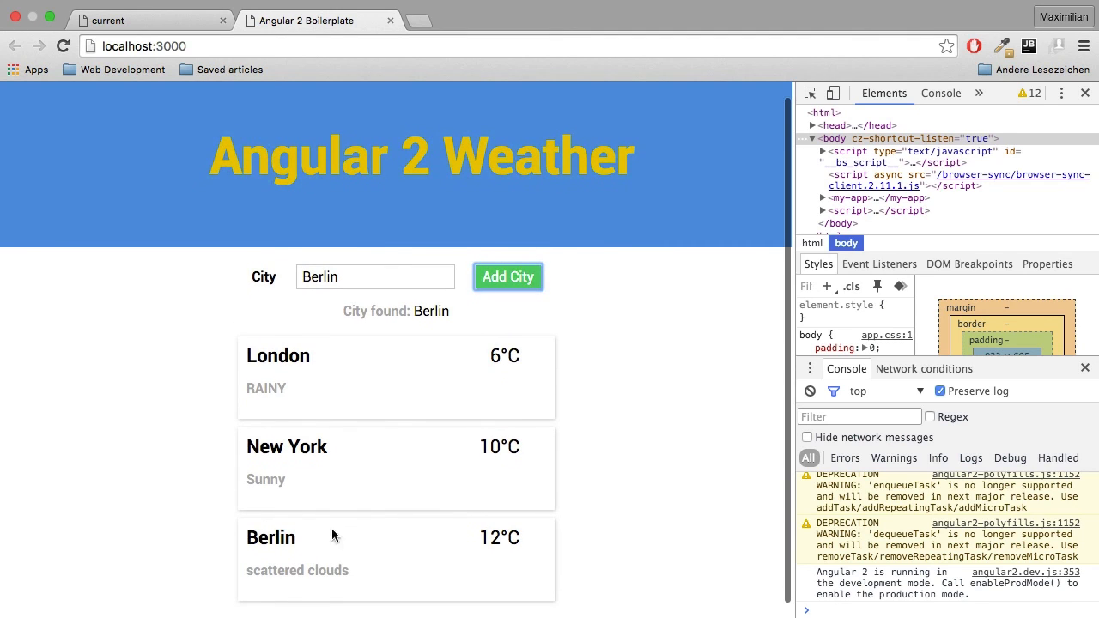
pyautogui.moveTo(370, 535)
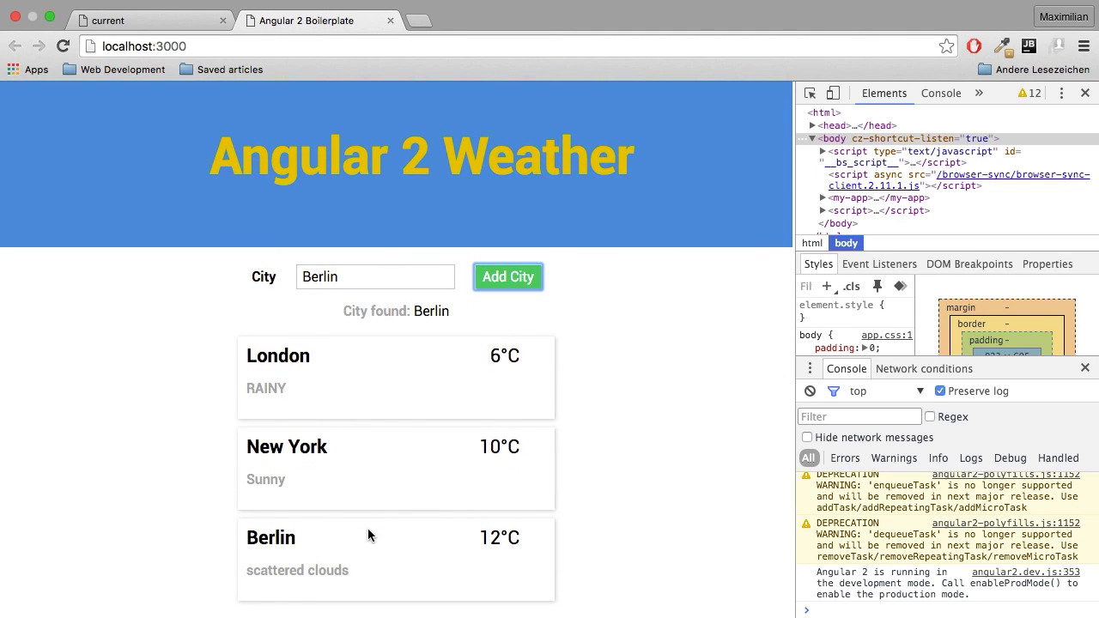